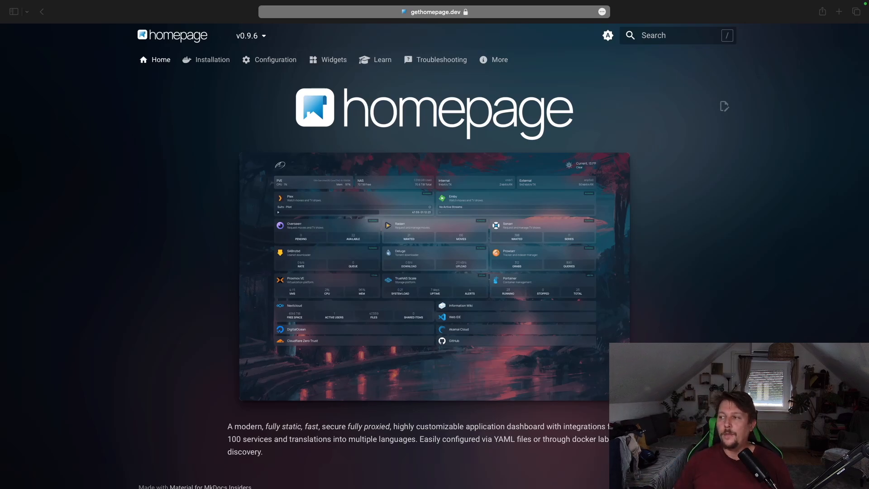
pyautogui.moveTo(78, 70)
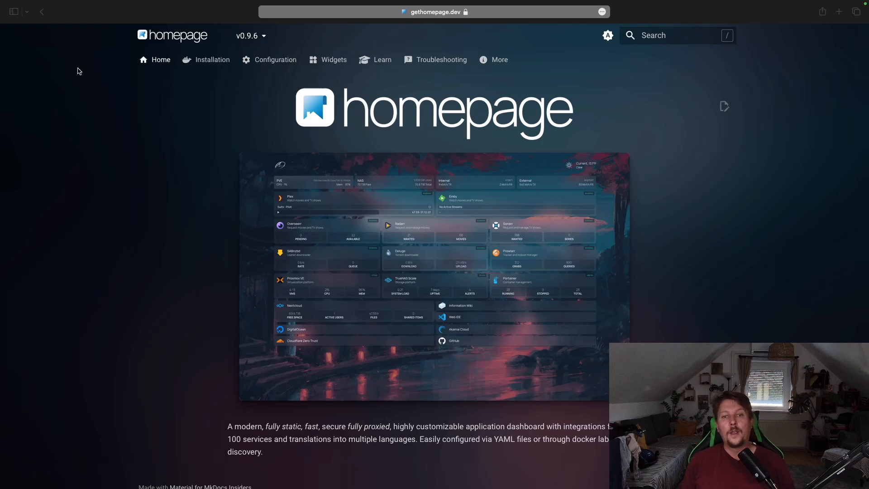
pyautogui.moveTo(158, 317)
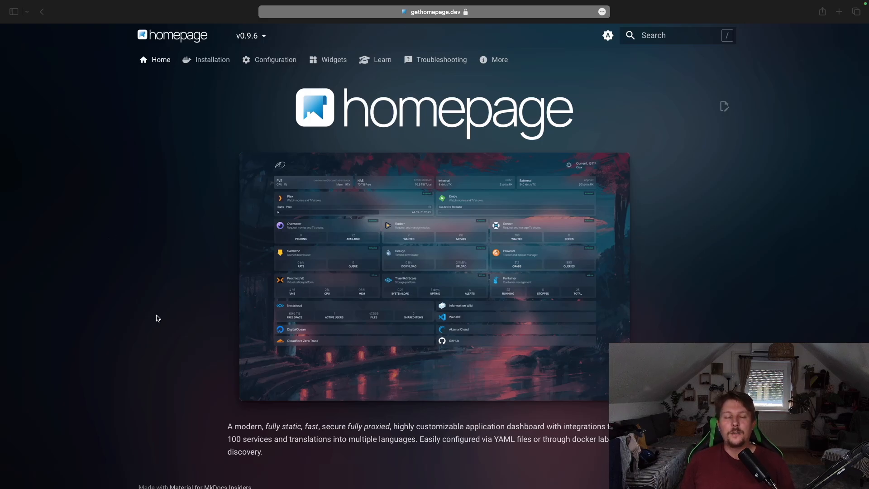
pyautogui.moveTo(139, 145)
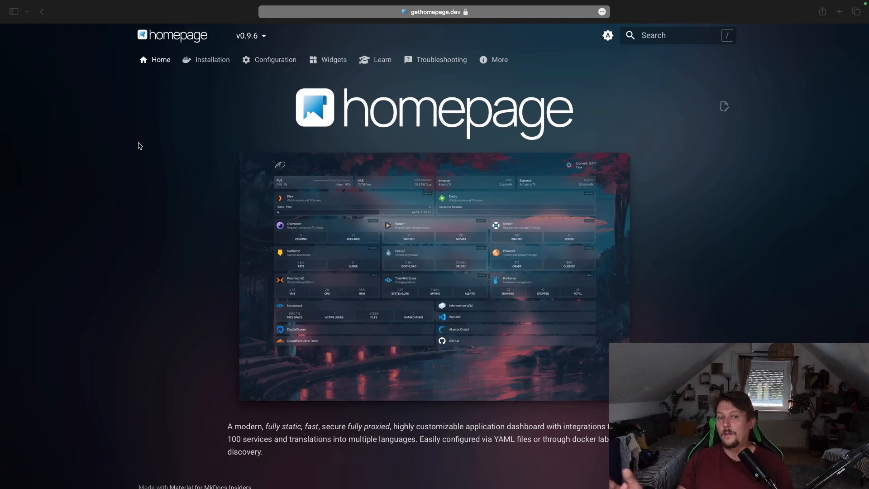
pyautogui.moveTo(340, 301)
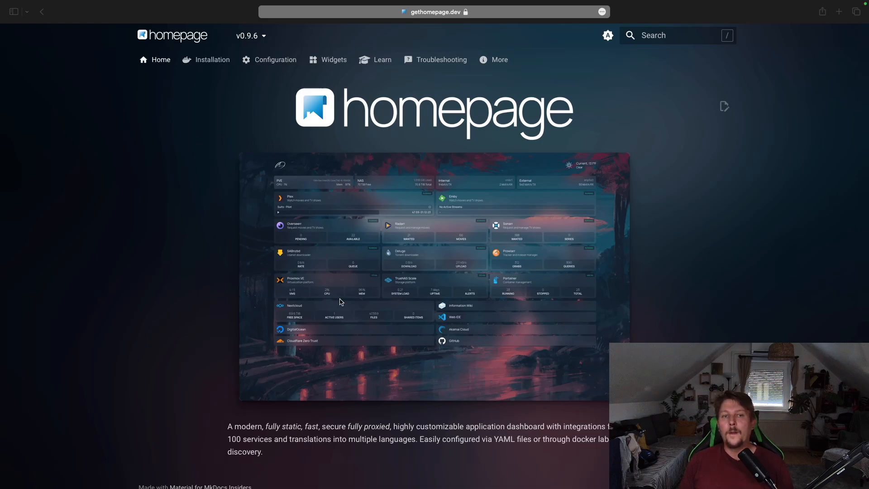
pyautogui.moveTo(436, 156)
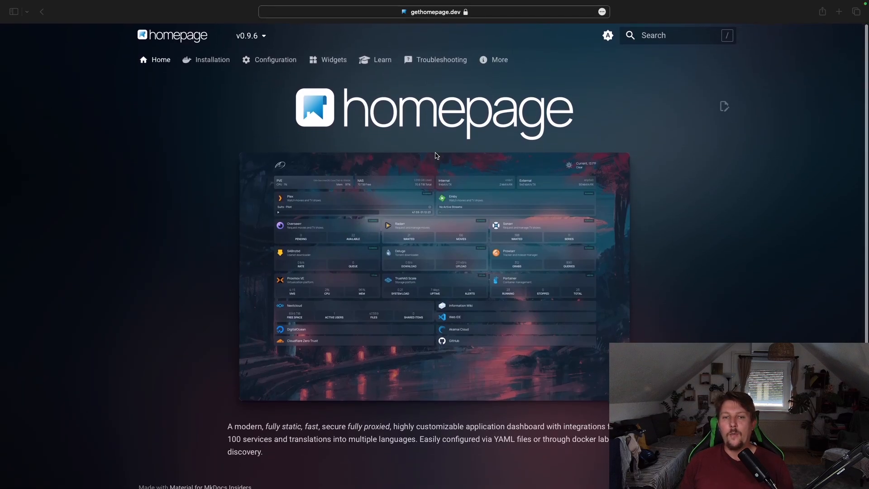
pyautogui.moveTo(204, 204)
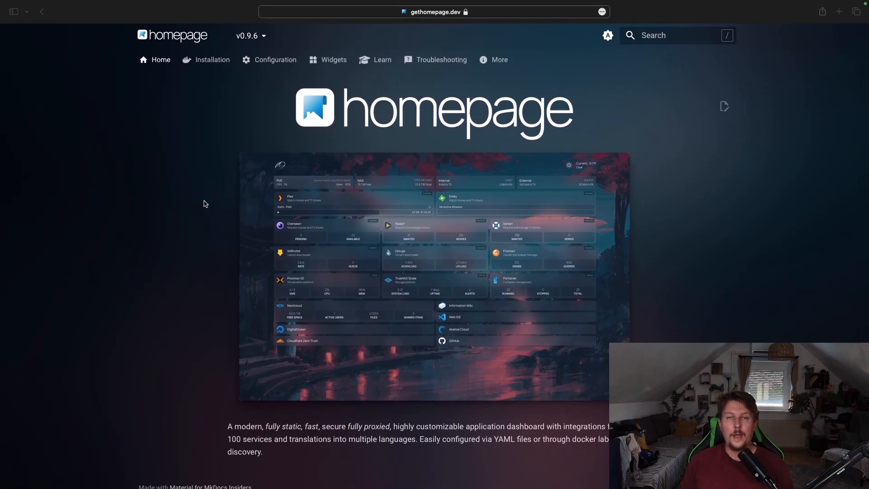
pyautogui.moveTo(577, 123)
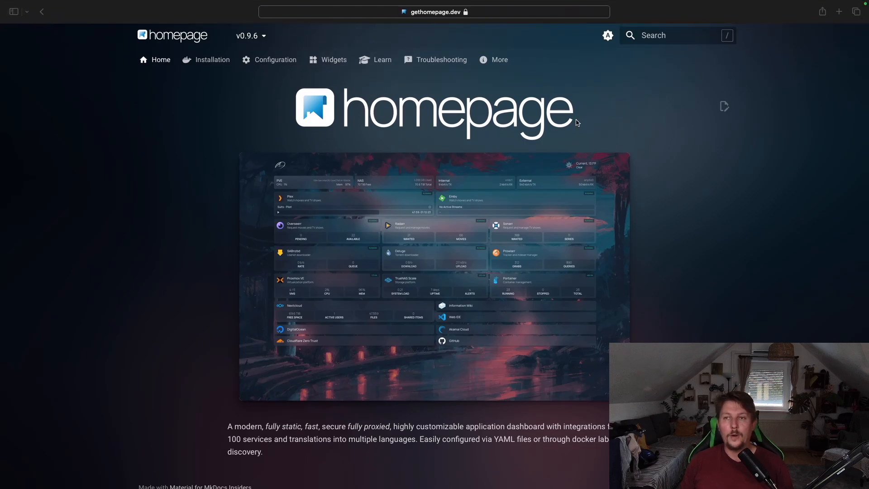
# Load the self-hosted Pydio Cells server address in a new browser tab
pyautogui.click(837, 11)
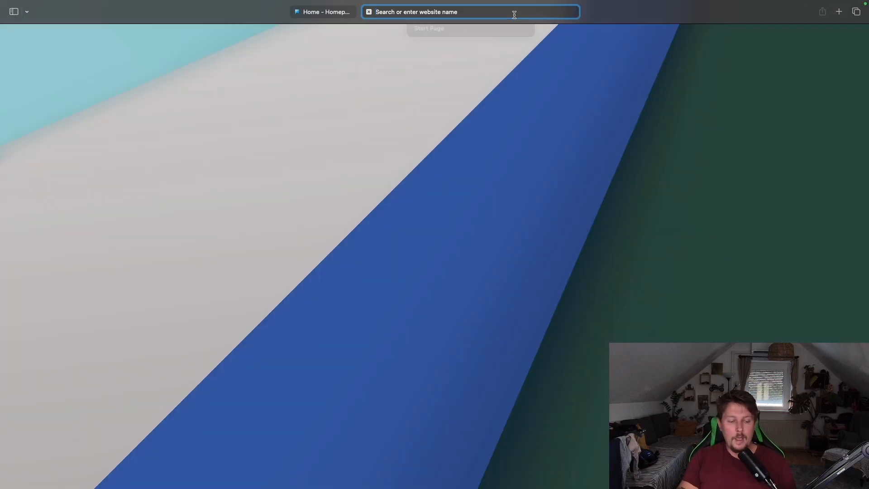
pyautogui.write('r3ap3rpy.asuscomm.com:9091/transmission/web/')
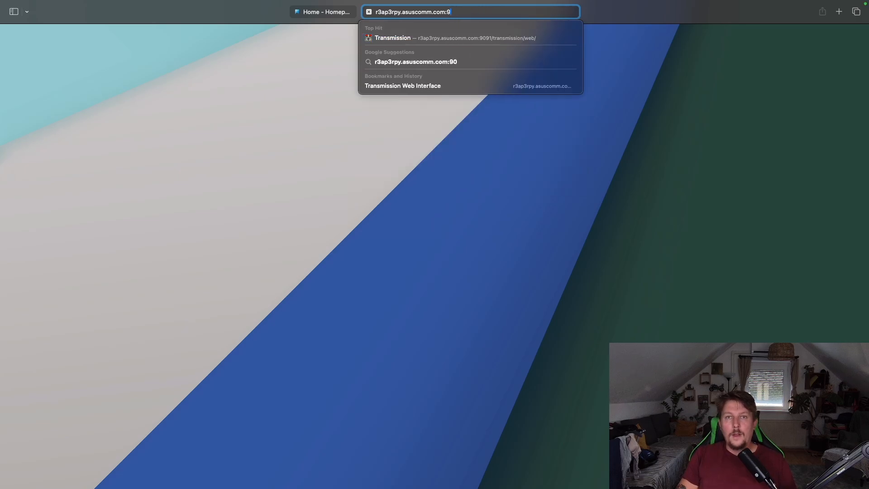
pyautogui.press('Backspace')
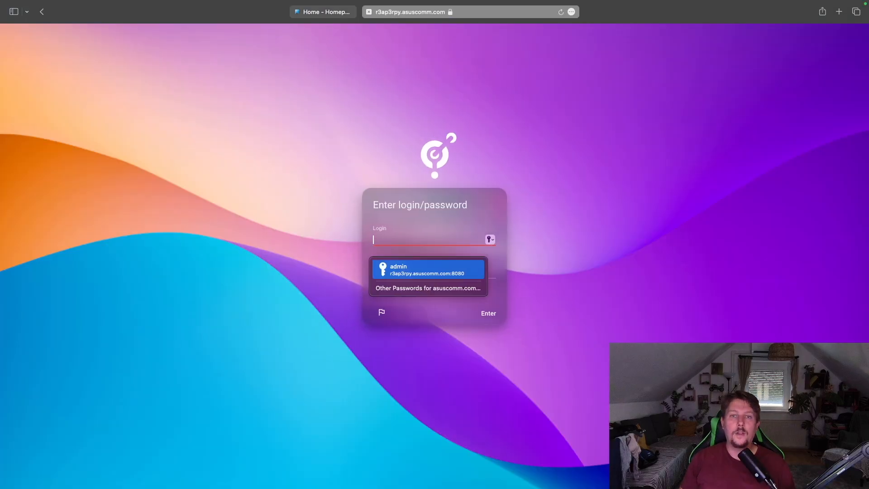
# Sign in as admin with the saved password and open the Common Files workspace
pyautogui.write('ad')
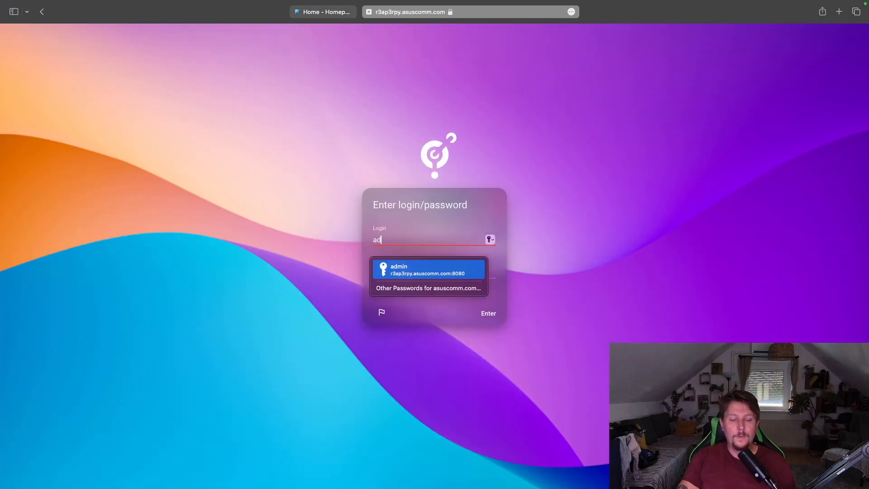
pyautogui.click(426, 269)
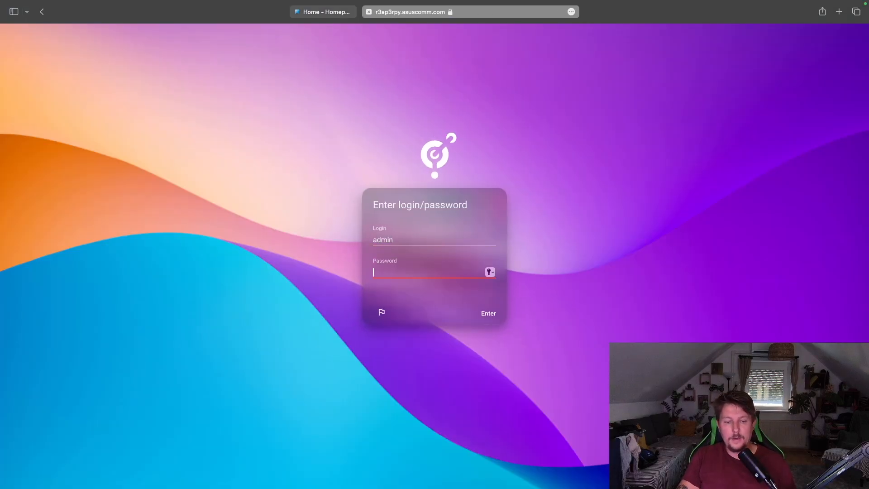
pyautogui.click(487, 313)
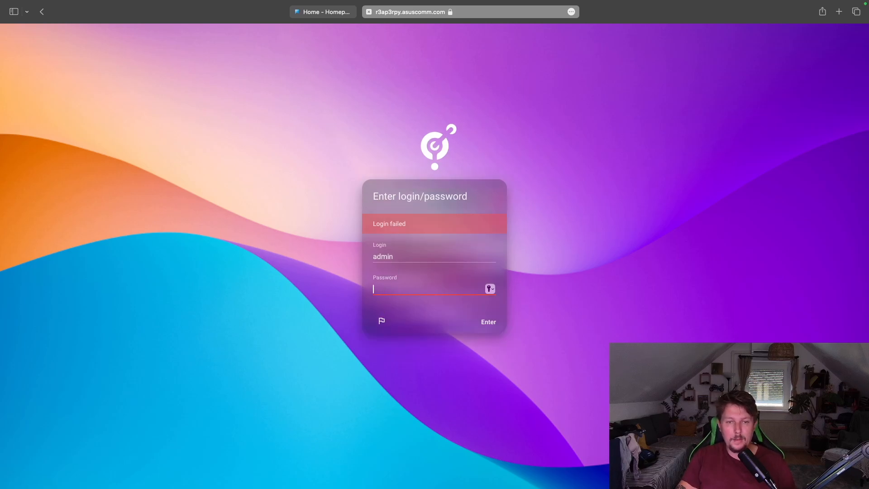
pyautogui.write('password')
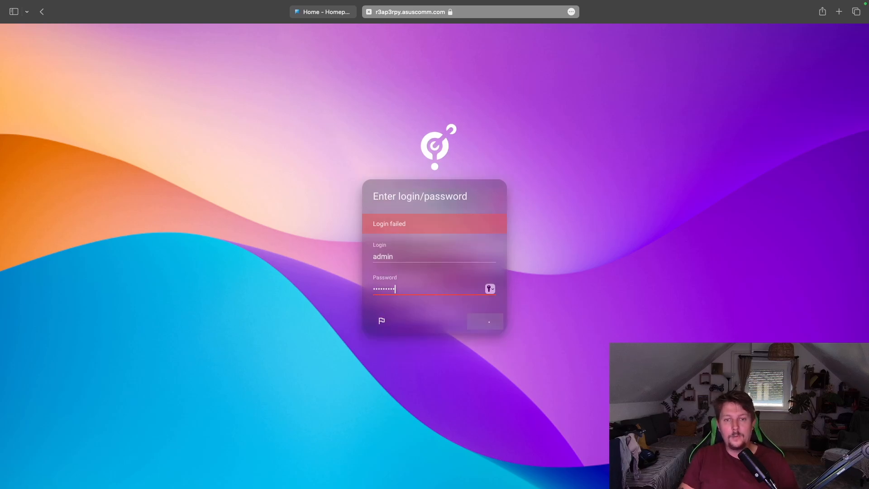
pyautogui.click(485, 321)
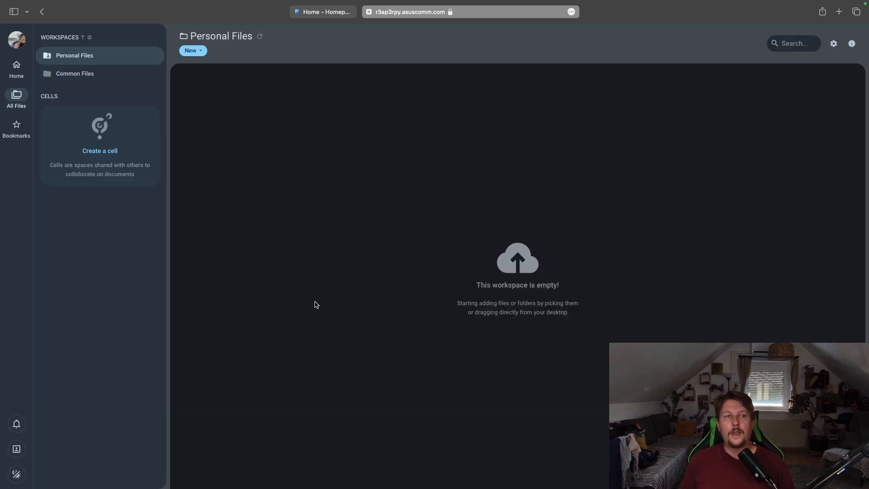
pyautogui.click(75, 74)
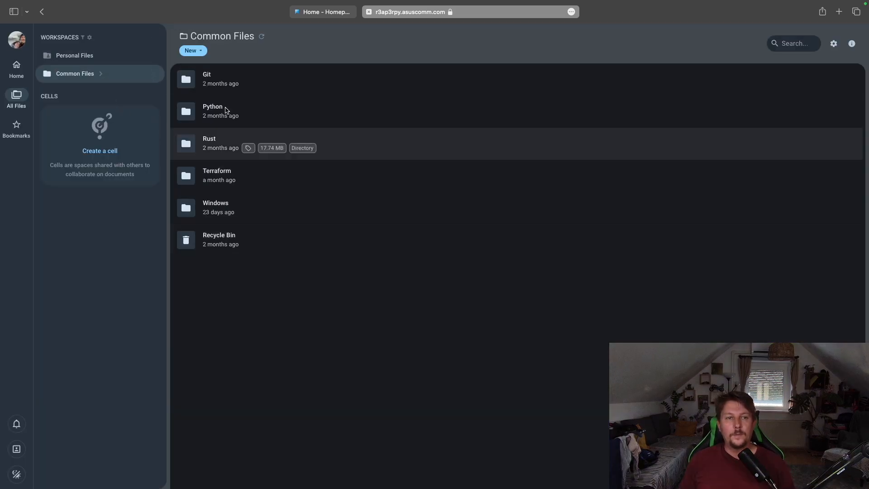
pyautogui.moveTo(347, 58)
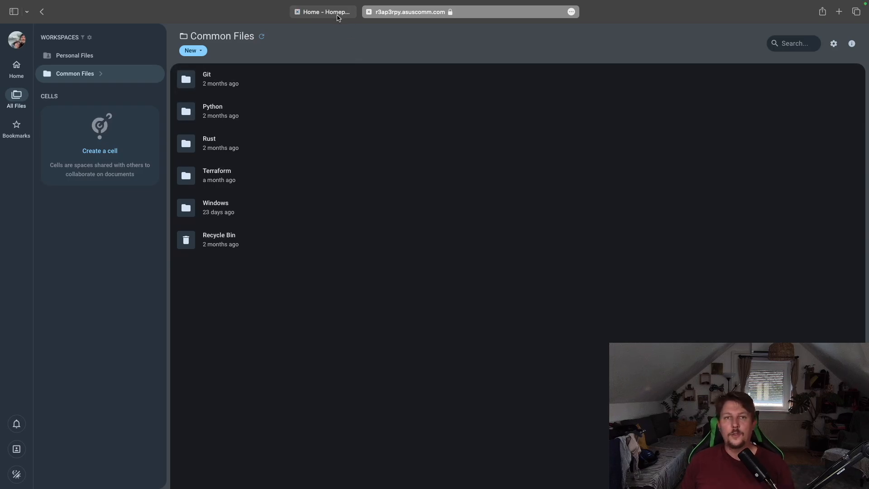
# Return to the Homepage documentation tab at gethomepage.dev
pyautogui.click(322, 12)
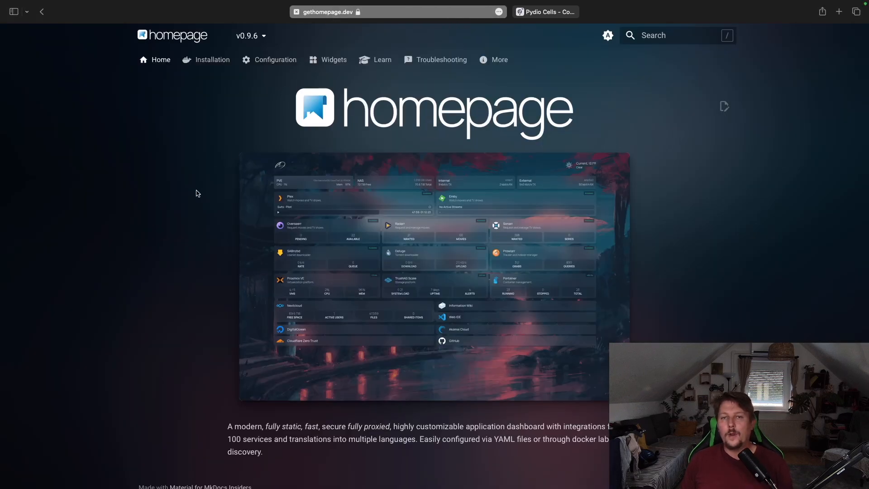
pyautogui.moveTo(186, 170)
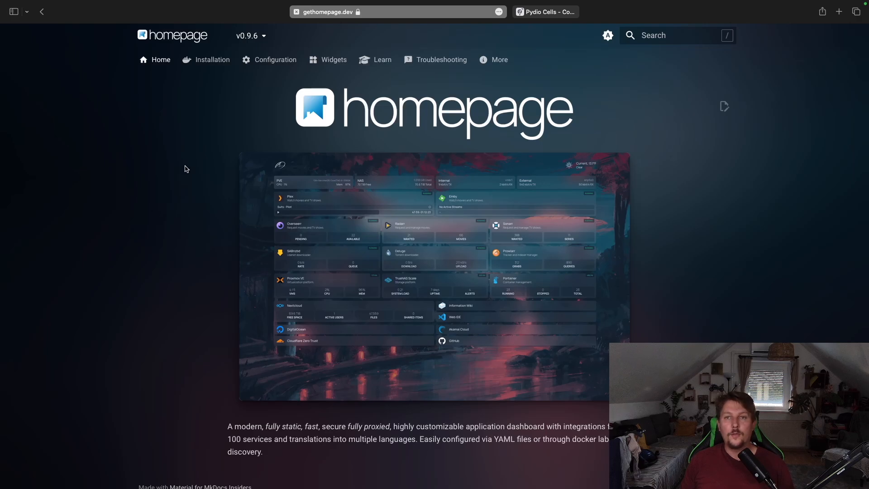
pyautogui.moveTo(107, 233)
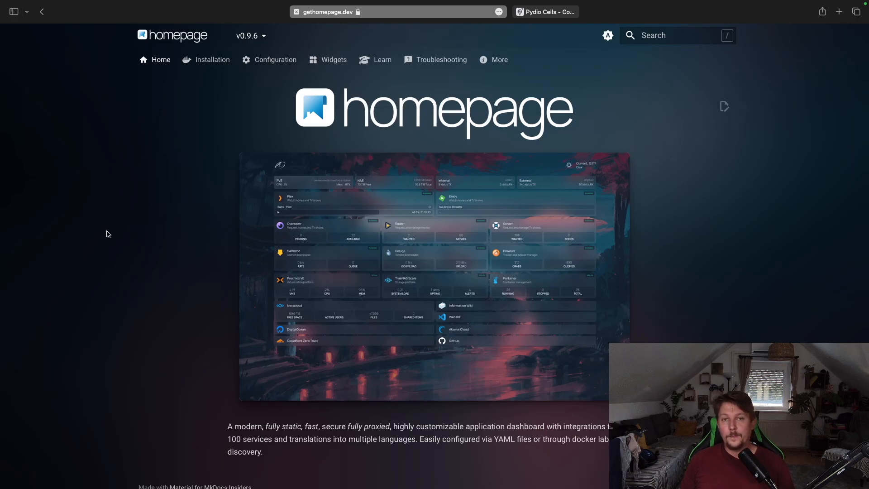
pyautogui.moveTo(740, 12)
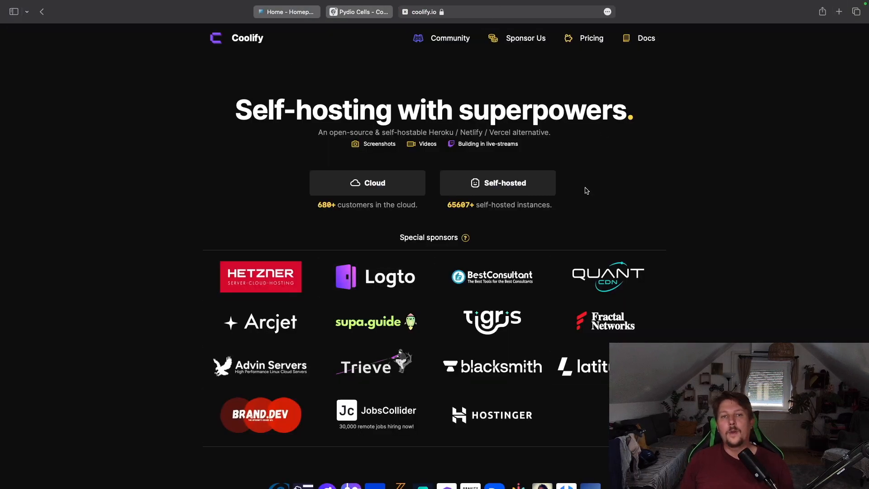
pyautogui.moveTo(138, 189)
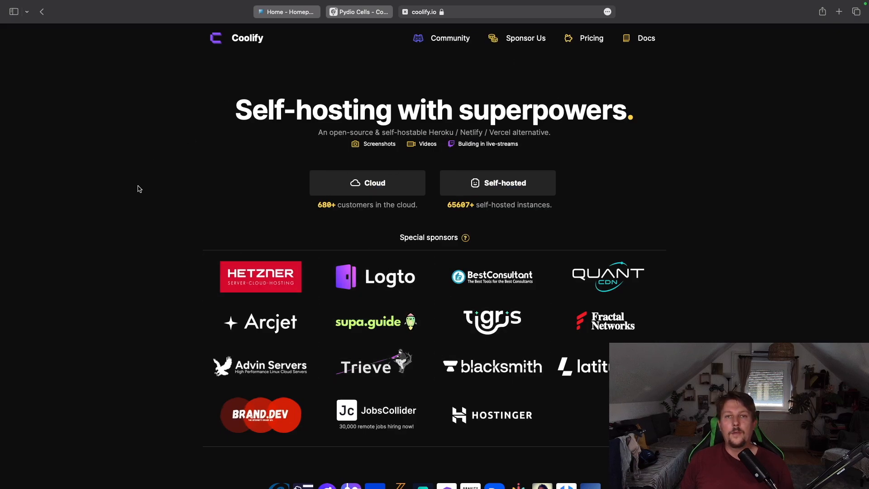
pyautogui.moveTo(193, 328)
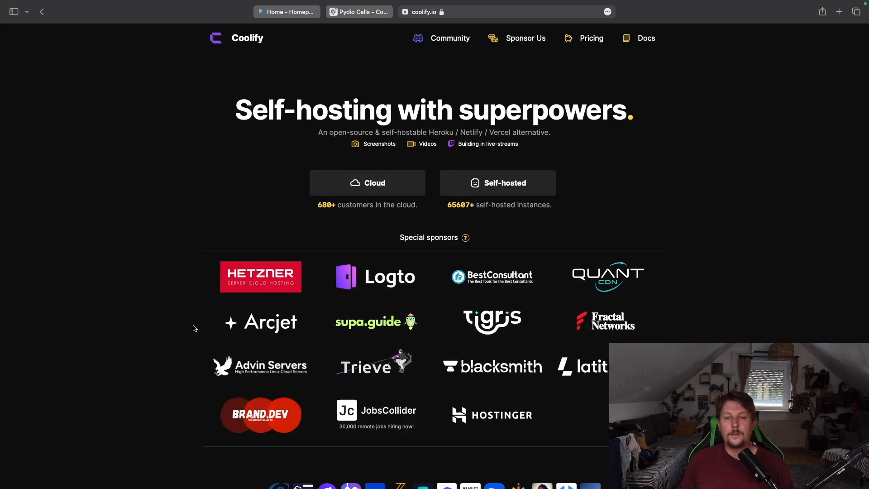
pyautogui.moveTo(490, 192)
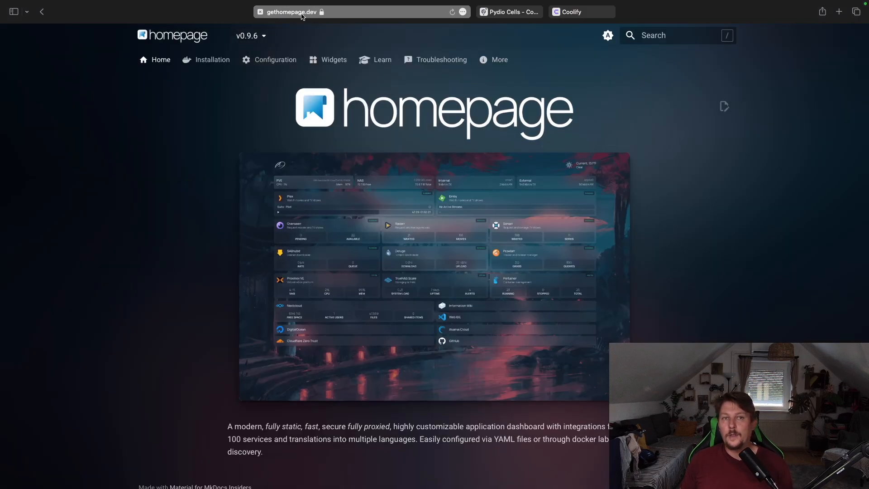
pyautogui.moveTo(110, 317)
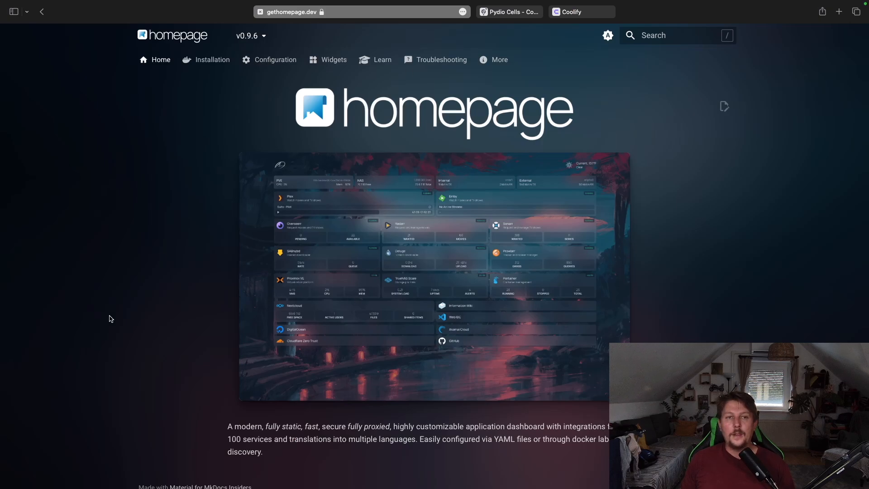
pyautogui.moveTo(240, 148)
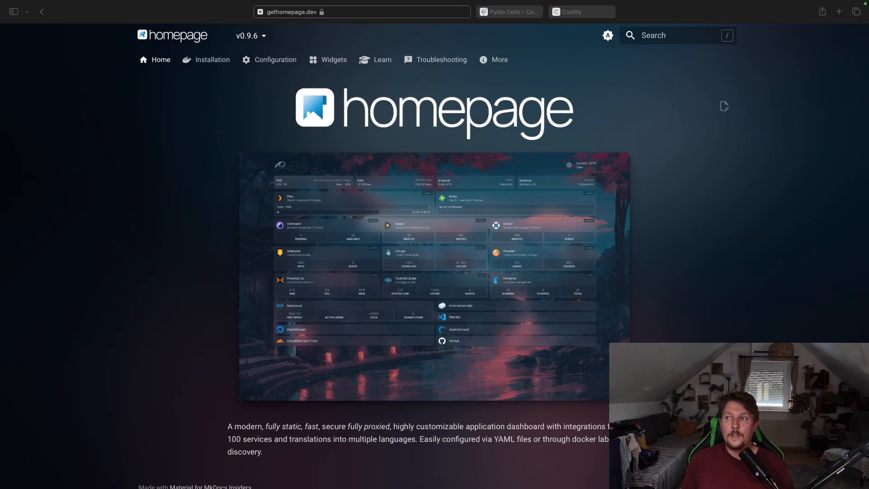
pyautogui.moveTo(346, 264)
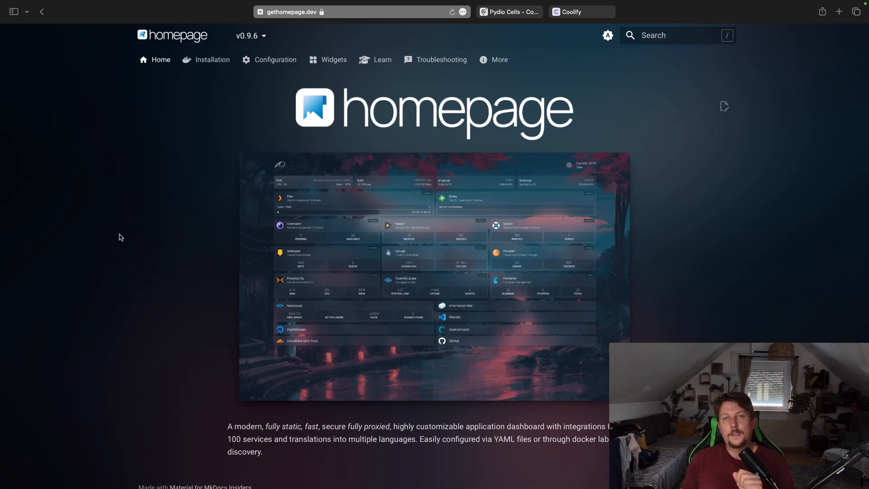
pyautogui.moveTo(122, 207)
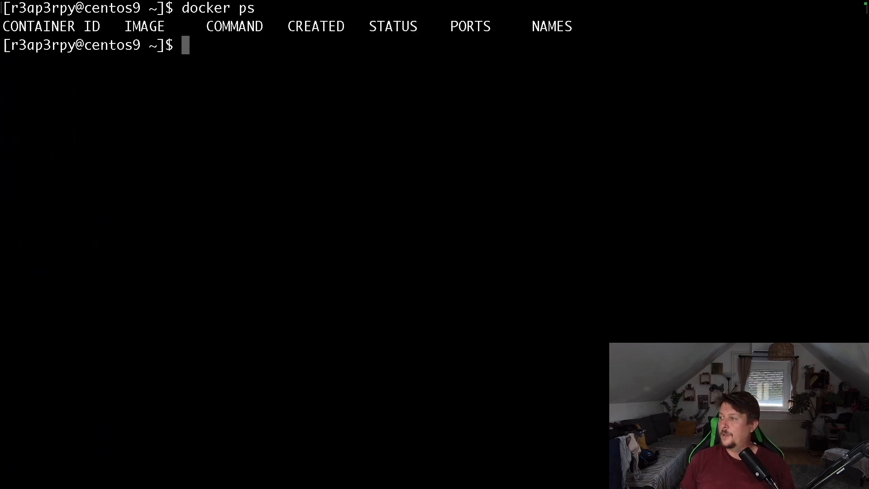
pyautogui.moveTo(364, 103)
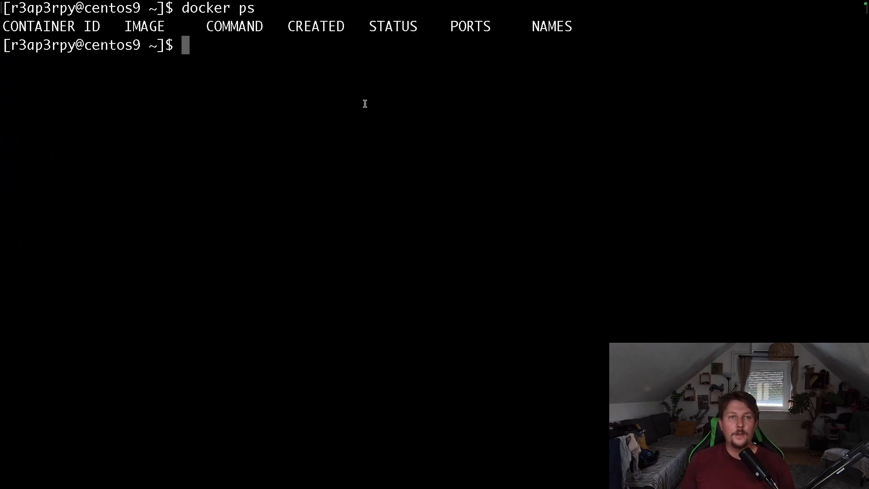
# Run 'docker compose version' to confirm Compose v2.29.2 is installed
pyautogui.write('docker com')
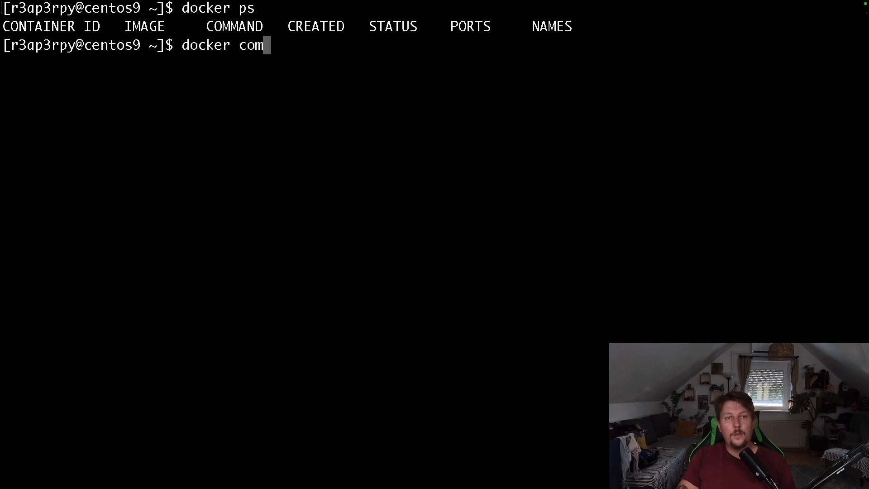
pyautogui.write('pose version')
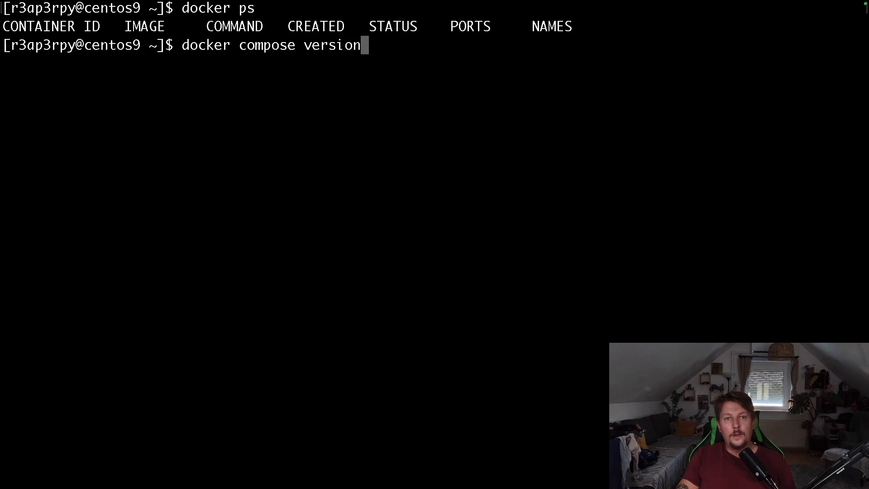
pyautogui.press('Return')
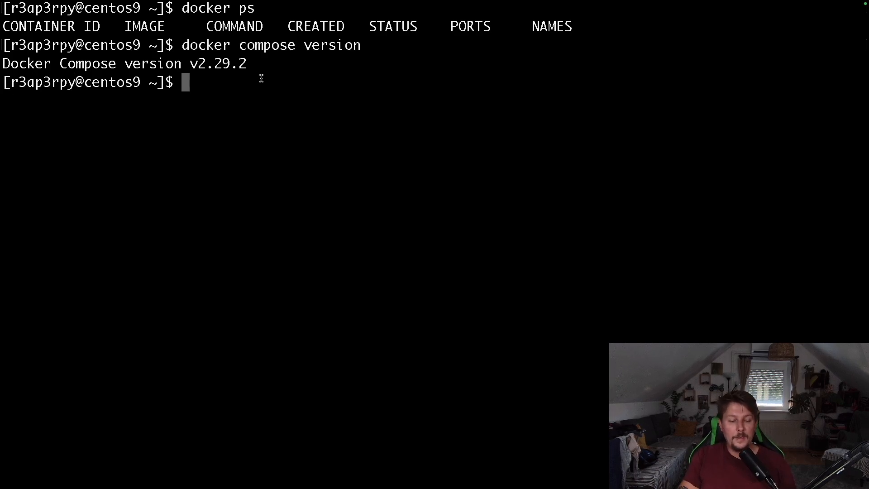
# Create the /opt/gethomepage folder, rerunning mkdir with sudo after it fails
pyautogui.write('mkdir')
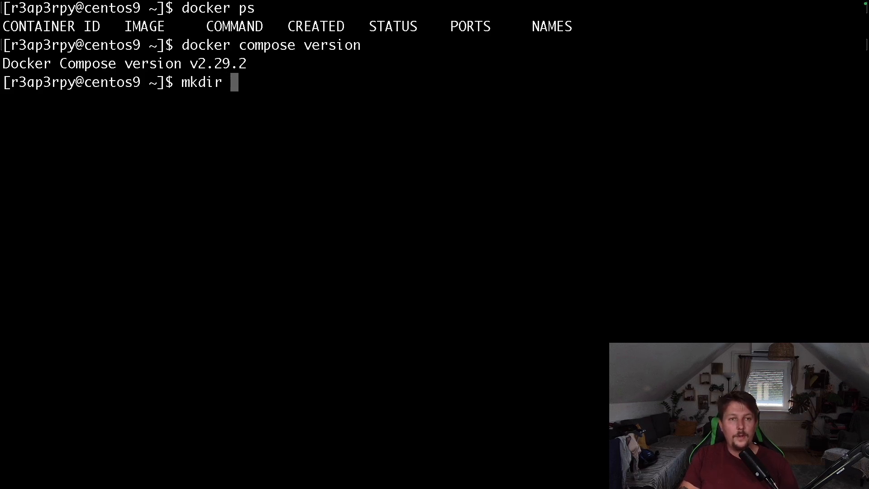
pyautogui.write('/opt/')
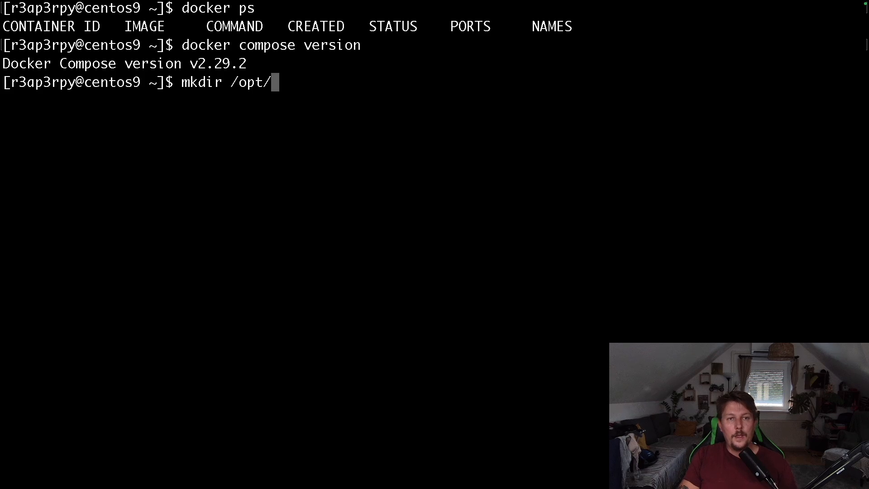
pyautogui.write('gethomepa')
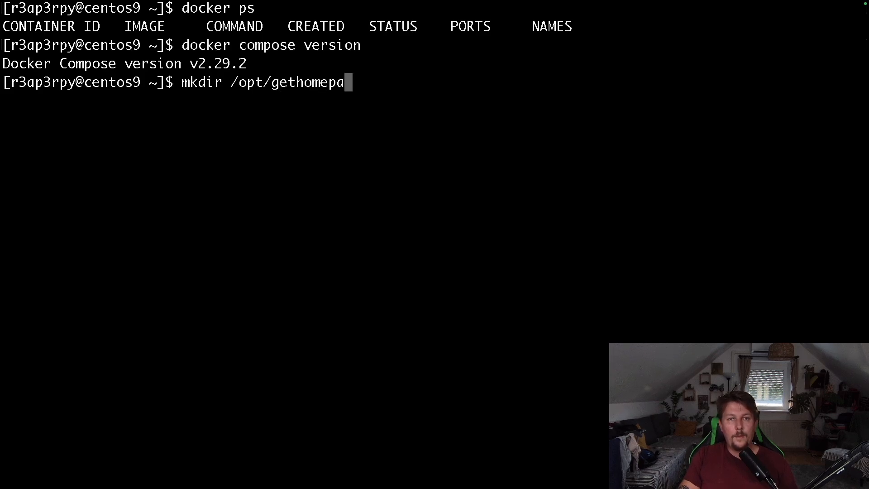
pyautogui.press('Return')
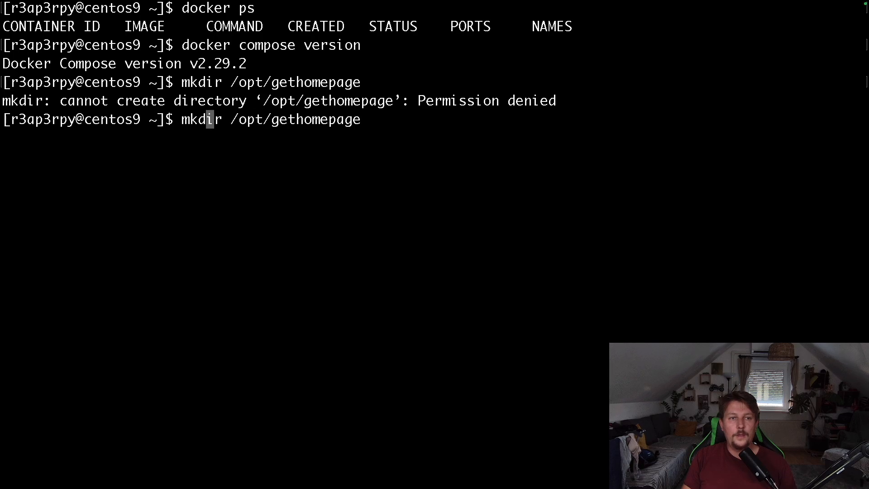
pyautogui.press('Return')
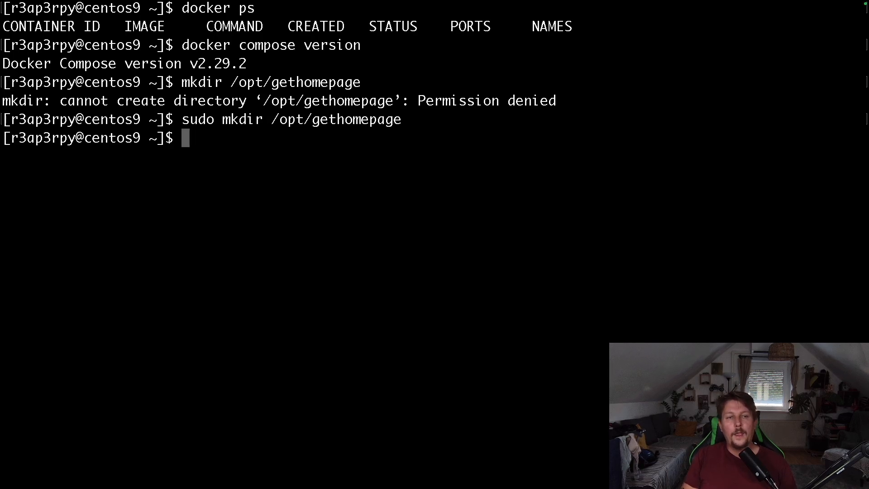
# Recursively chown /opt/gethomepage to r3ap3rpy:r3ap3rpy, fixing the mistyped path
pyautogui.write('sudo c')
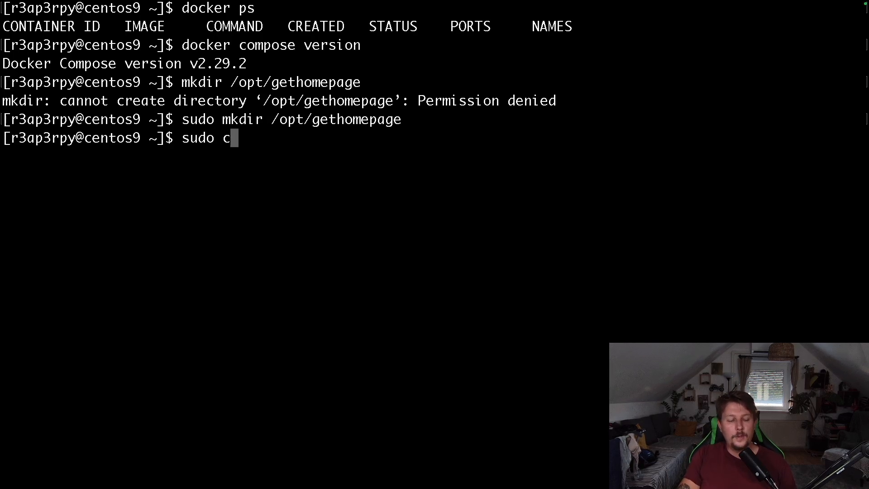
pyautogui.write('hown')
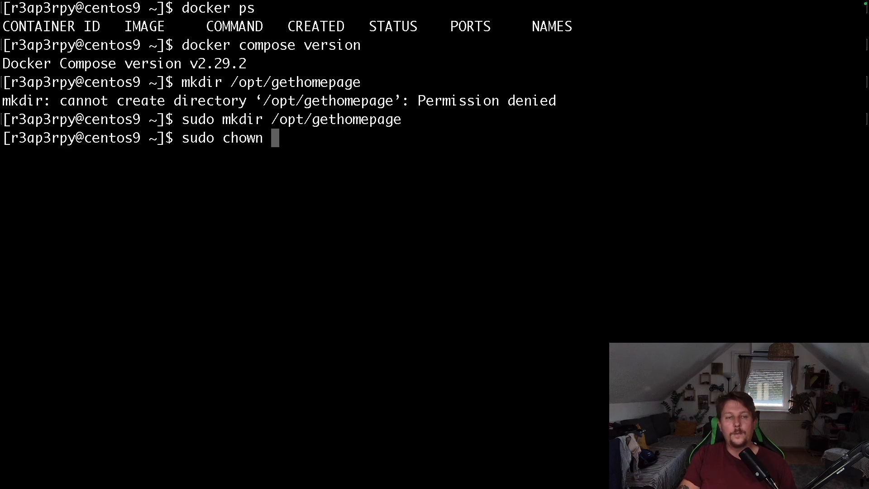
pyautogui.write('r3ap')
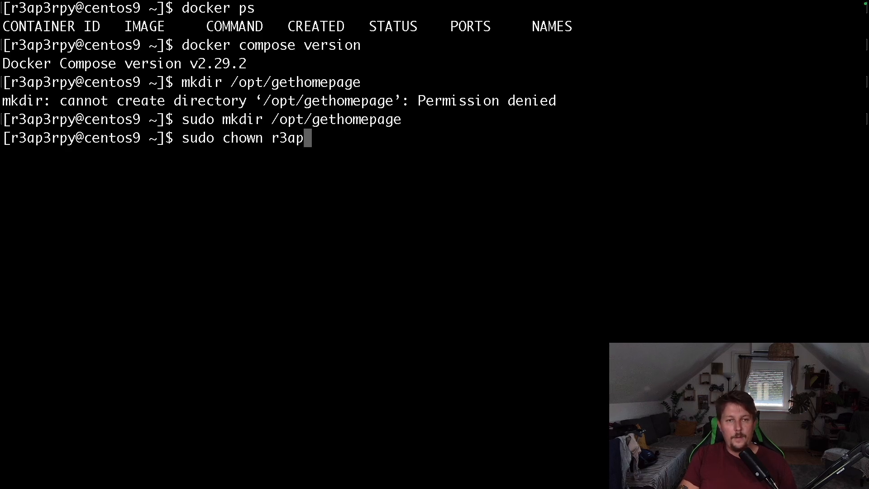
pyautogui.write('3rpy:r3ap3rpy')
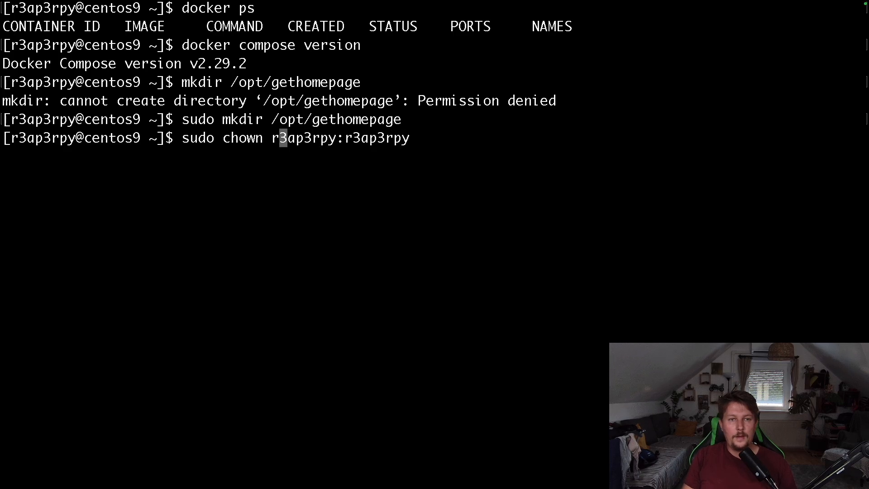
pyautogui.write('-R')
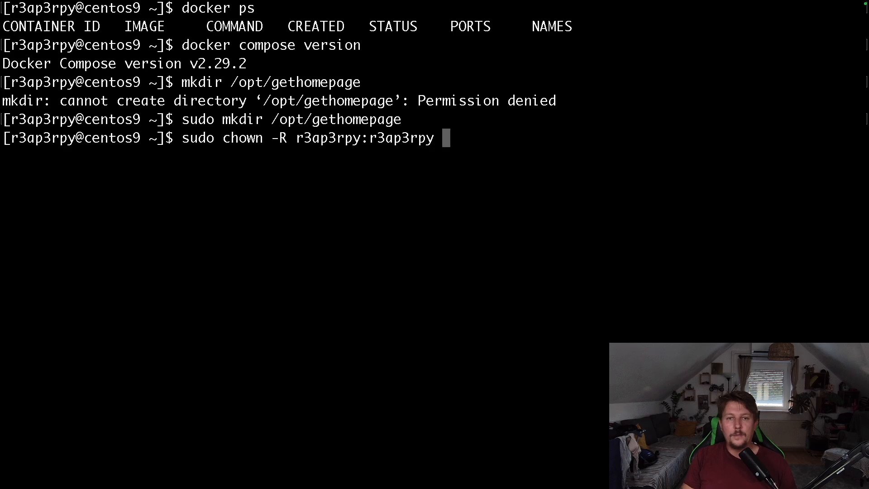
pyautogui.write('/opt/')
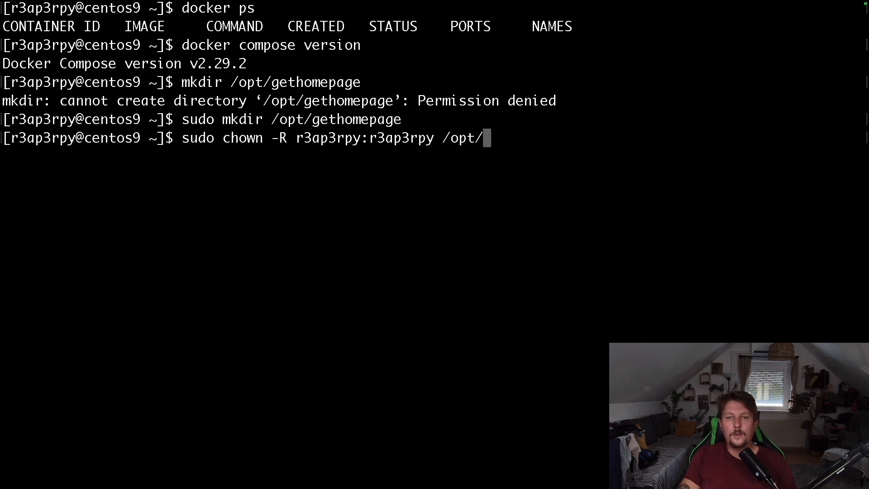
pyautogui.write('homepage')
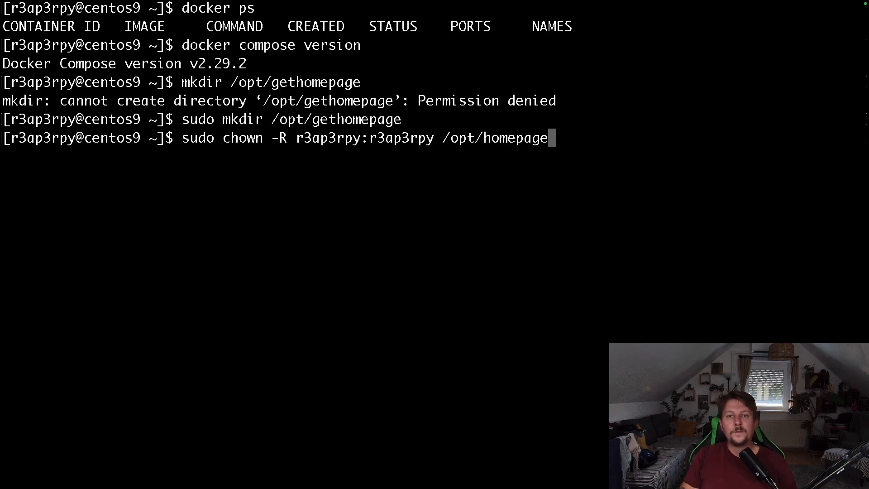
pyautogui.press('Return')
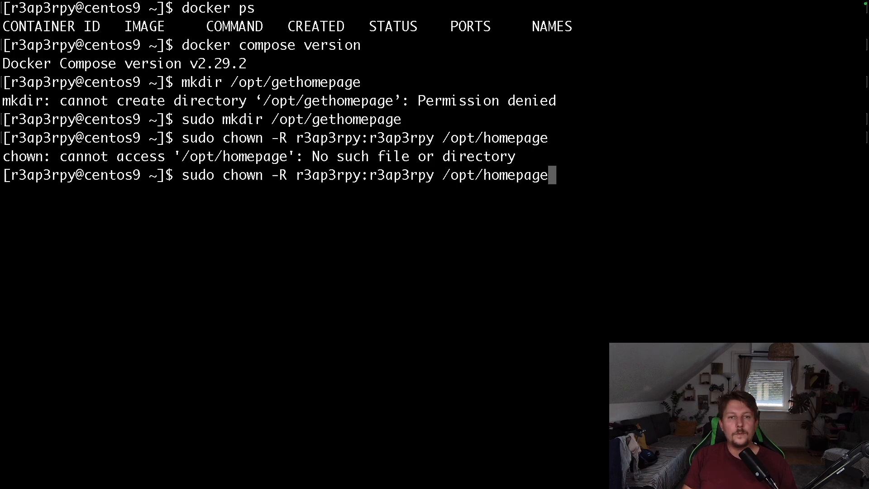
pyautogui.press('BackSpace')
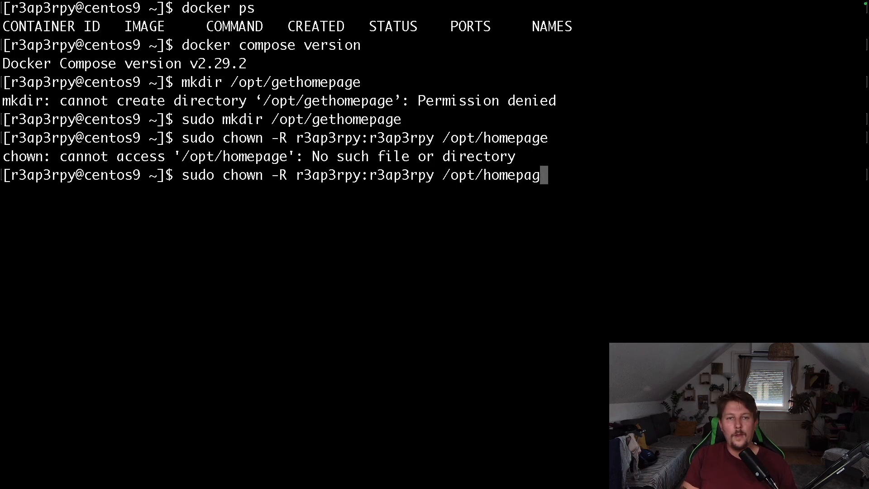
pyautogui.write('ethomepage/')
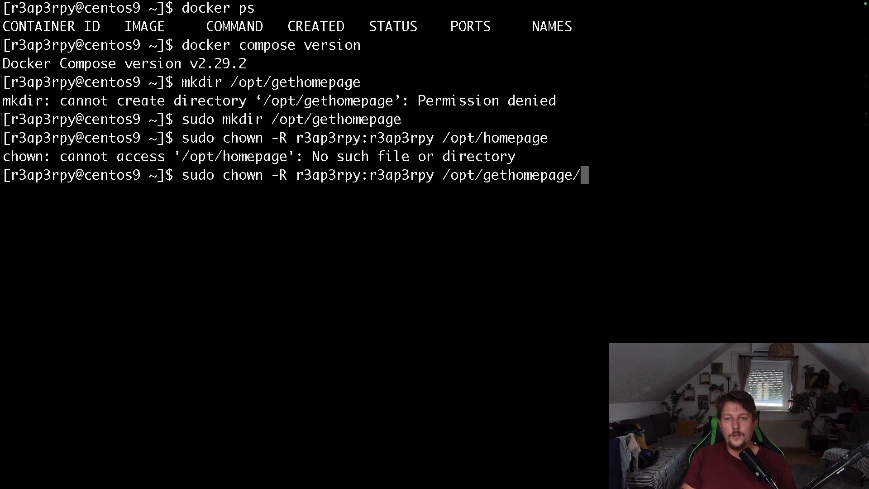
pyautogui.press('Return')
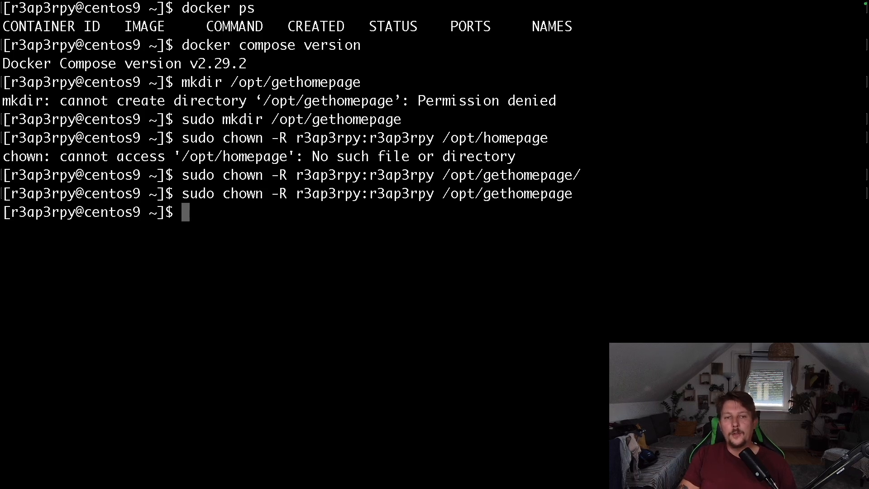
# Move into /opt/gethomepage, create and enter a compose subfolder, and start vi on docker-compose.yaml
pyautogui.write('cd /opt/')
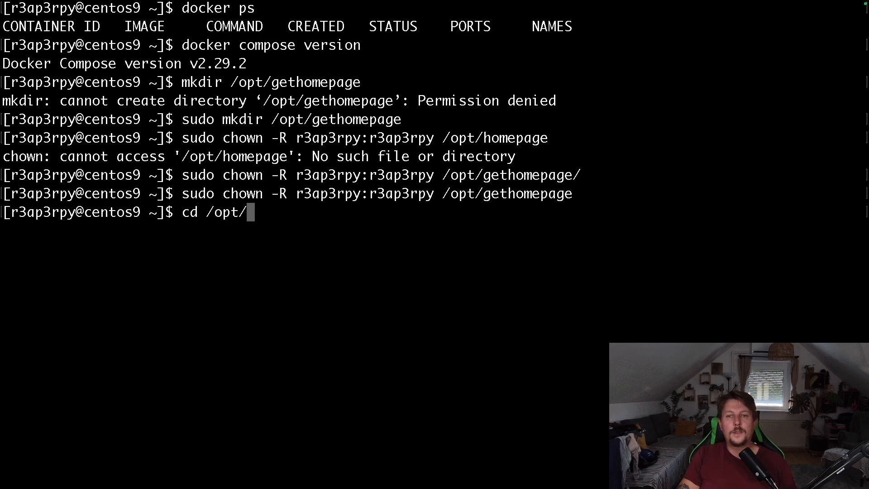
pyautogui.press('Return')
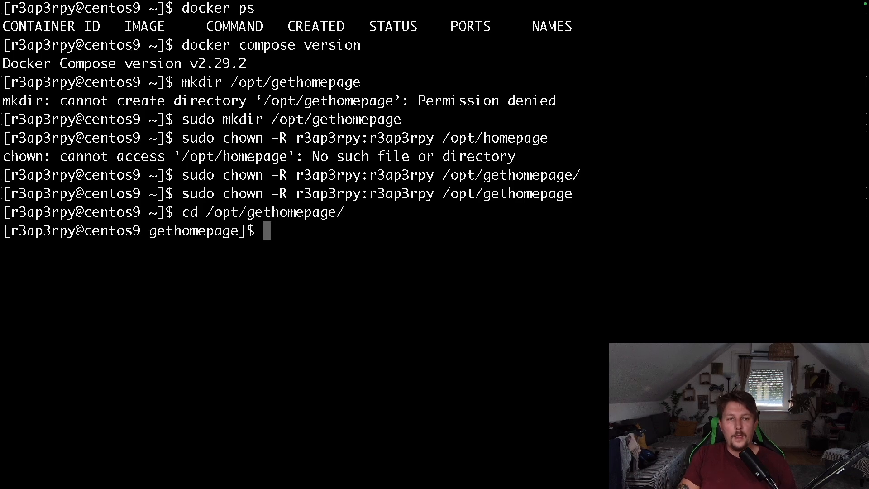
pyautogui.write('mkdir co')
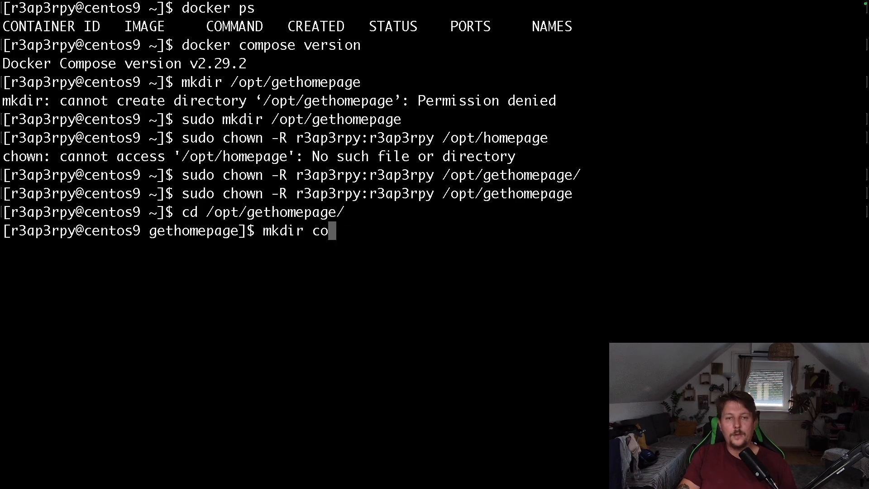
pyautogui.press('Return')
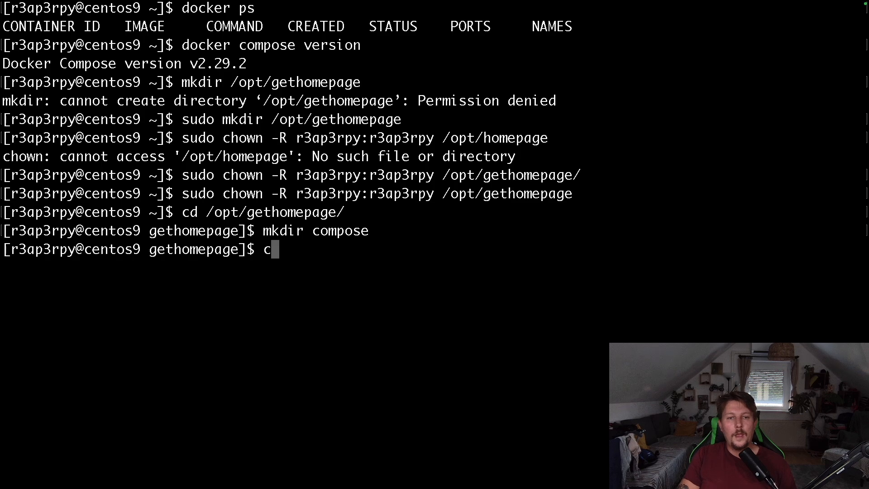
pyautogui.press('Return')
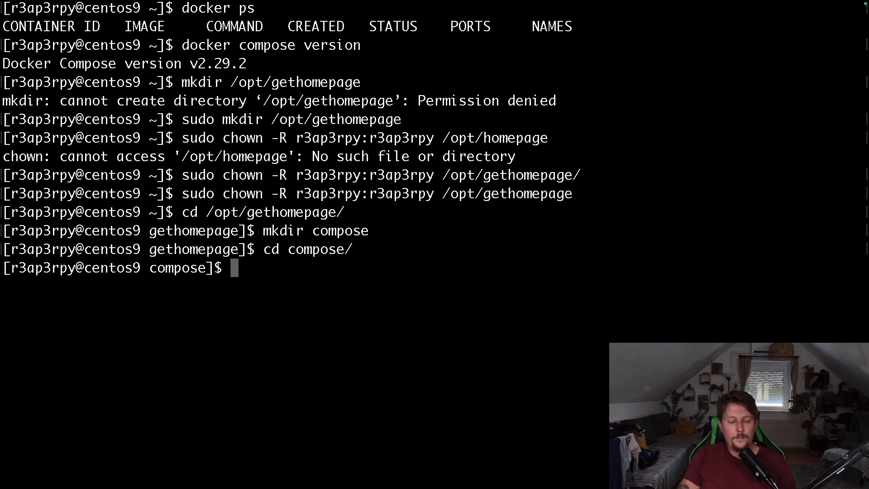
pyautogui.write('vi docker-co')
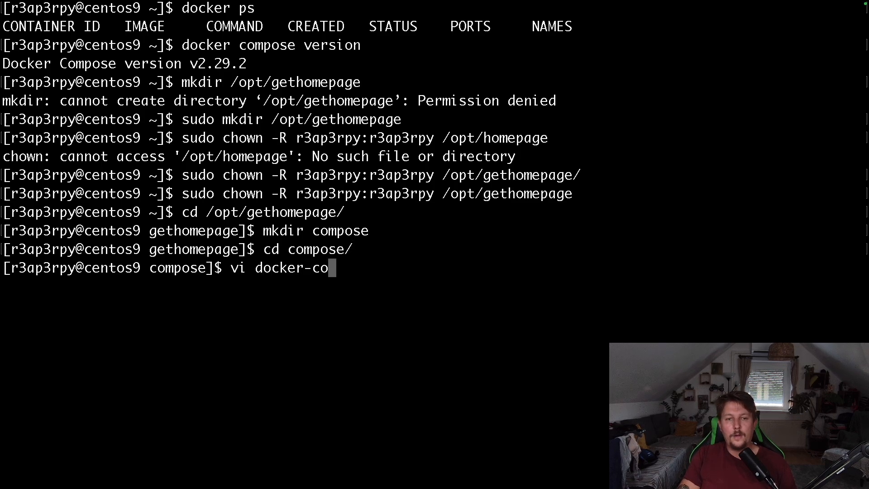
pyautogui.write('mpose.yaml')
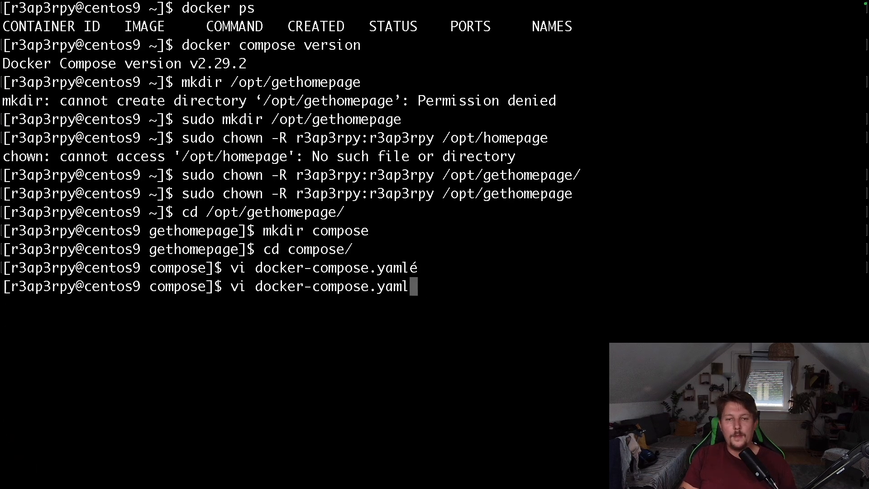
# Begin docker-compose.yaml with version: "", services: and a homepage service entry
pyautogui.press('Return')
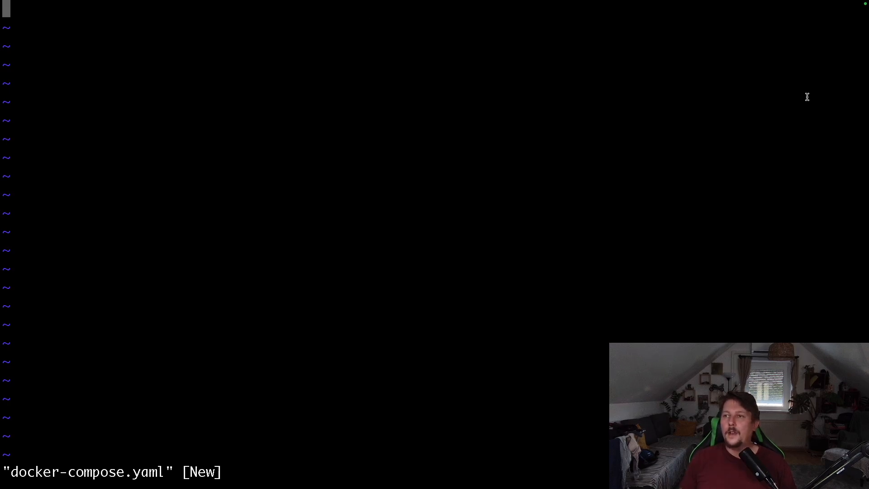
pyautogui.moveTo(454, 149)
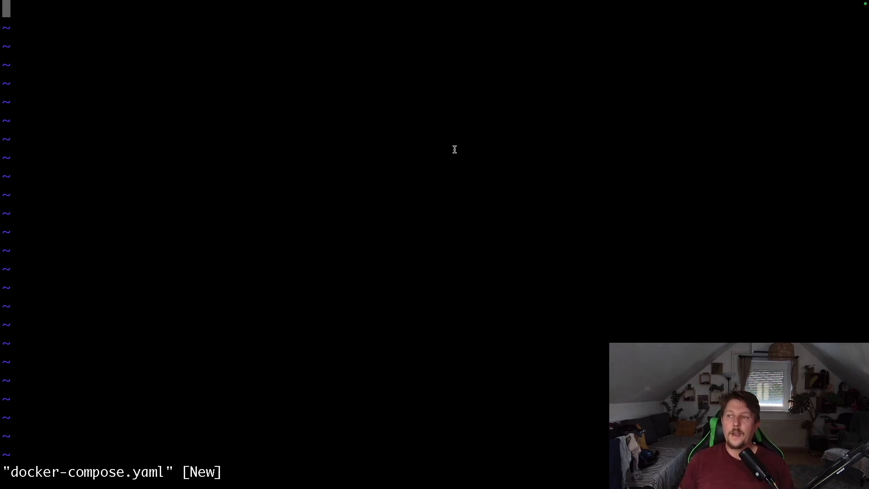
pyautogui.press('i')
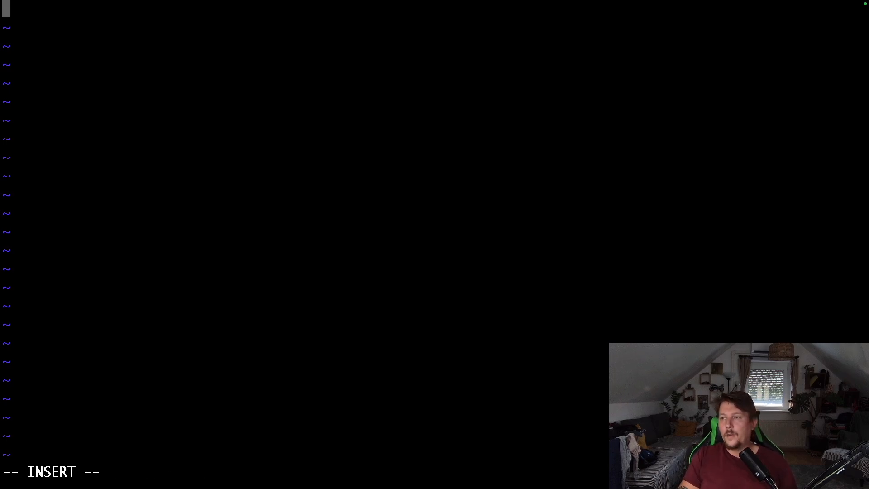
pyautogui.write('version')
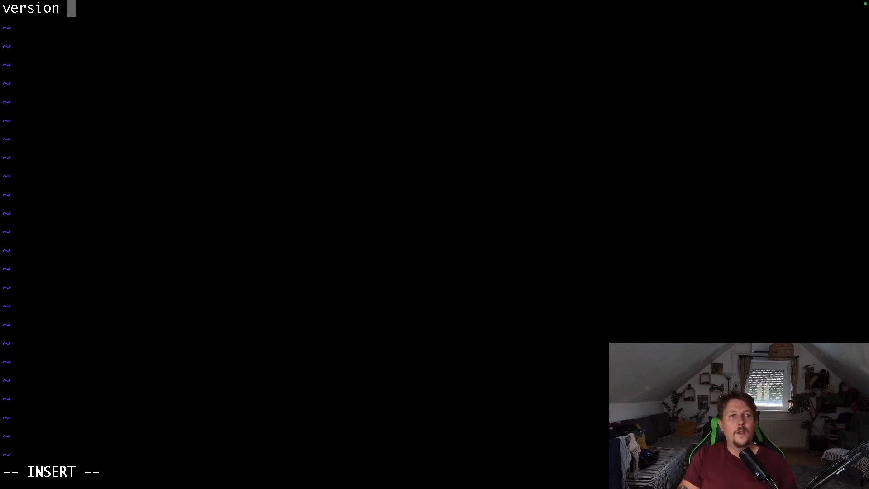
pyautogui.write(': ""')
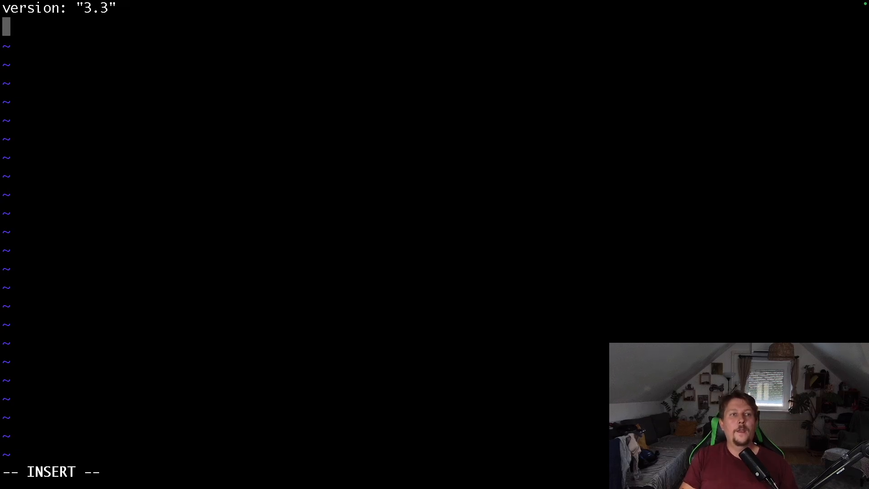
pyautogui.write('service')
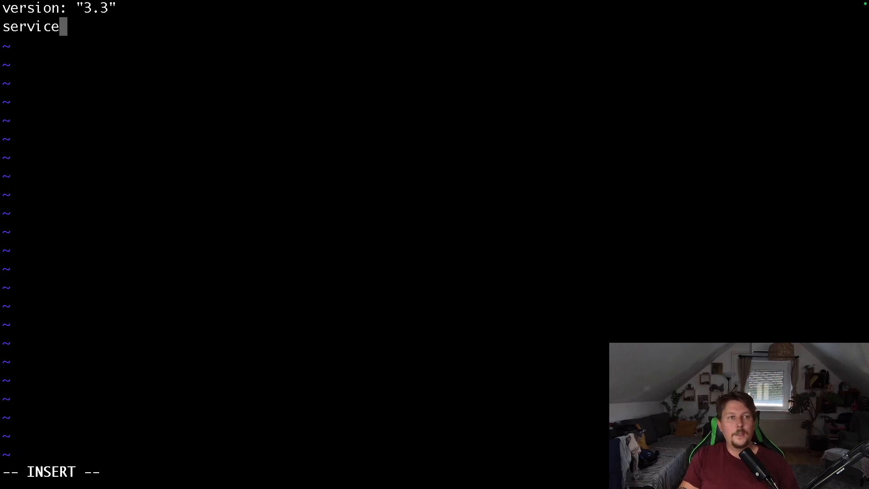
pyautogui.write('s:')
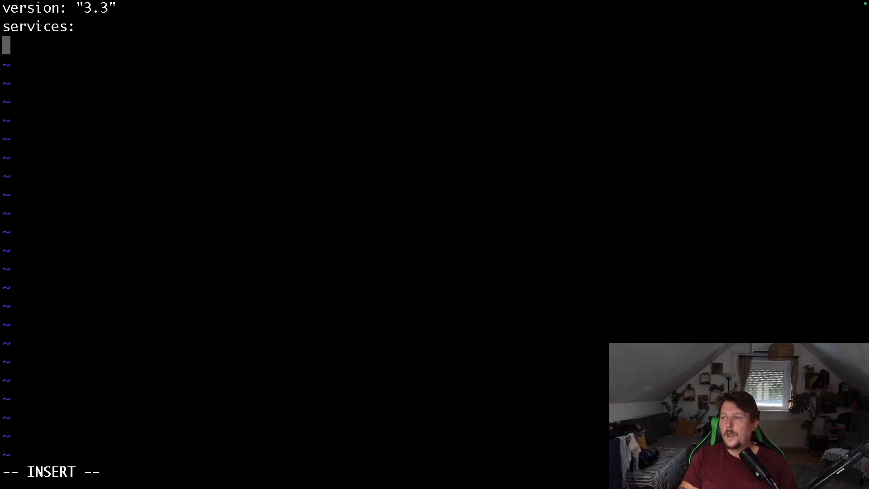
pyautogui.write('homepage:')
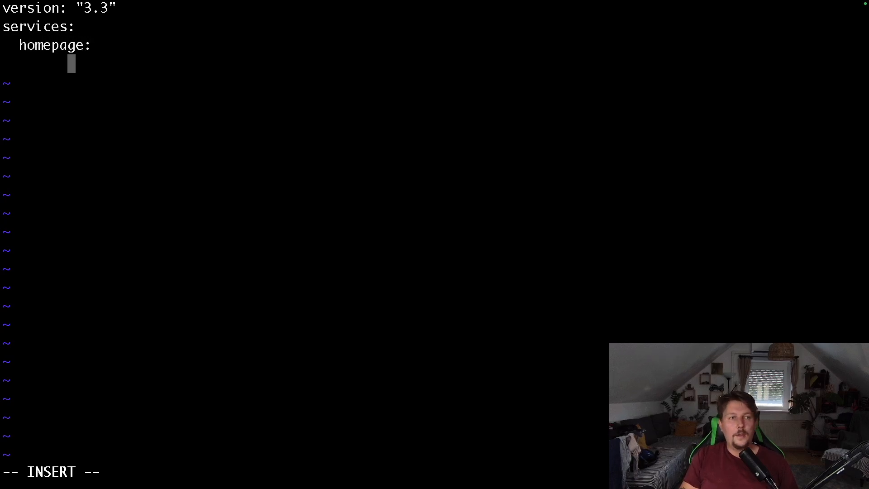
# Set image ghcr.io/gethomepage/homepage:latest and container_name homepage for the service
pyautogui.write('ima')
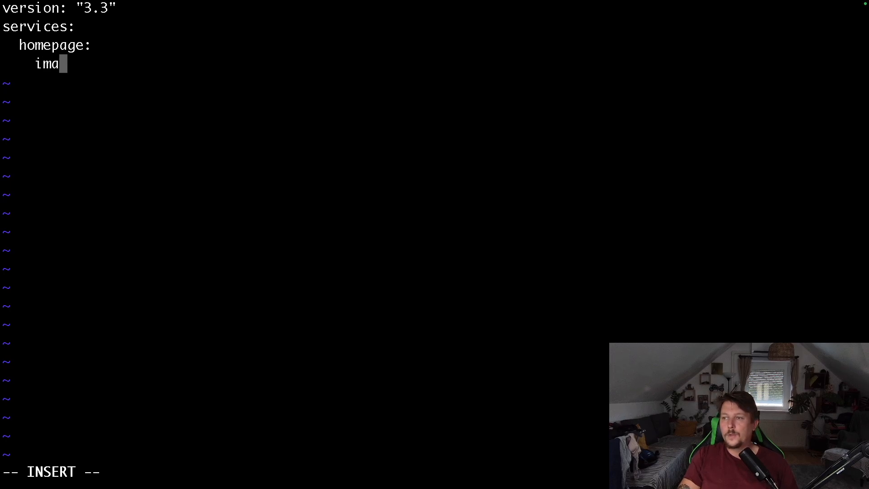
pyautogui.write('ge: g')
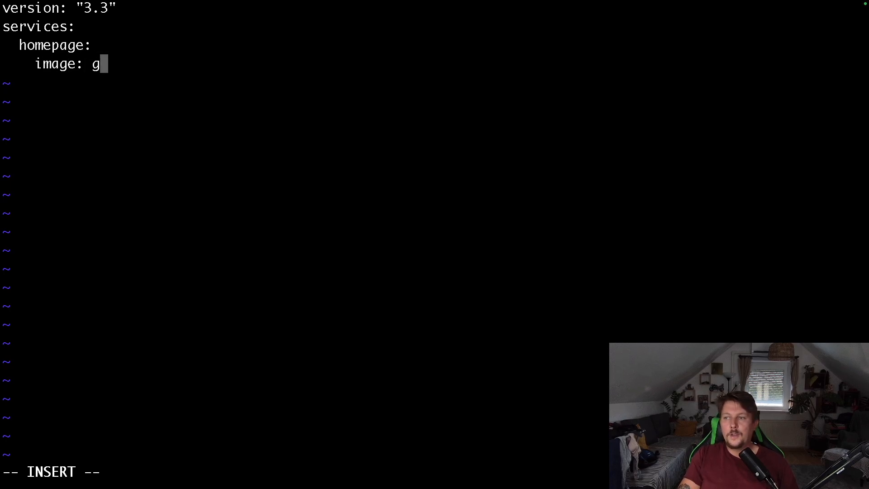
pyautogui.write('hcr')
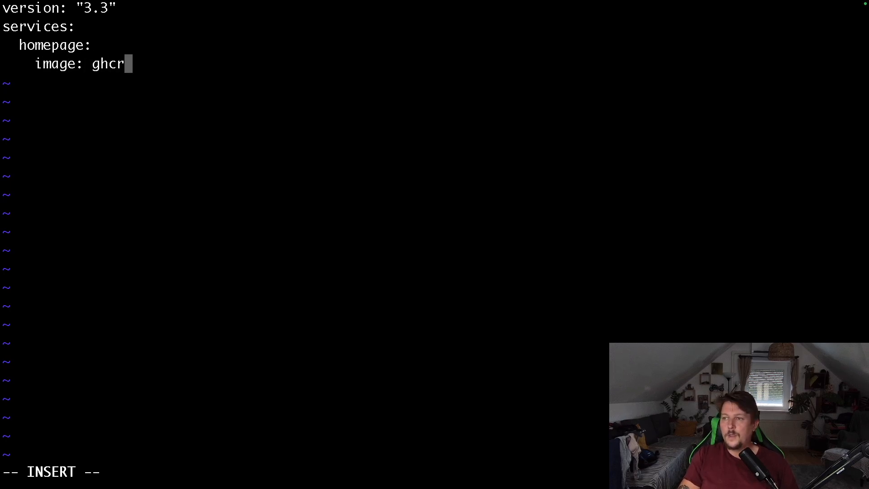
pyautogui.write('.io/')
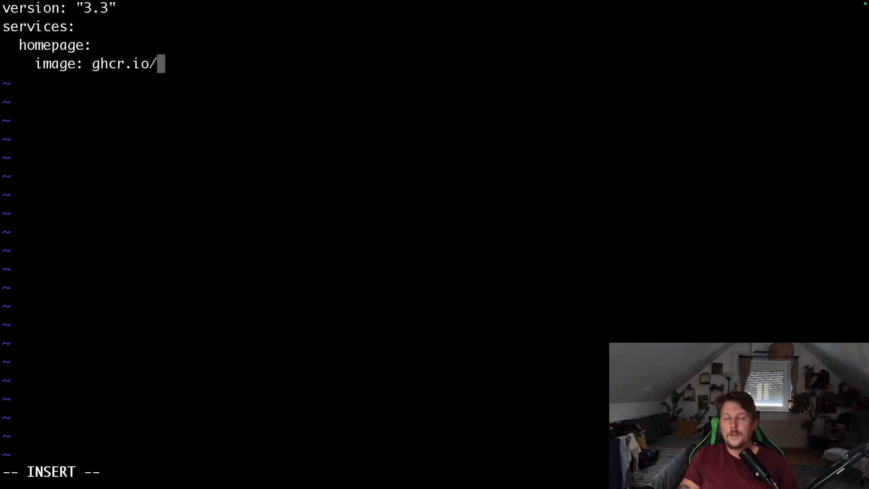
pyautogui.write('geth')
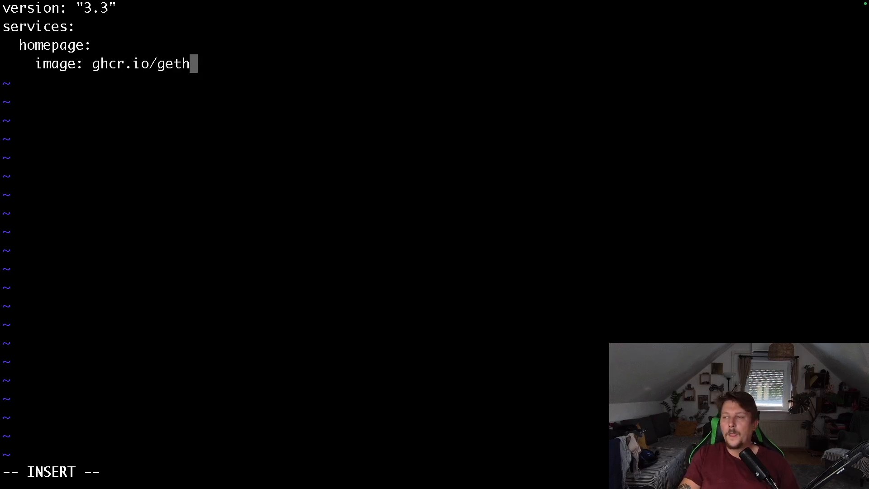
pyautogui.write('omepage/hom')
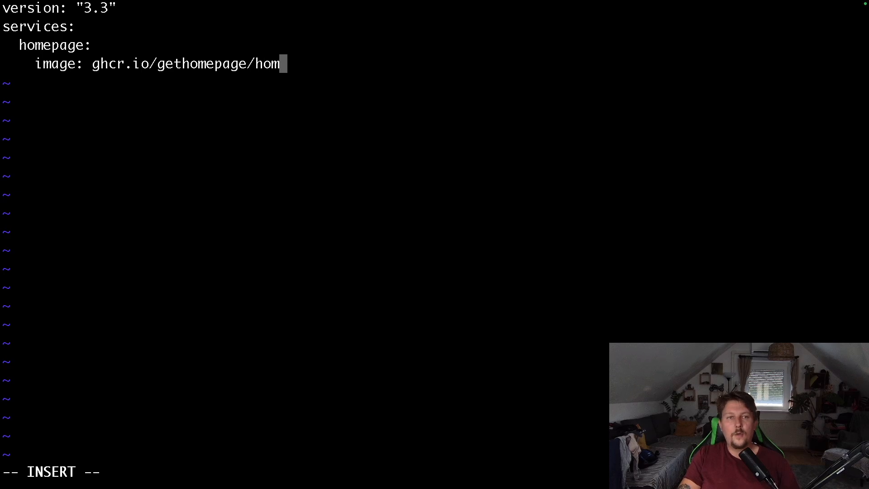
pyautogui.write('epage:la')
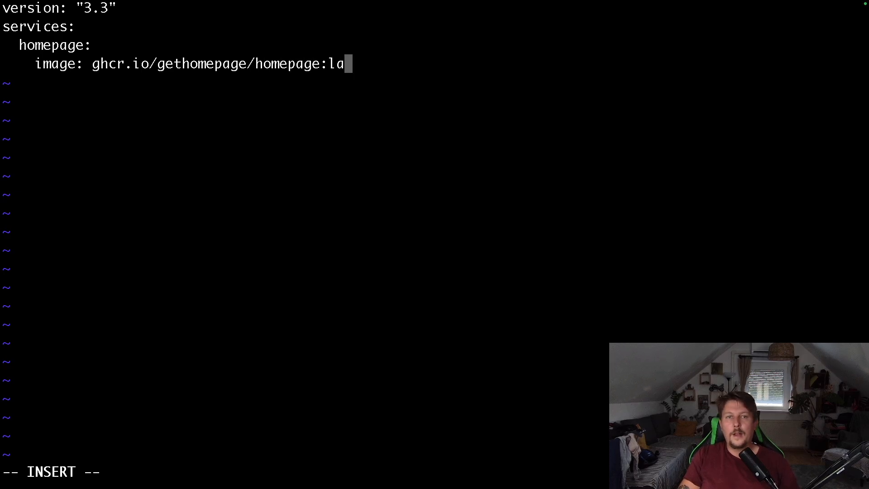
pyautogui.write('test')
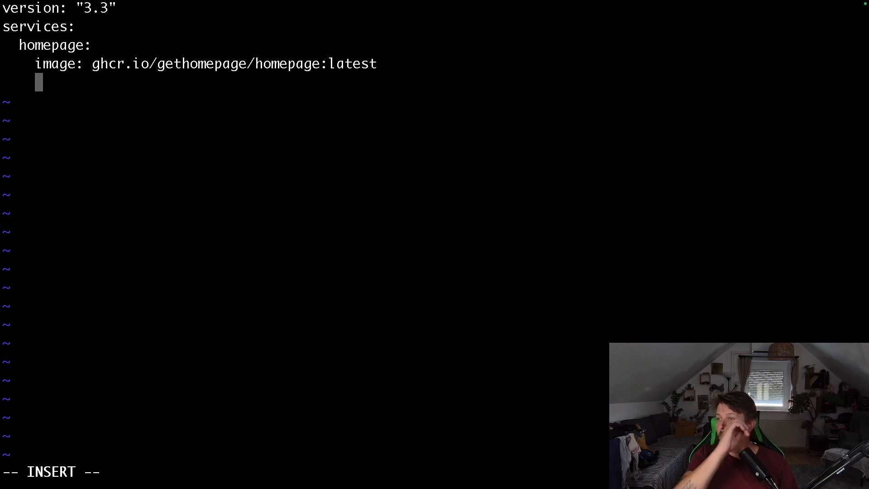
pyautogui.write('contai')
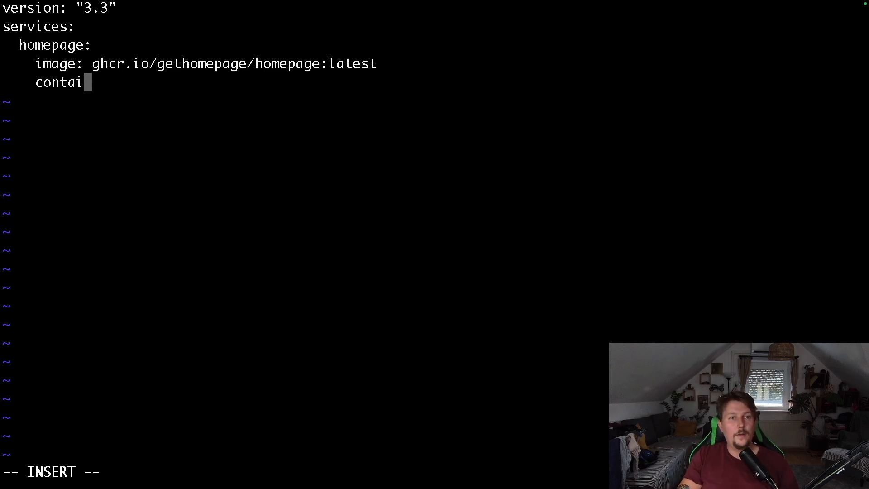
pyautogui.write('ner_name: homepage')
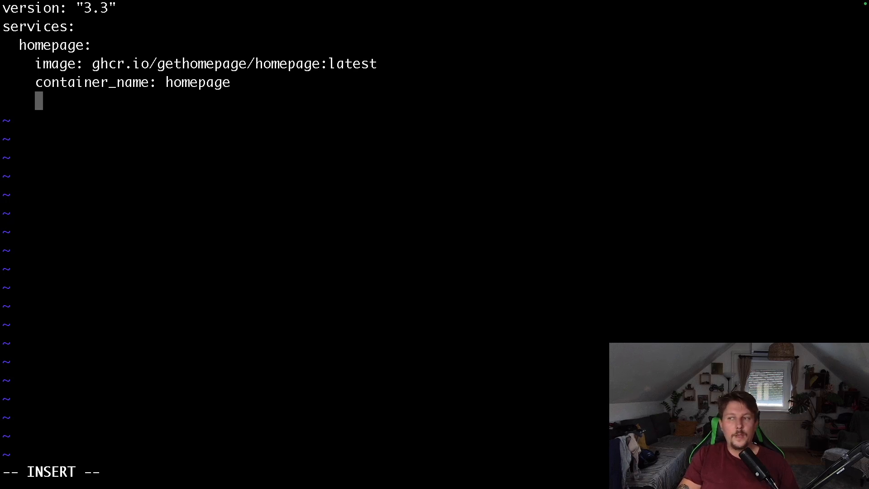
# Map host port 8089 to container port 3000 under ports
pyautogui.write('ports:')
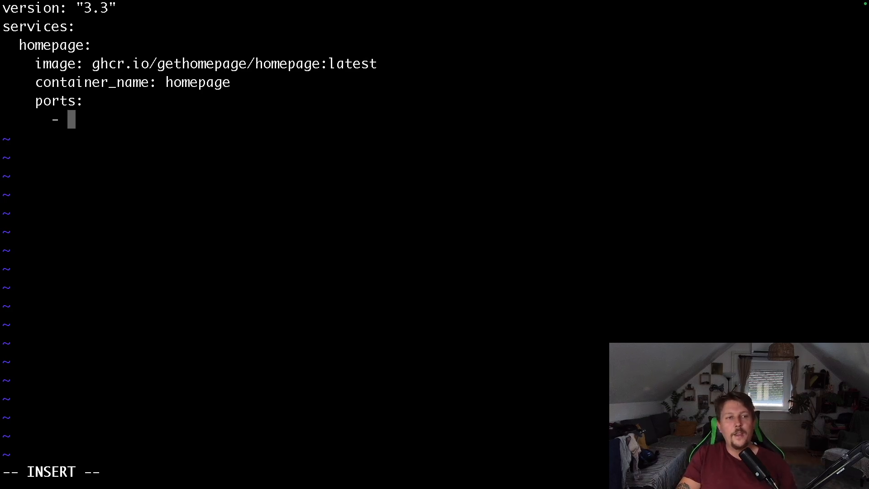
pyautogui.write('808')
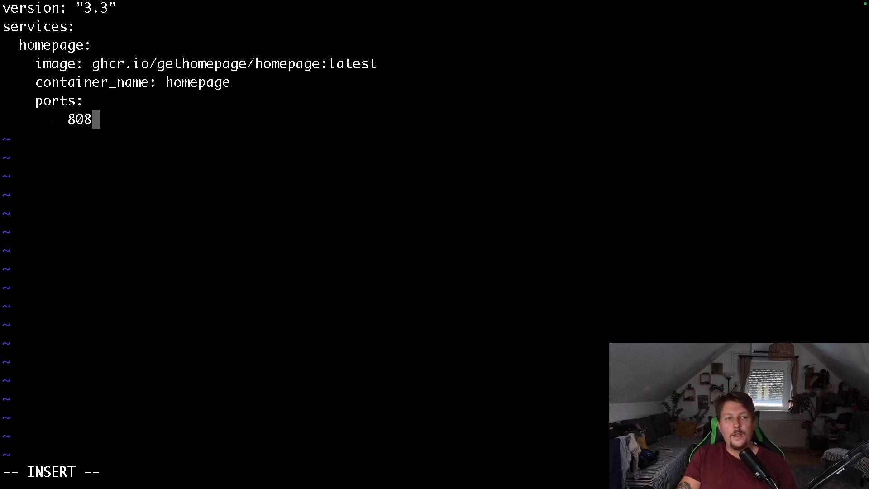
pyautogui.write('9:30')
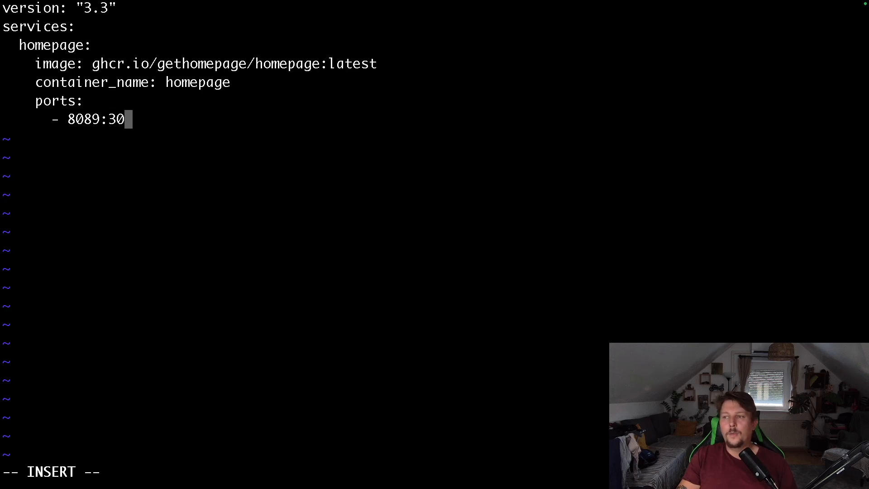
pyautogui.write('00')
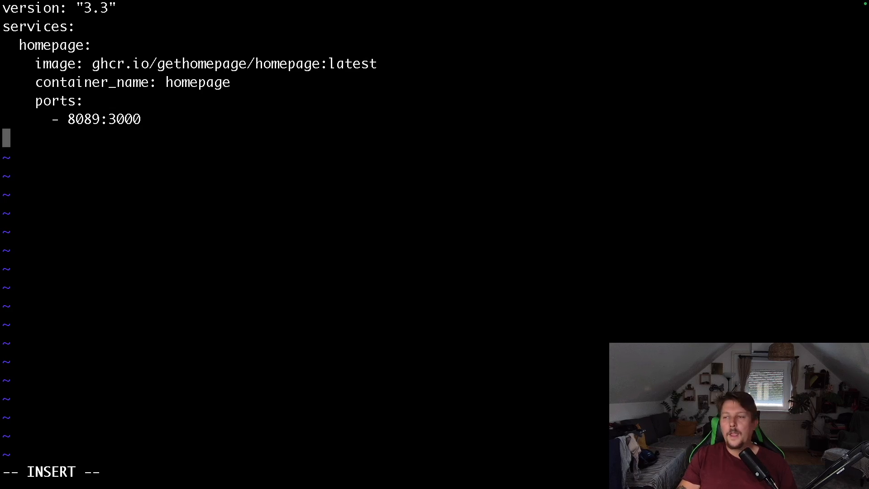
# Start the volumes list mounting /opt/gethomepage/icons to /app/public/icons
pyautogui.write('volu')
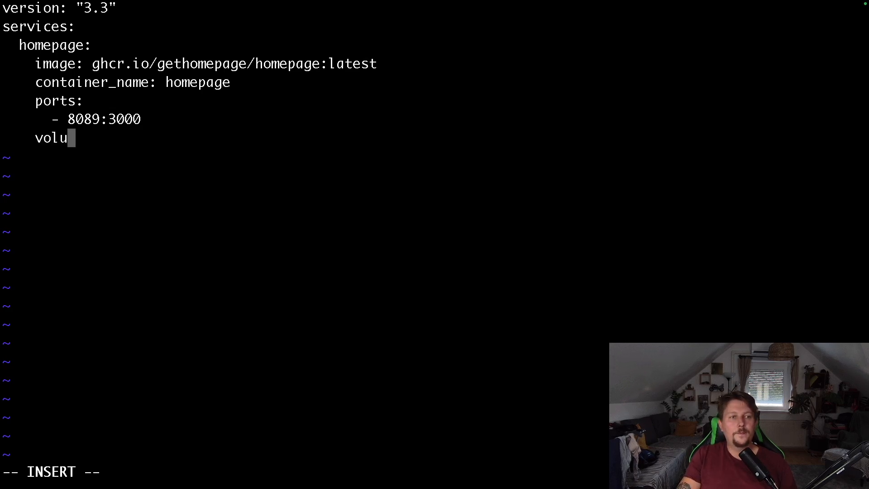
pyautogui.write('mes:')
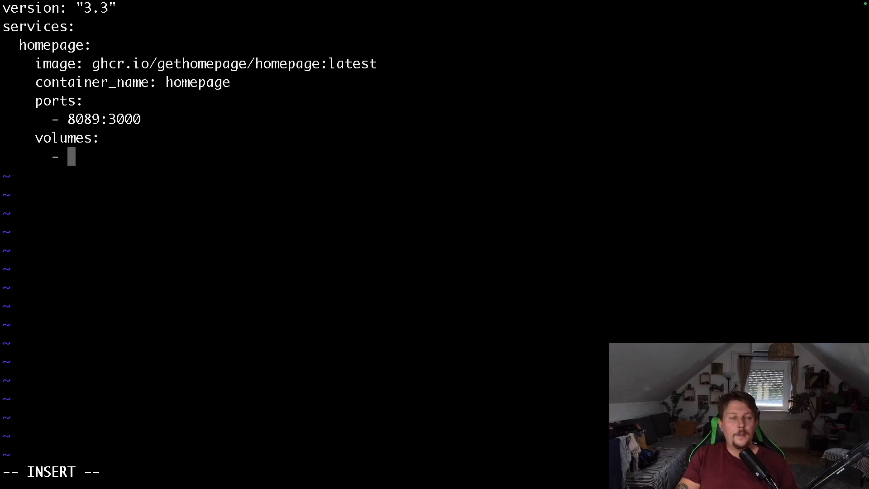
pyautogui.write('/opt')
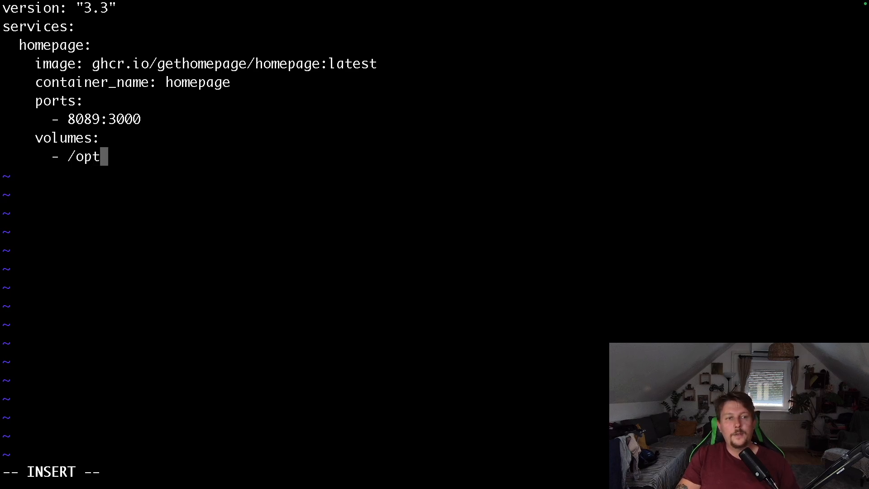
pyautogui.write('/gethomepage')
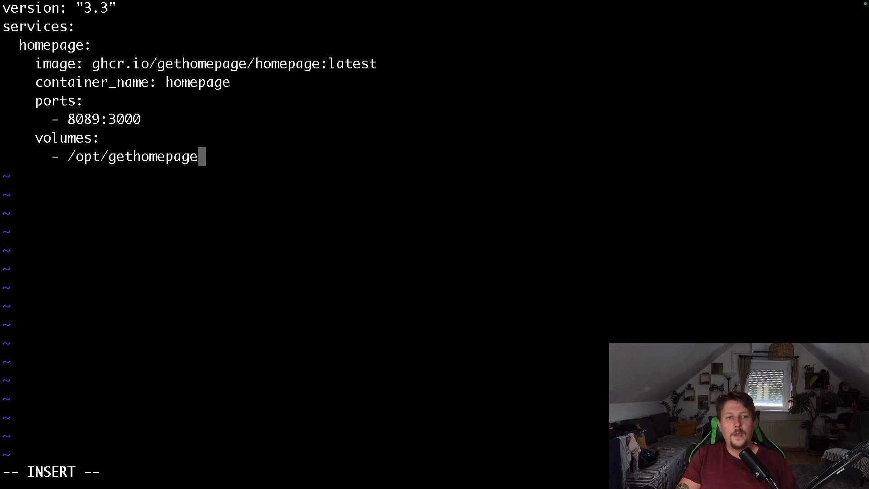
pyautogui.write('/')
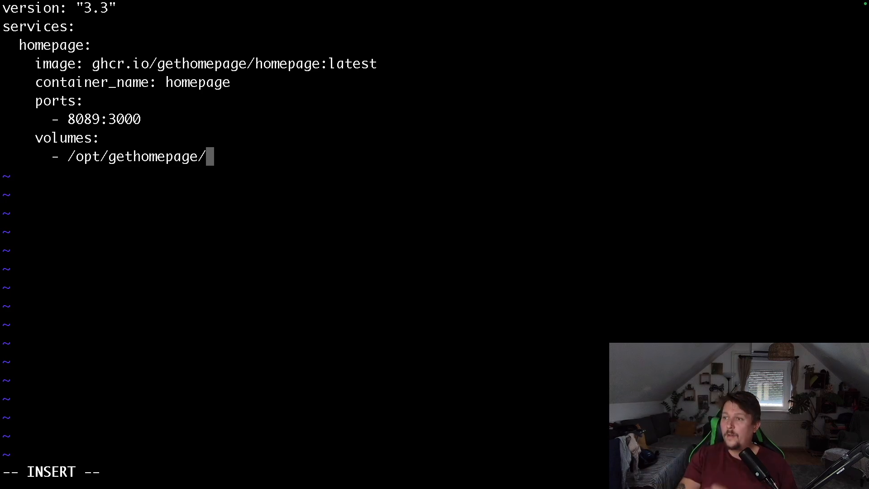
pyautogui.write('iconse:')
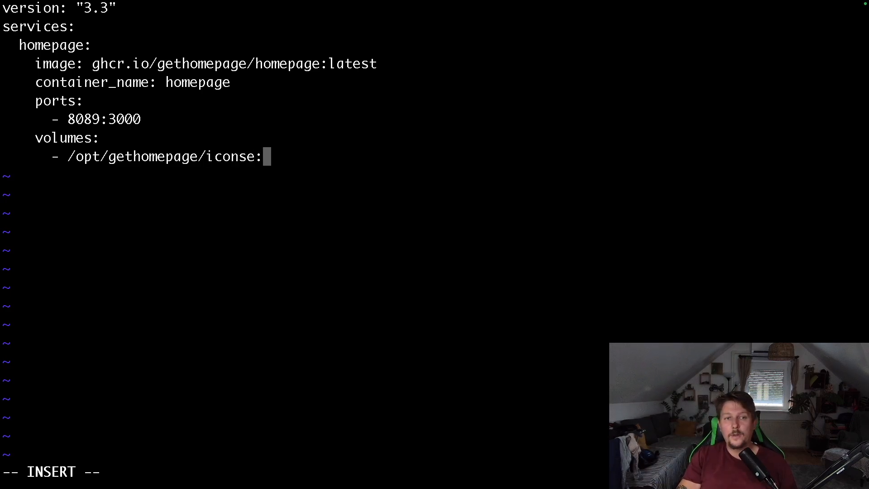
pyautogui.press('Backspace')
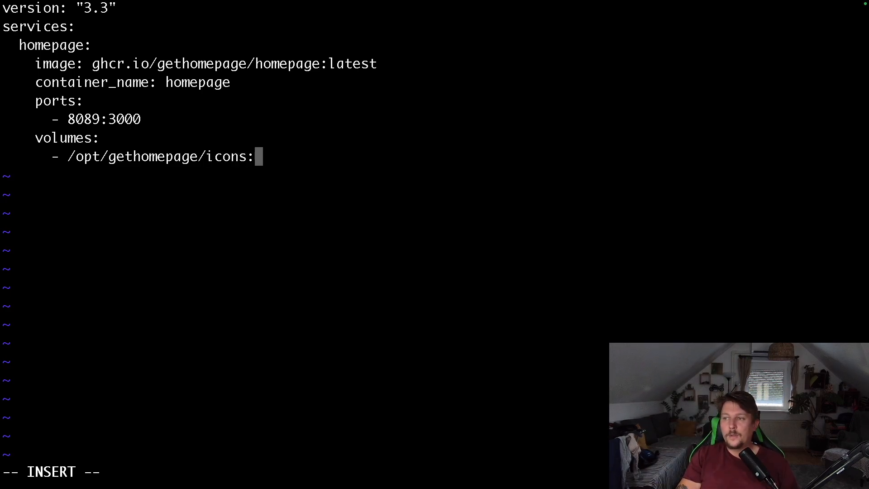
pyautogui.write('/app/')
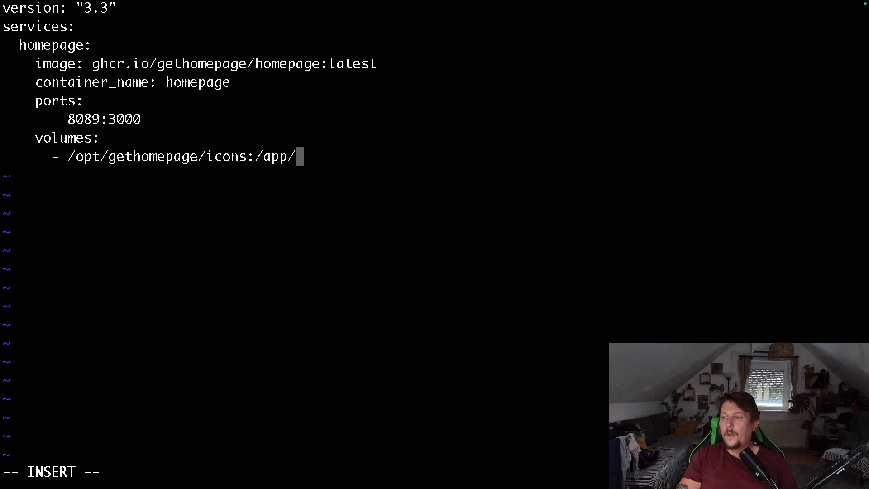
pyautogui.write('public/icons')
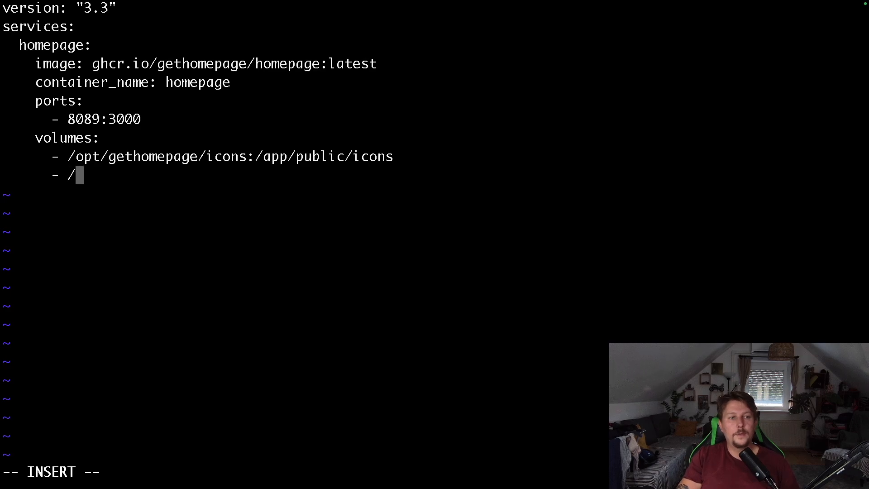
# Mount /opt/gethomepage/config to /app/config
pyautogui.write('opt/g')
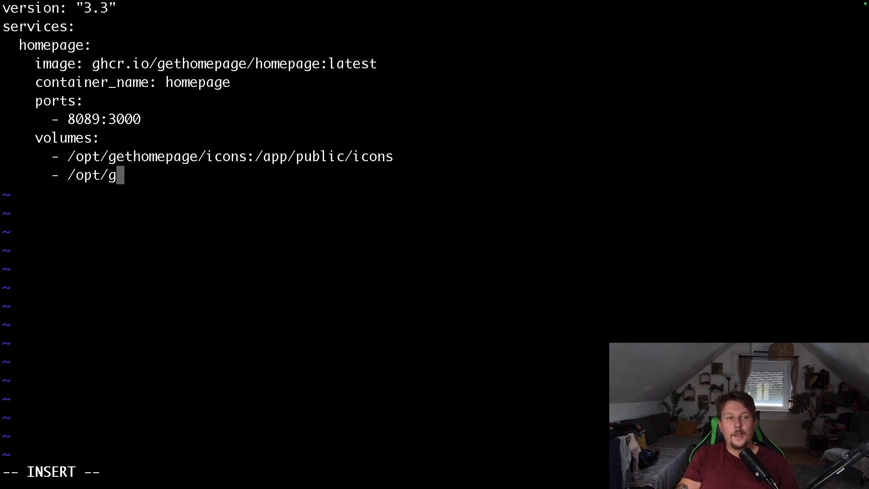
pyautogui.write('ethomepage:')
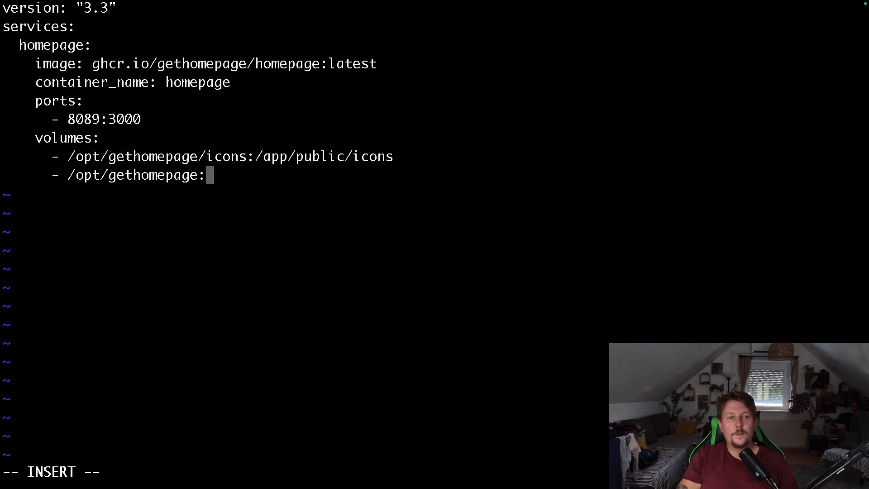
pyautogui.write('/')
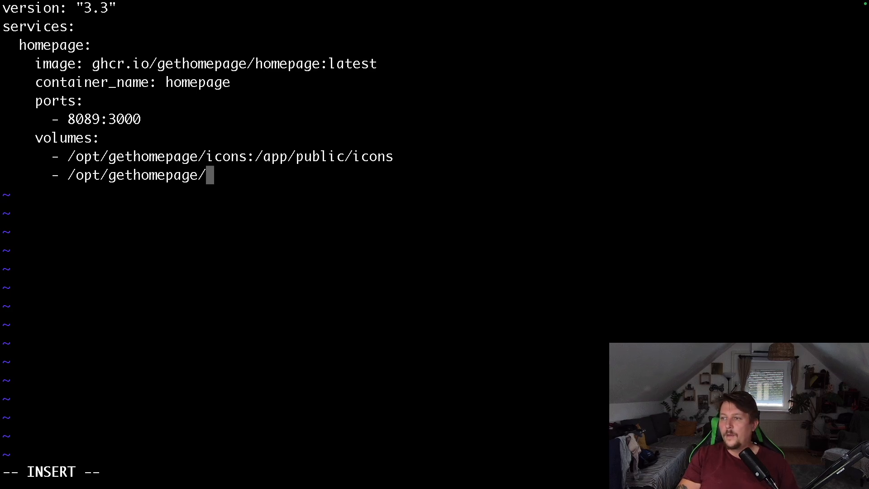
pyautogui.write('config:')
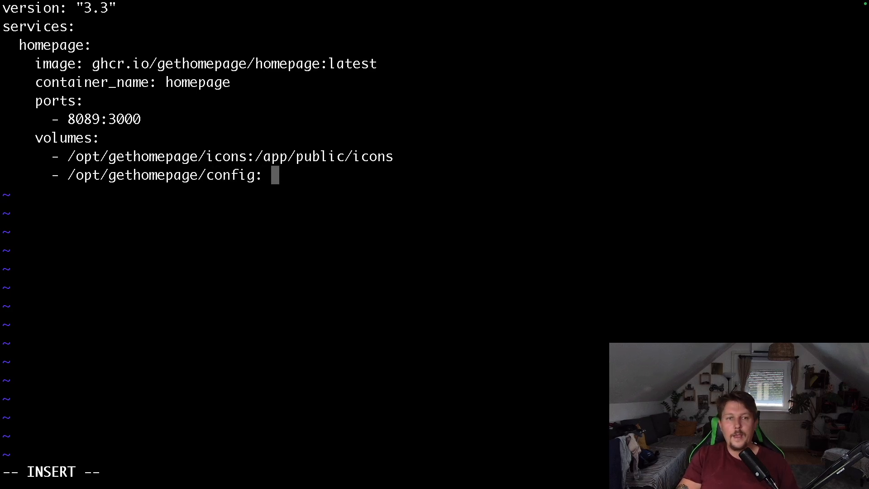
pyautogui.write('/app/')
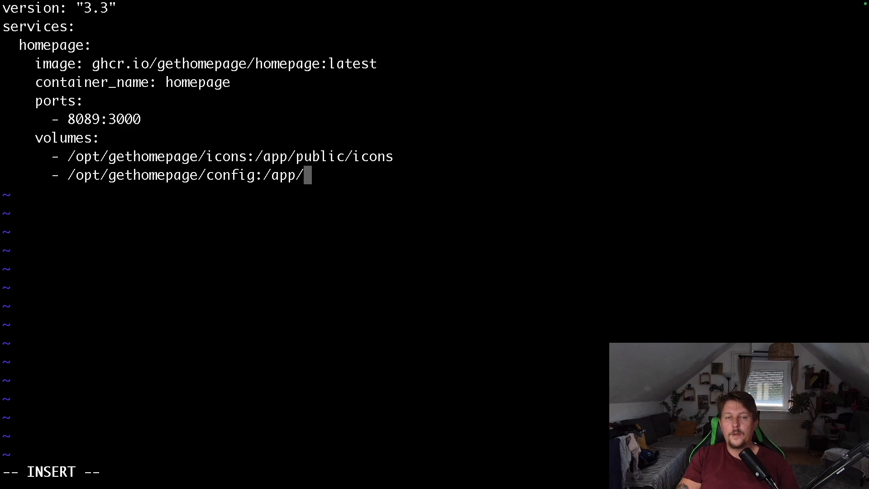
pyautogui.write('config')
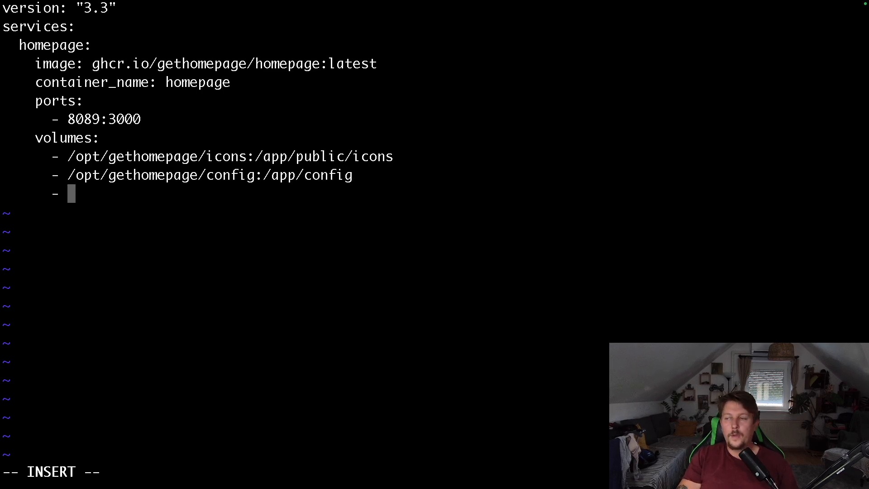
# Mount /var/run/docker.sock into the container, then save and quit vi with :wq!
pyautogui.write('/var')
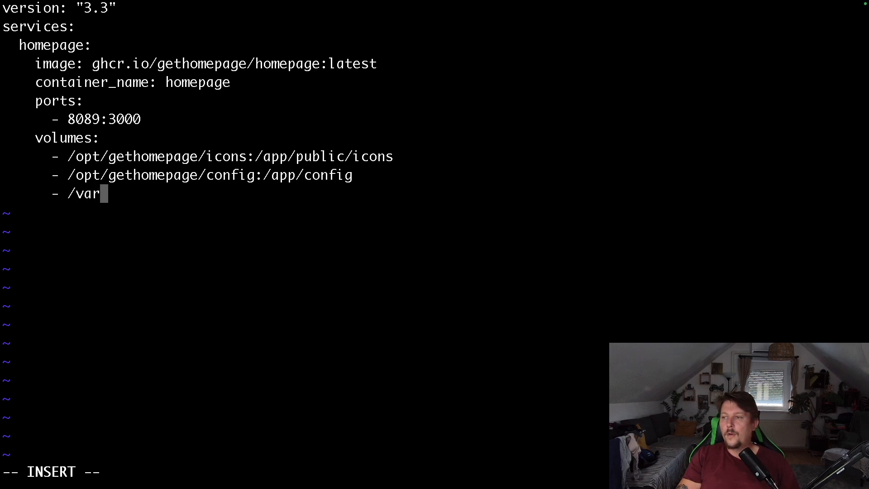
pyautogui.write('/run/dock')
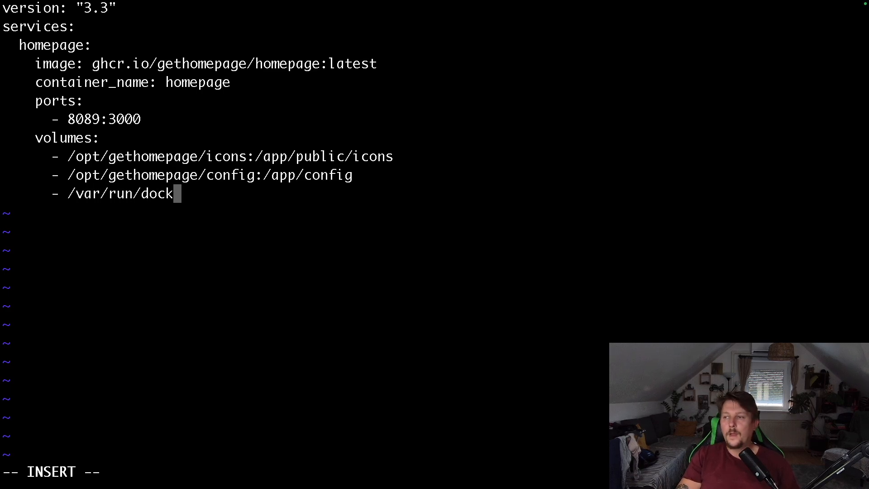
pyautogui.write('er.sock:/')
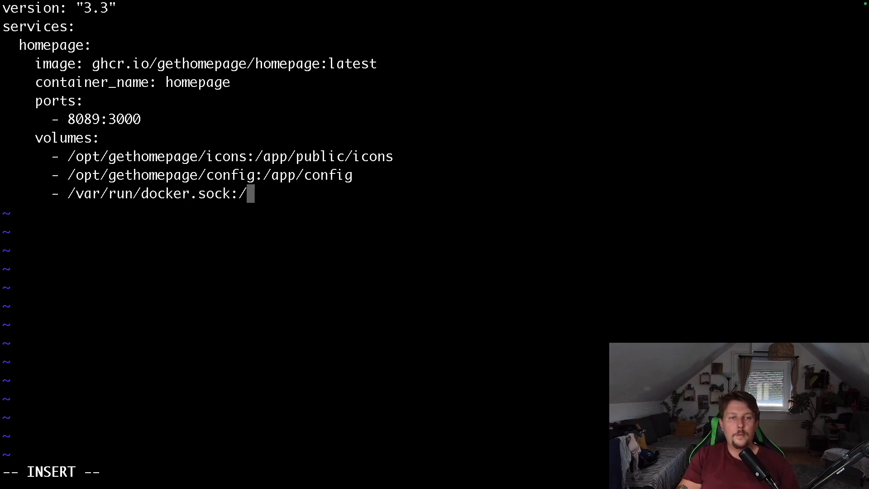
pyautogui.write('var')
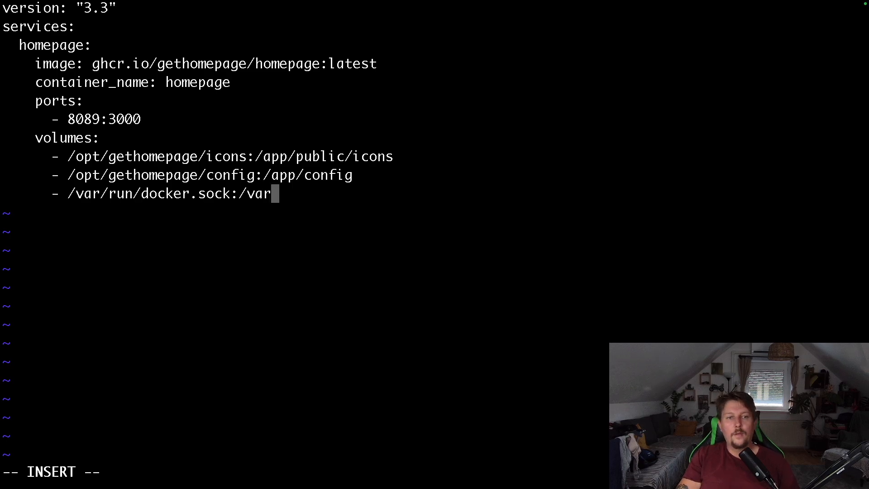
pyautogui.write('/run/')
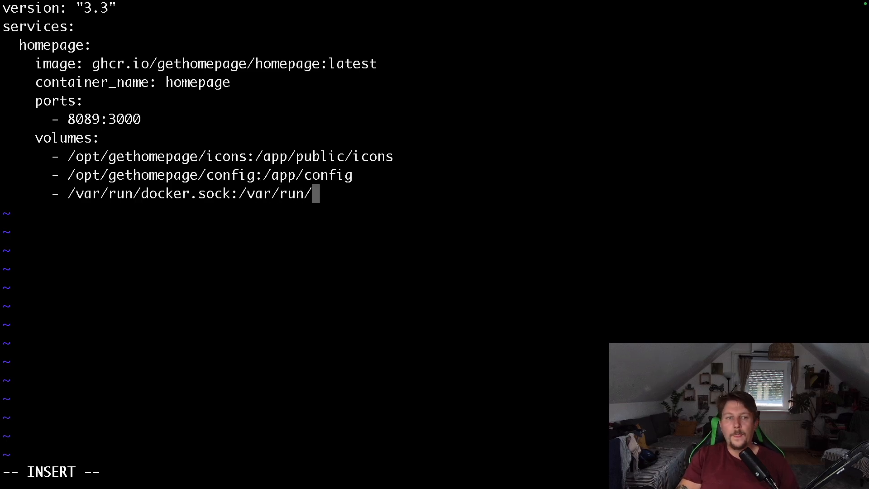
pyautogui.write('docker.sock')
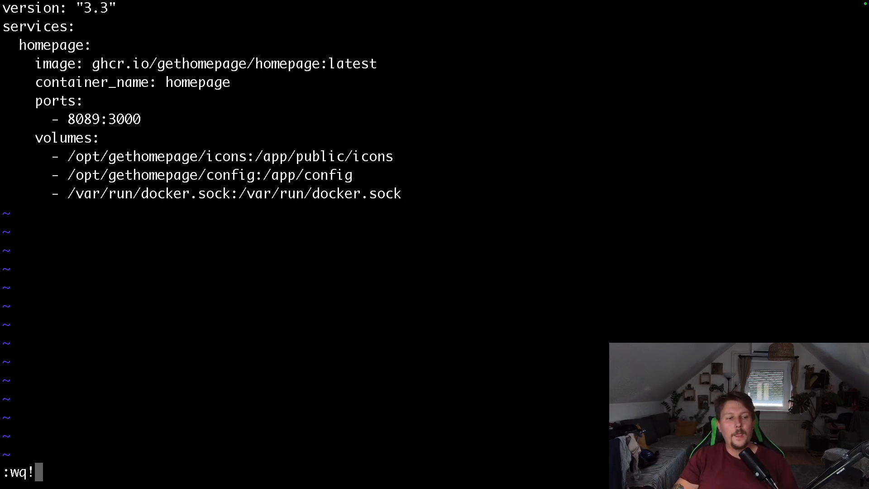
pyautogui.press('Return')
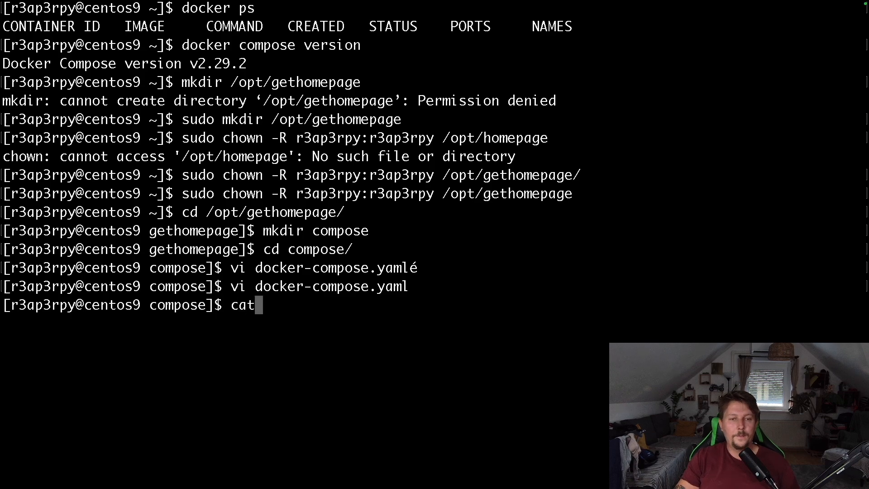
# Show the compose file and create the icons and config folders under /opt/gethomepage
pyautogui.press('Return')
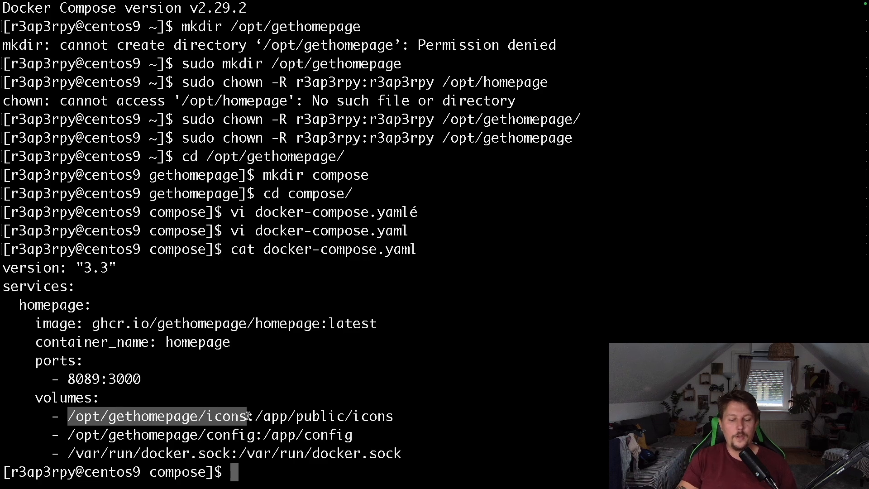
pyautogui.press('Return')
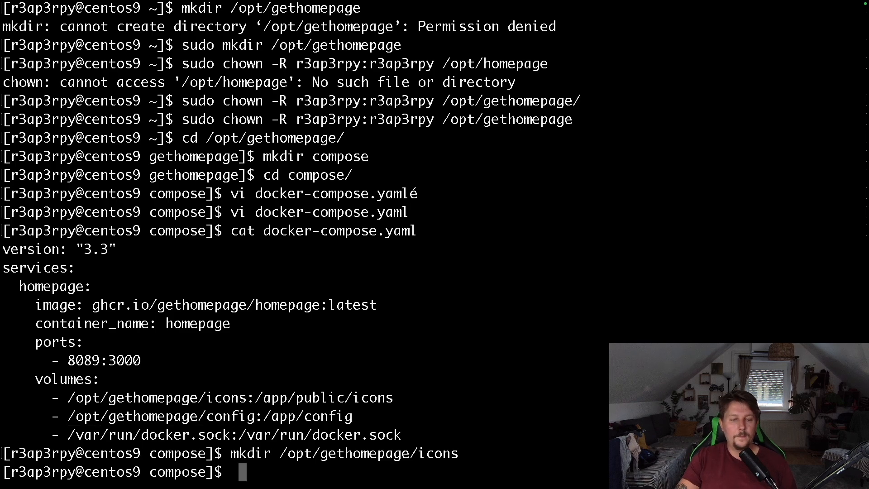
pyautogui.write('mkdir')
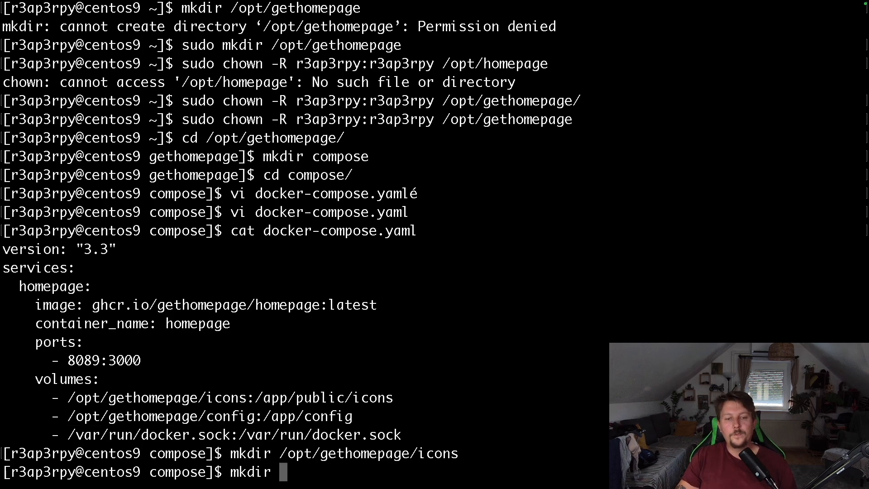
pyautogui.press('Return')
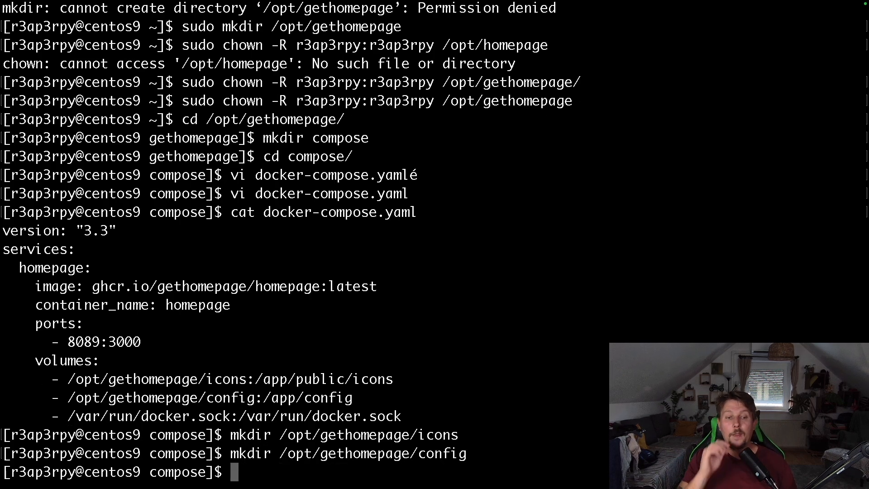
# Start the Homepage container with 'docker compose up'
pyautogui.write('docker')
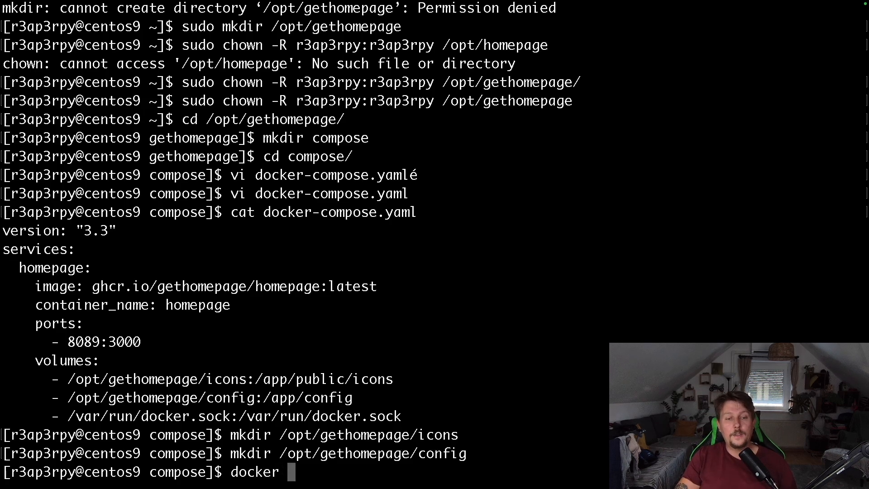
pyautogui.write('compose up')
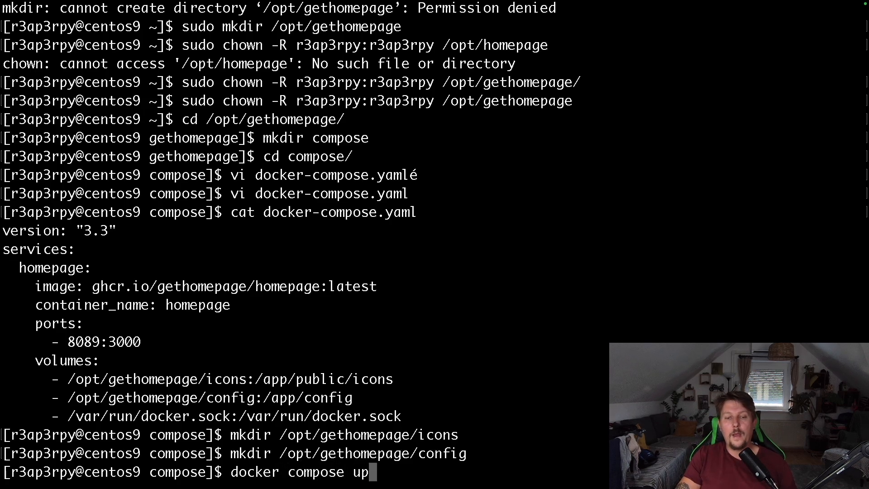
pyautogui.press('Return')
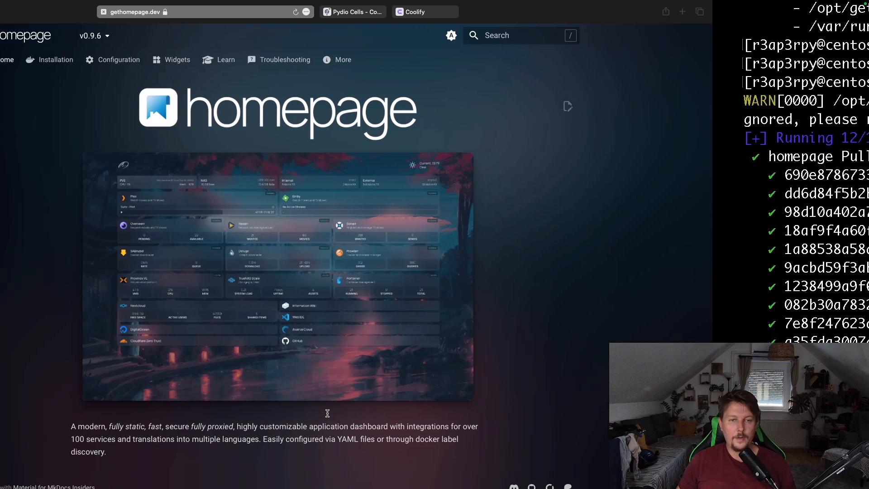
# Load the Homepage dashboard on port 8089 with its default sample groups
pyautogui.click(682, 12)
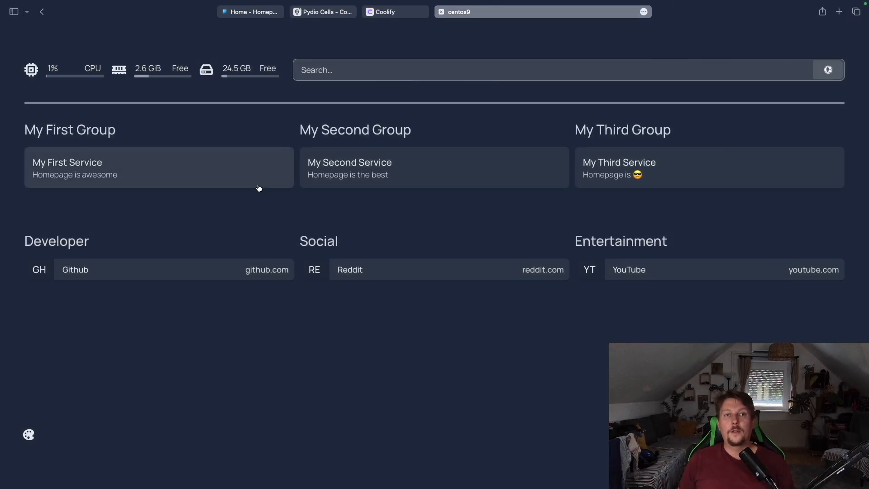
pyautogui.moveTo(229, 117)
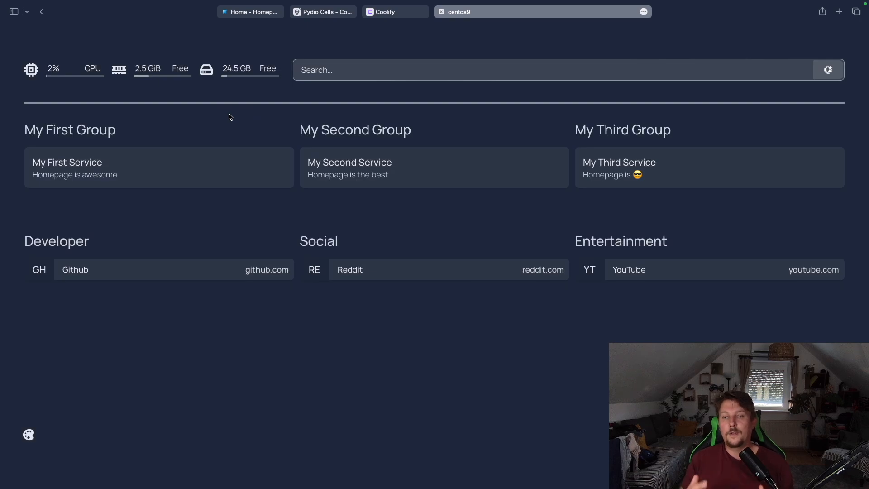
pyautogui.moveTo(313, 154)
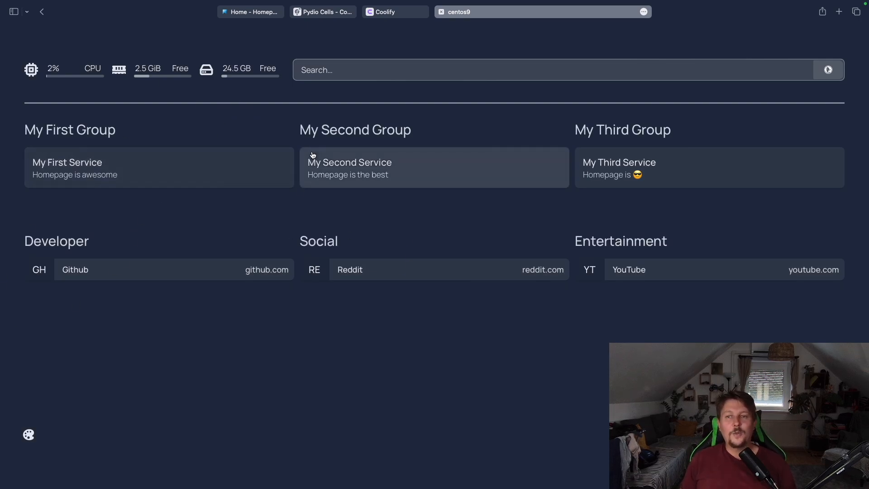
pyautogui.moveTo(278, 117)
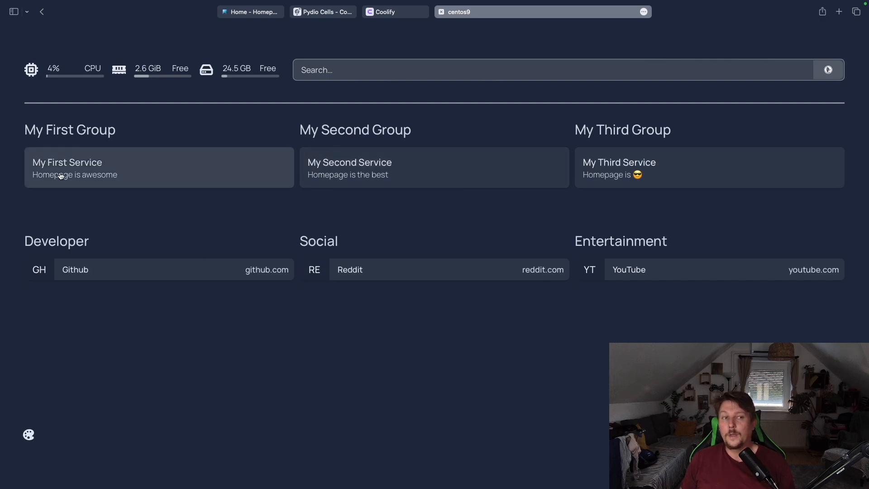
pyautogui.moveTo(355, 130)
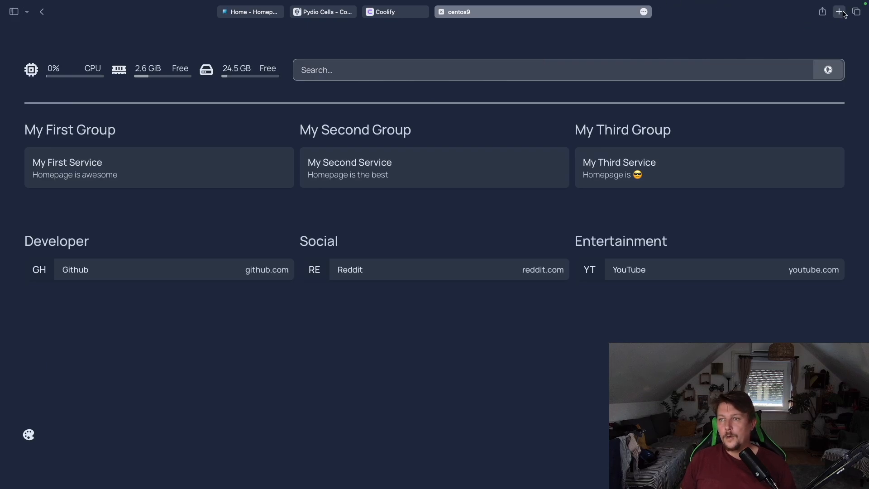
# Search Google for 'cat png' in a new tab, then return to the terminal logs
pyautogui.click(838, 10)
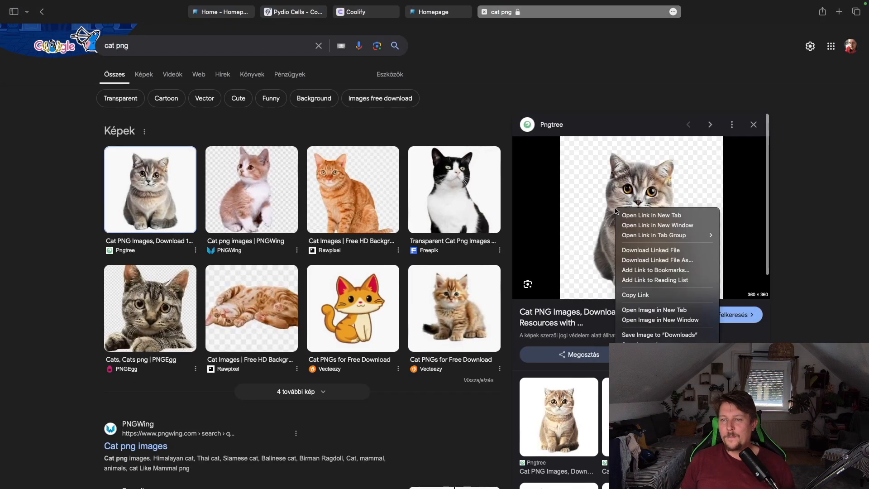
pyautogui.moveTo(657, 259)
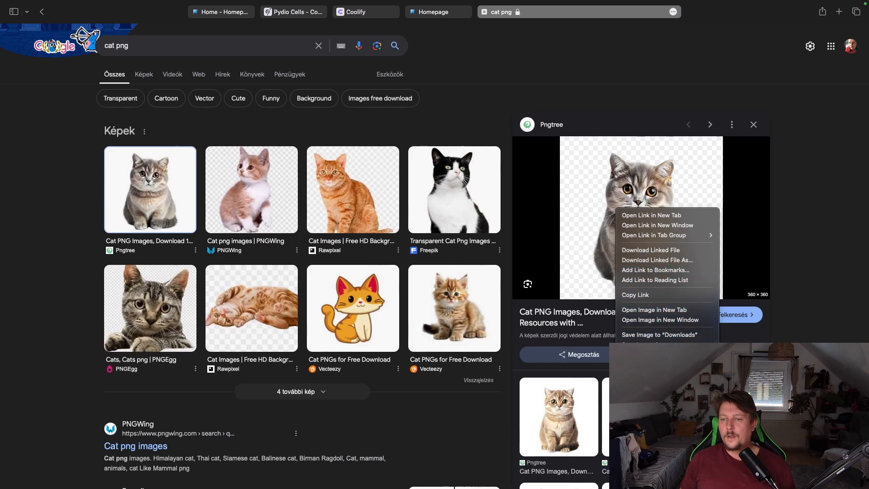
pyautogui.click(448, 58)
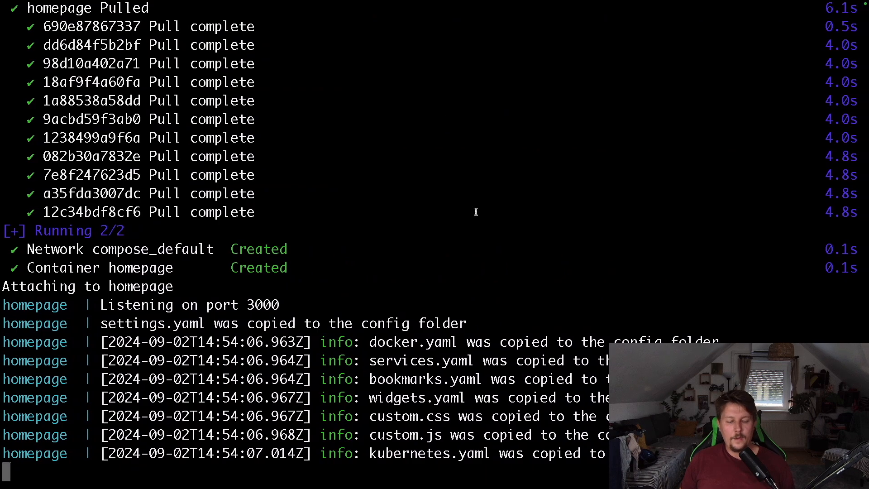
# Stop the container with Ctrl+C, list files, and install tree via 'sudo yum install tree -y'
pyautogui.press('ctrl+c')
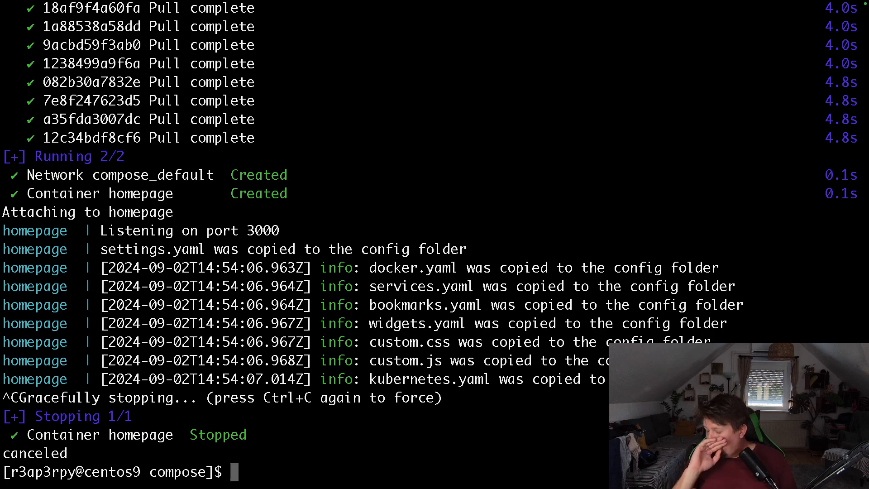
pyautogui.write('ls -l')
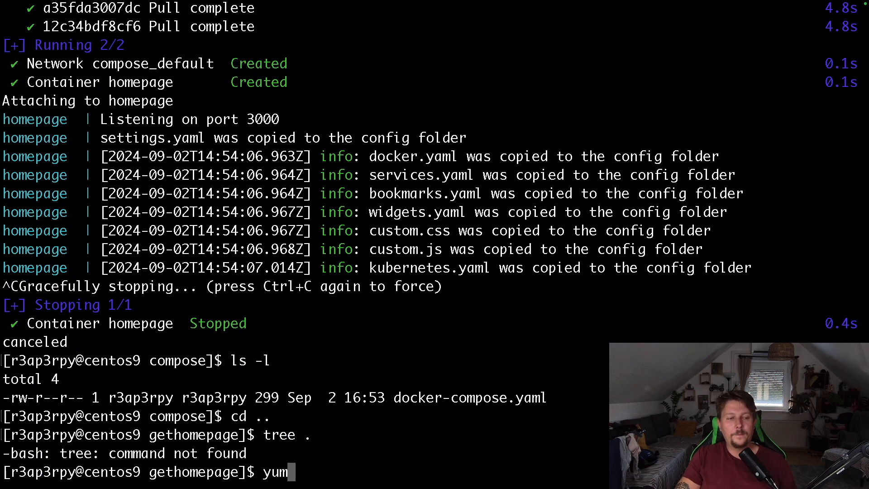
pyautogui.write('install tree')
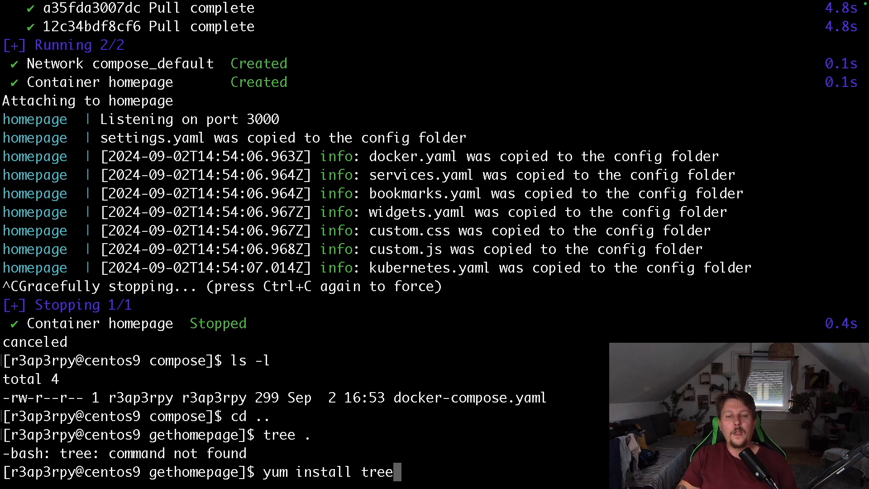
pyautogui.write('-y')
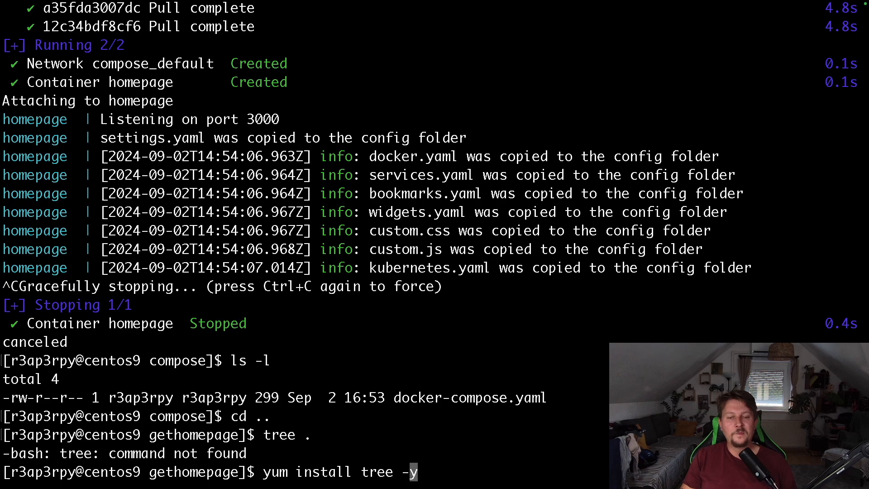
pyautogui.write('sudo')
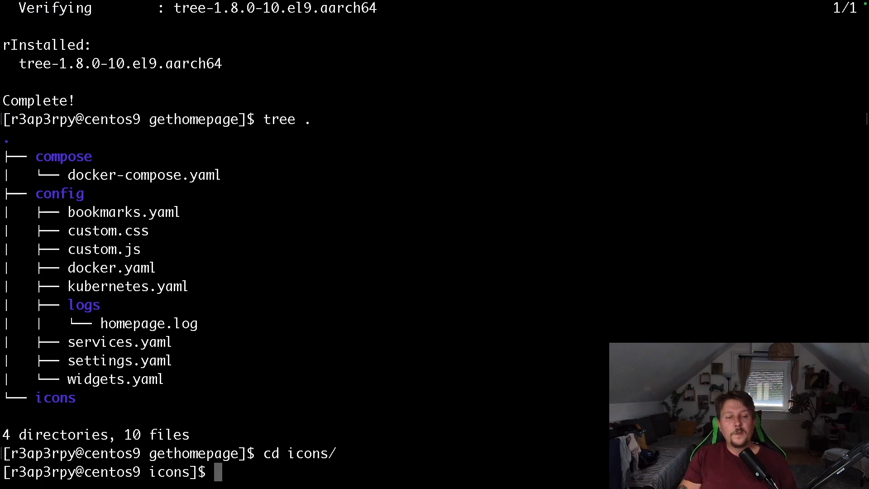
# Attempt the wget image download, then install the missing wget tool with sudo yum
pyautogui.write('wget https://png.pngtree.com/png-clipart/20230511-white-background-png-image_7094927.png')
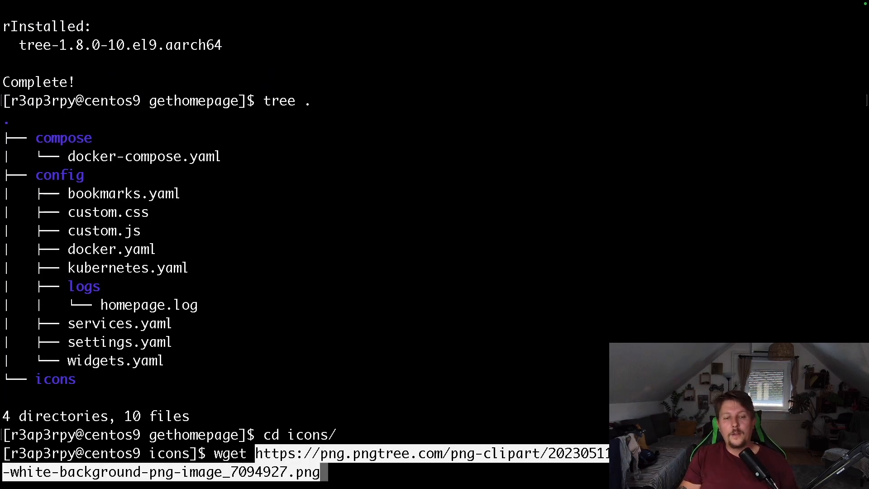
pyautogui.press('Return')
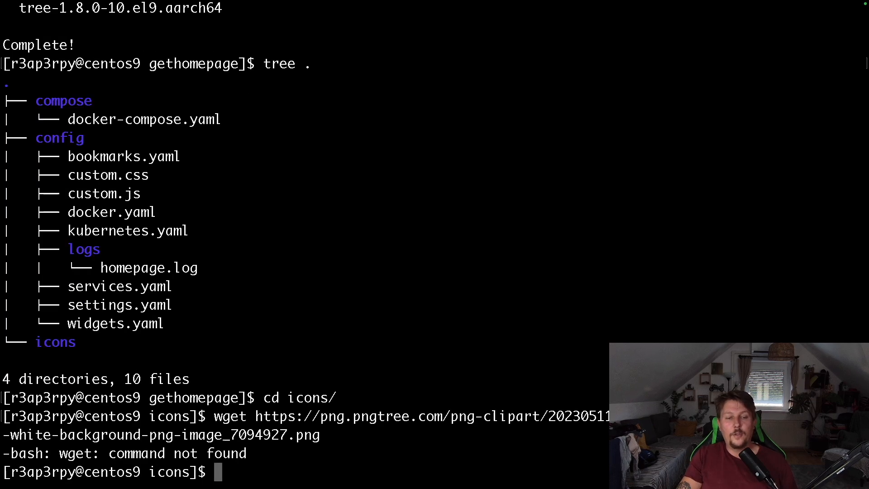
pyautogui.write('sudo yum instal')
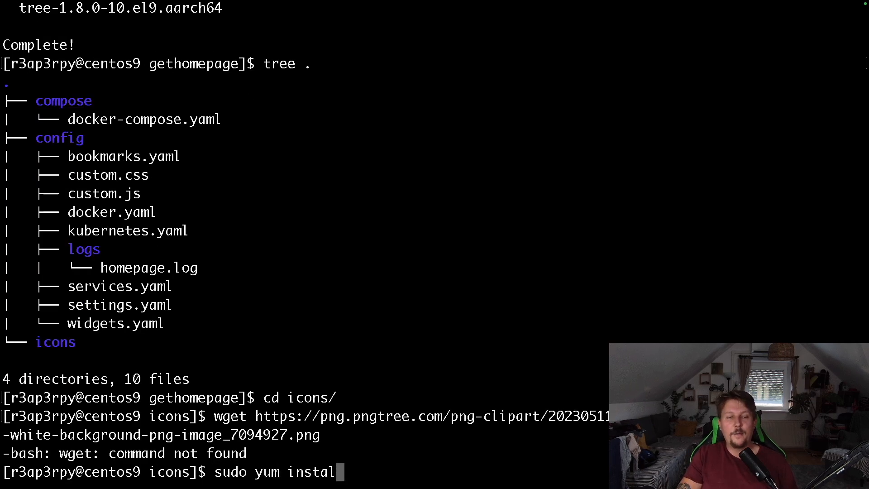
pyautogui.write('wget')
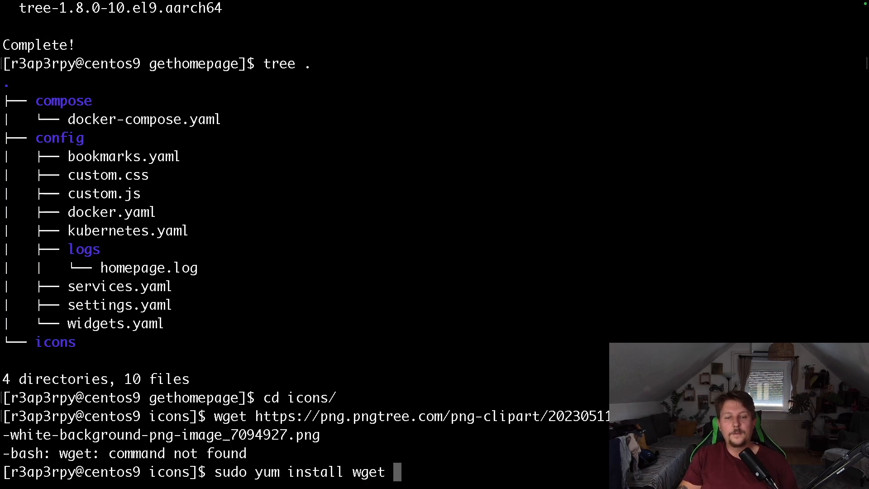
pyautogui.press('Return')
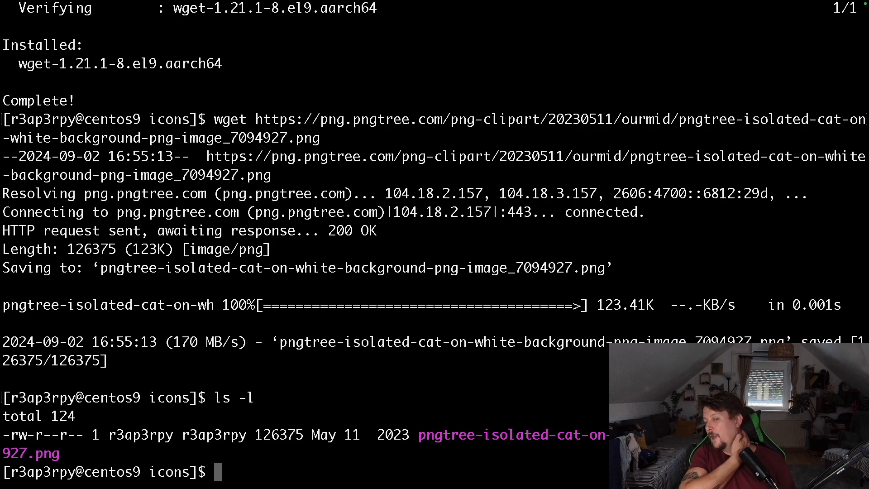
# Rename the downloaded pngtree cat image to cat.png and return to the gethomepage folder
pyautogui.write('mk')
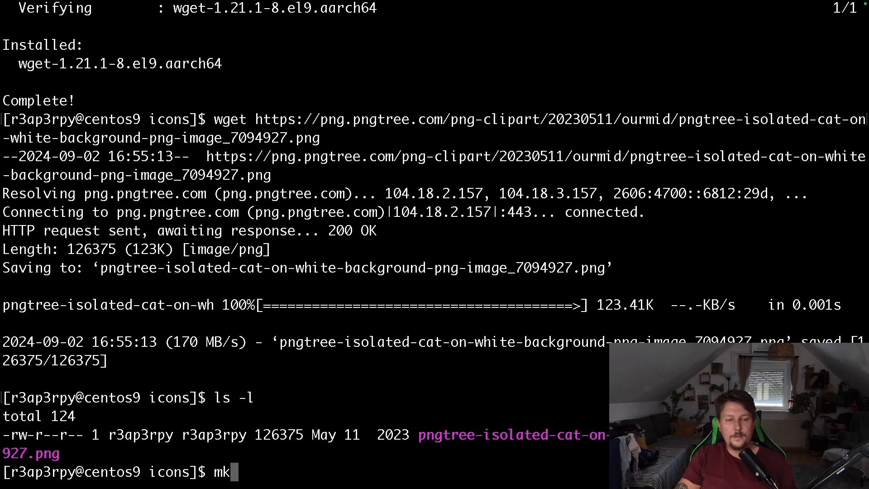
pyautogui.write('v pngtree-isolated-cat-on-white-background-png-i')
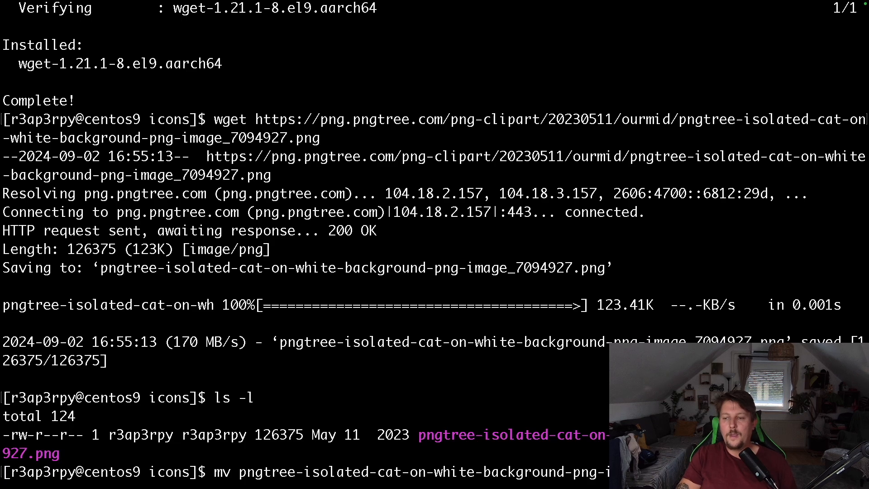
pyautogui.press('Return')
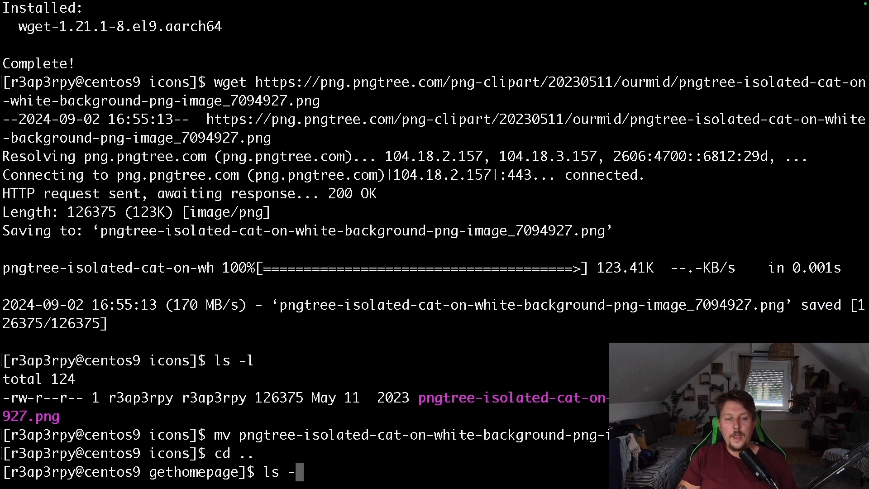
pyautogui.press('Return')
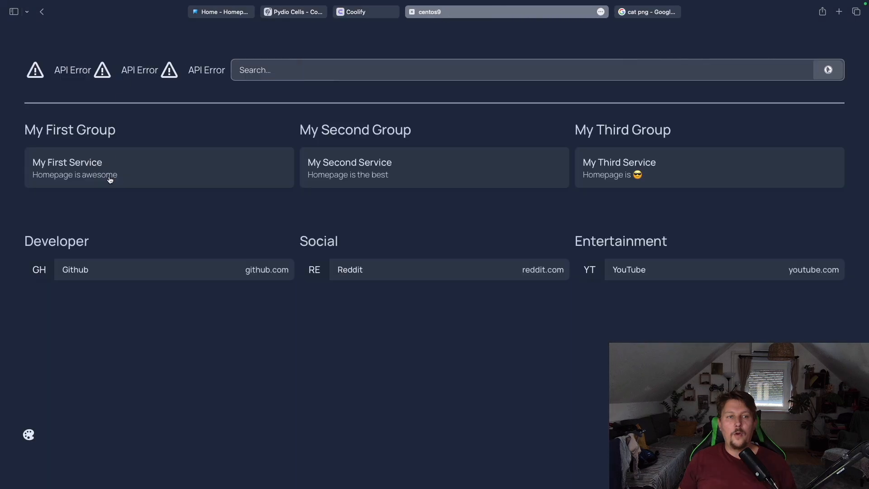
pyautogui.moveTo(450, 120)
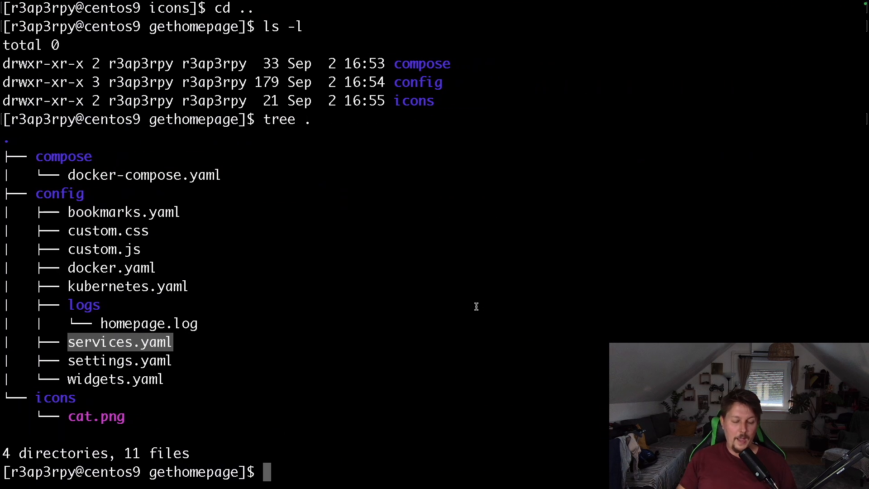
# Open config/services.yaml in vi, quit the read-only session and reopen it with sudo
pyautogui.write('vi')
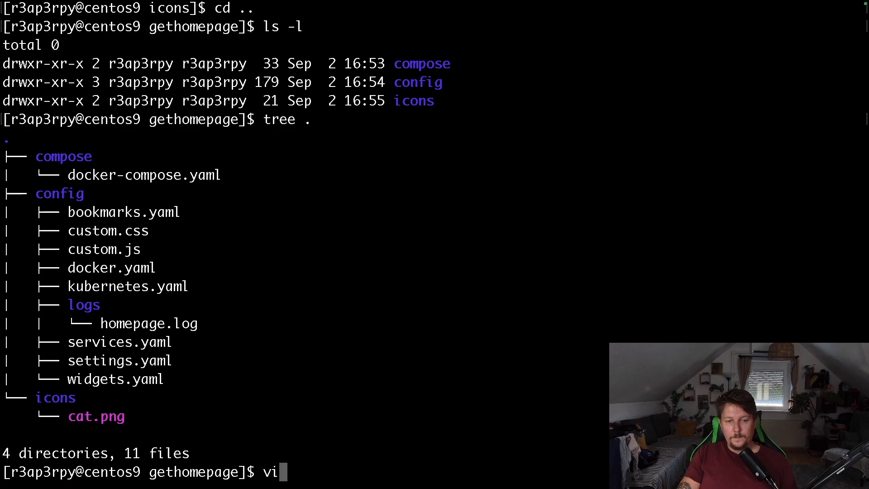
pyautogui.write('config/')
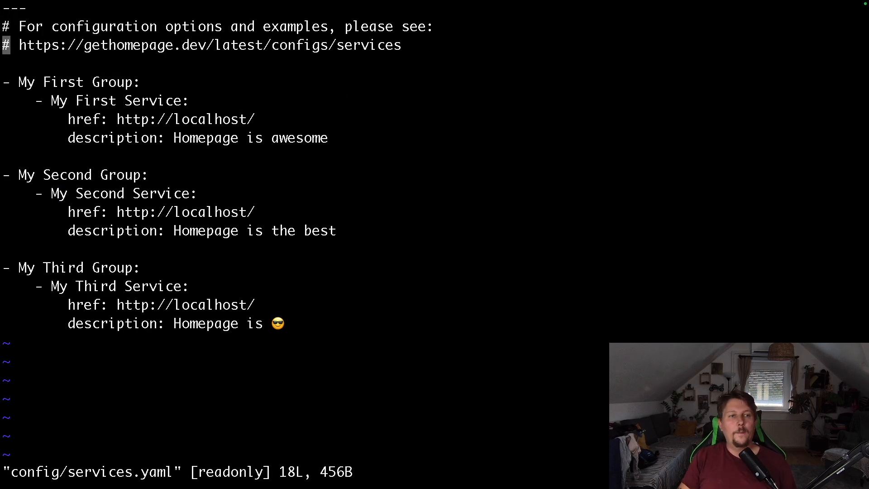
pyautogui.press('i')
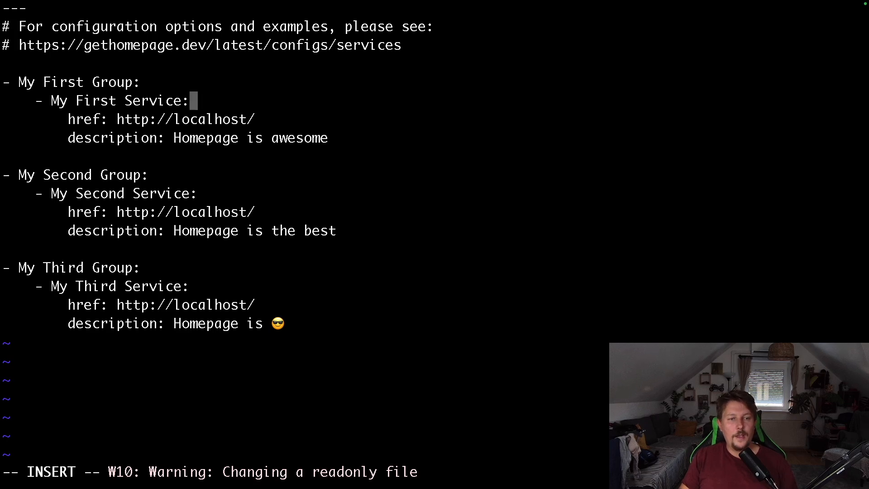
pyautogui.write('i')
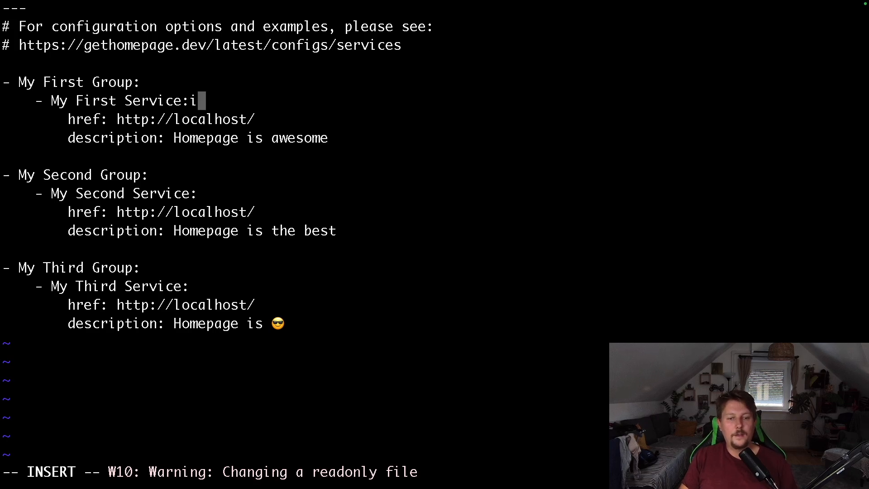
pyautogui.write(':q')
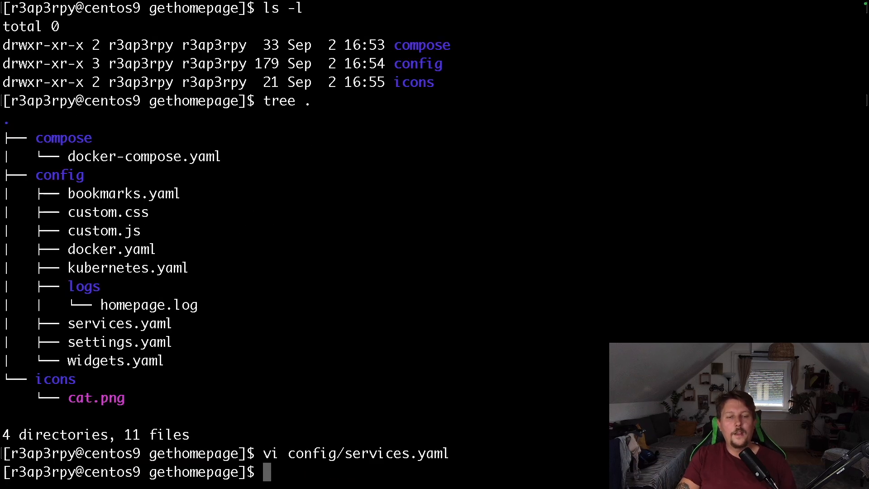
pyautogui.write('vi config/services.yaml')
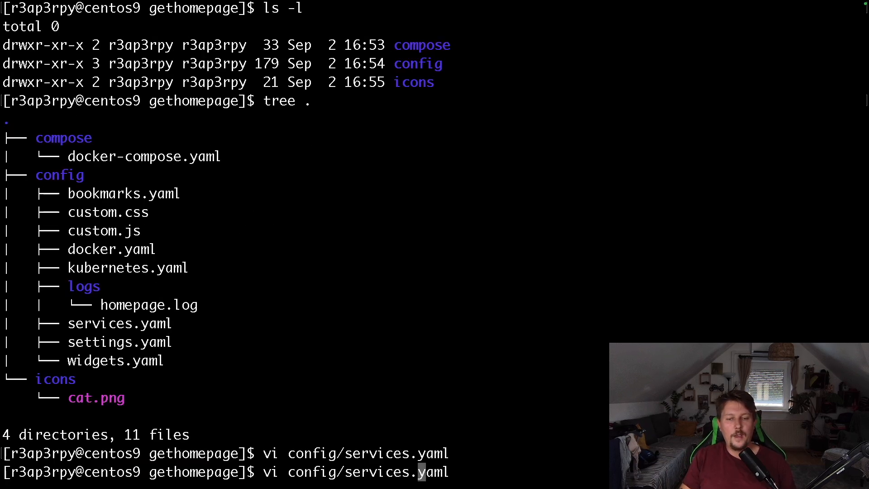
pyautogui.press('Return')
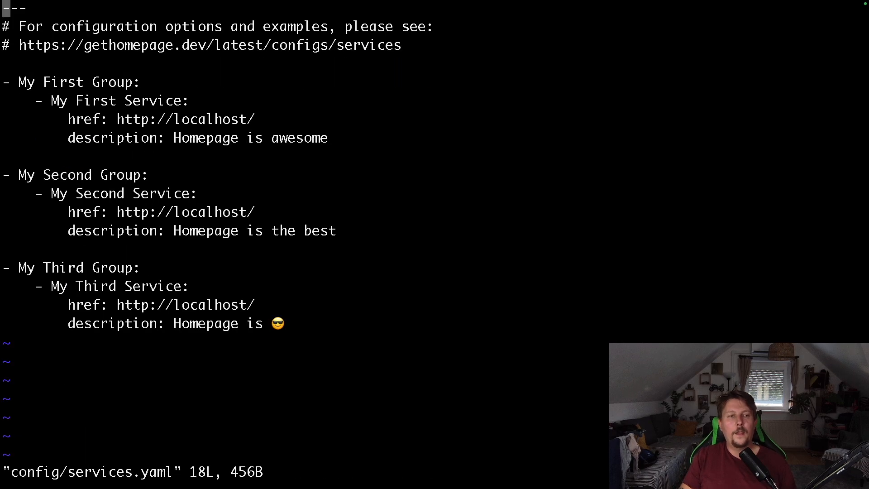
# Add an 'icon: /icon/cat.png' line under My First Service
pyautogui.press('o')
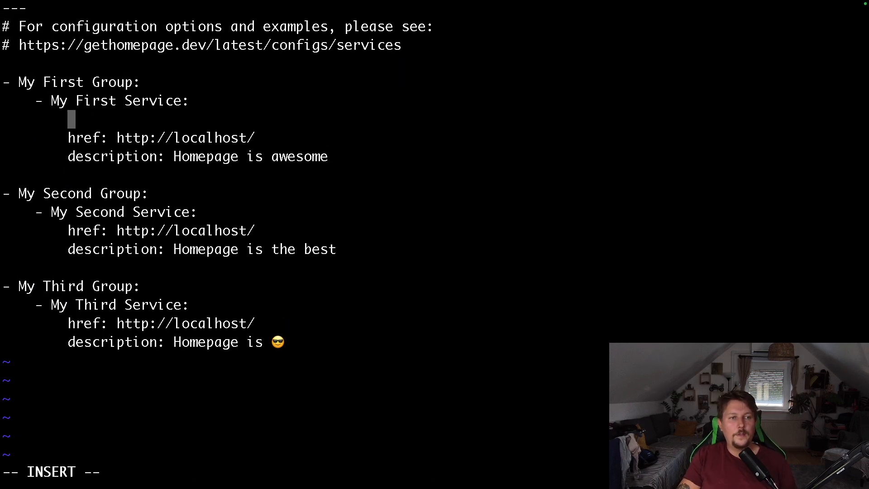
pyautogui.write('icon:')
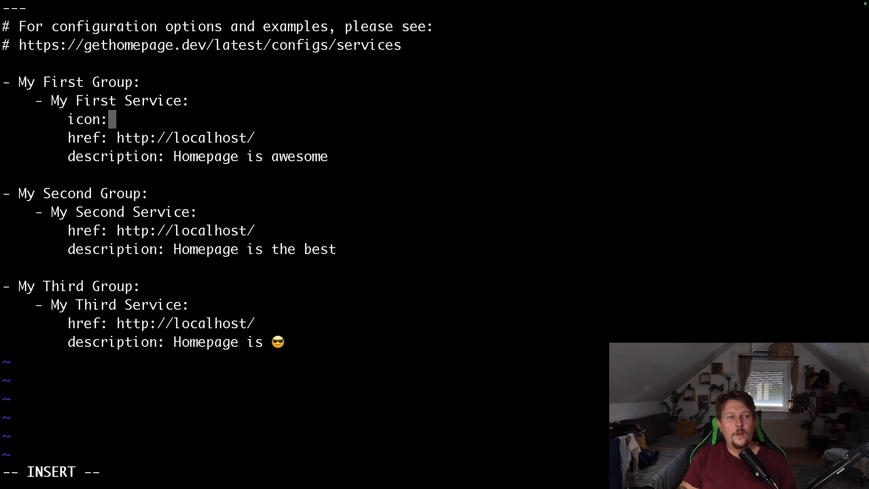
pyautogui.write('/icon')
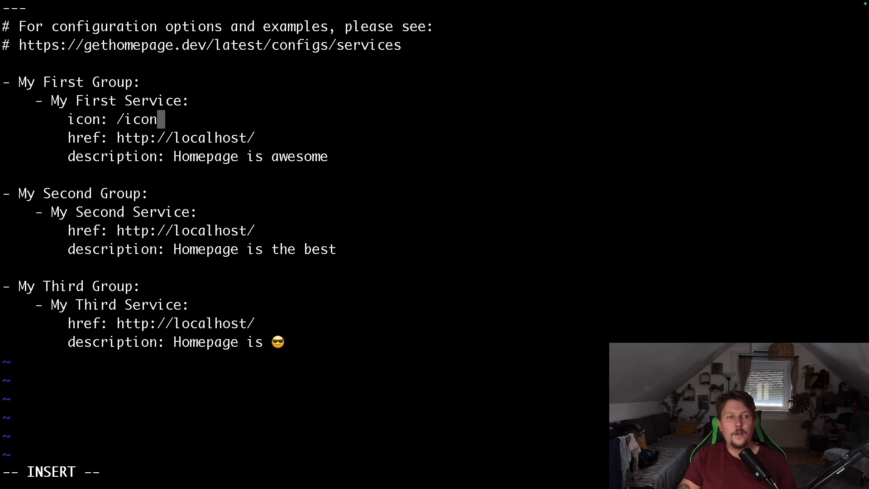
pyautogui.write('/cat.png')
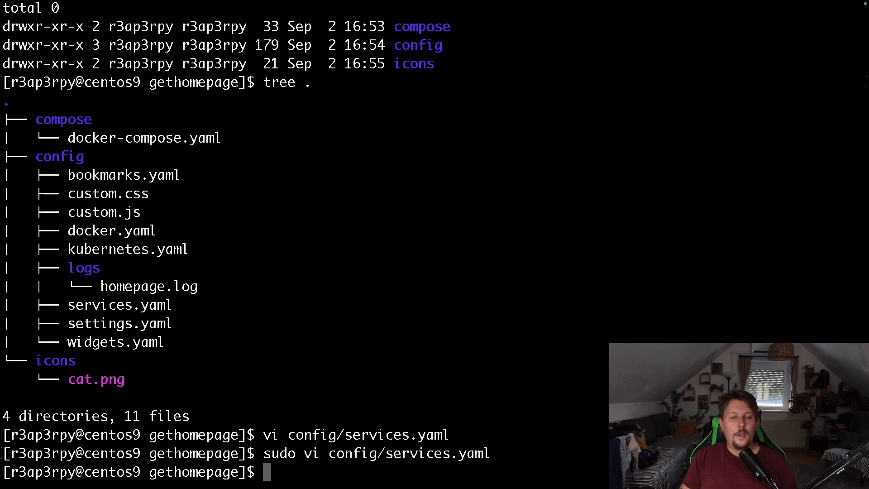
pyautogui.write('ls -l')
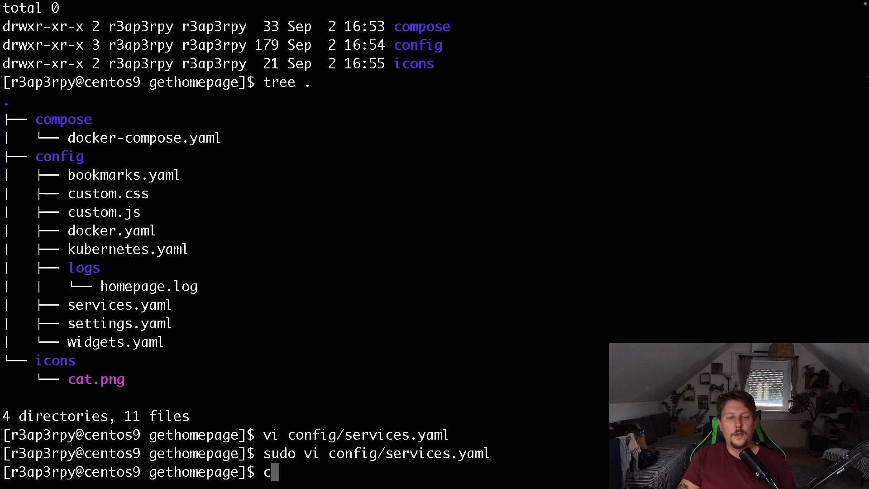
# Run docker compose up from the compose folder to start the Homepage container
pyautogui.write('d compose/')
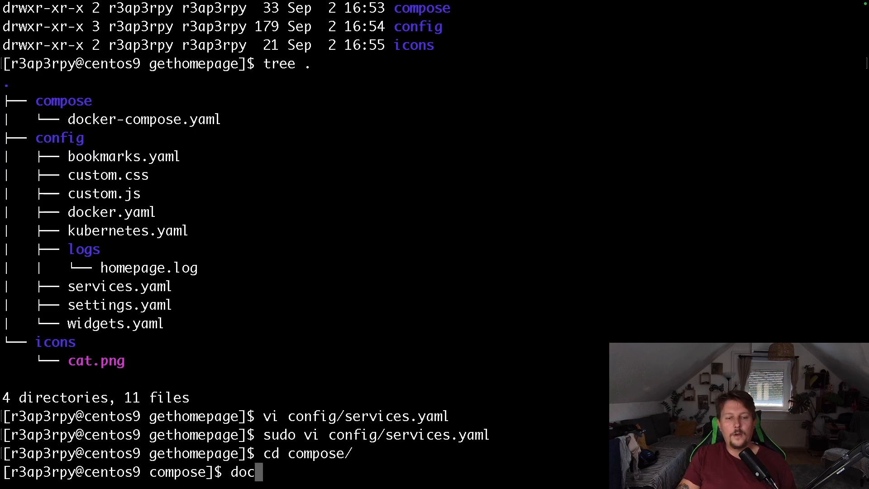
pyautogui.write('ker compos')
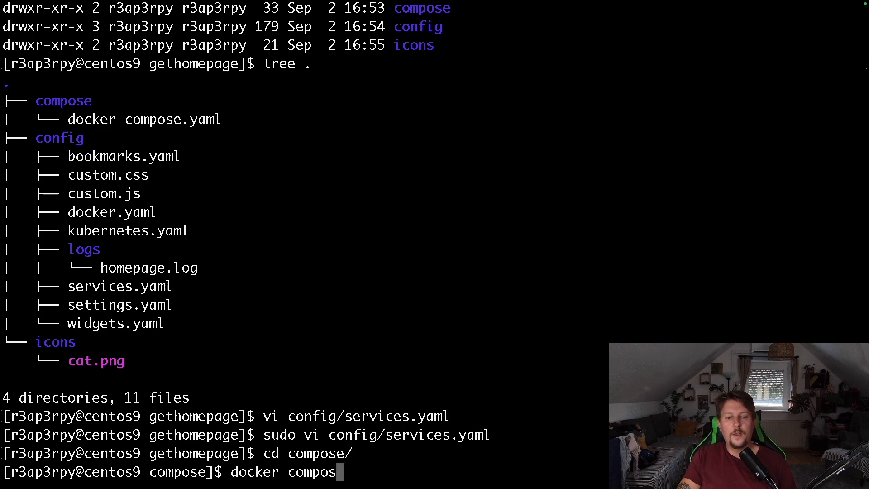
pyautogui.write('e up')
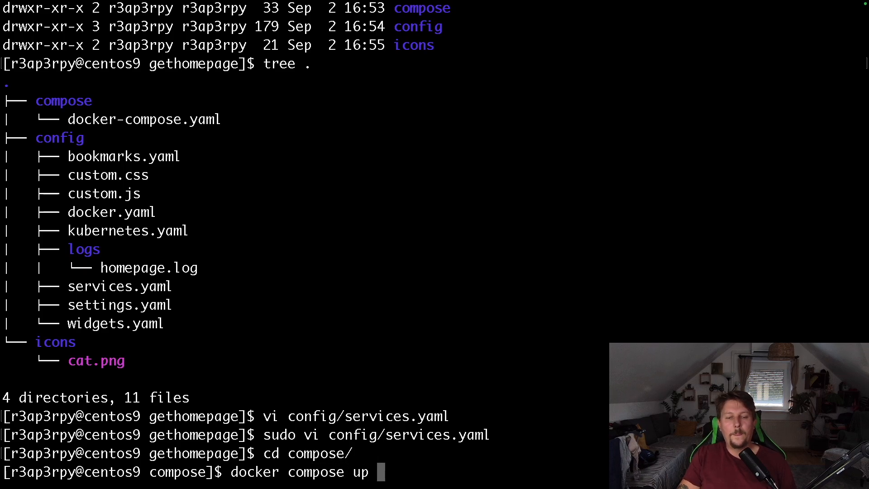
pyautogui.press('Return')
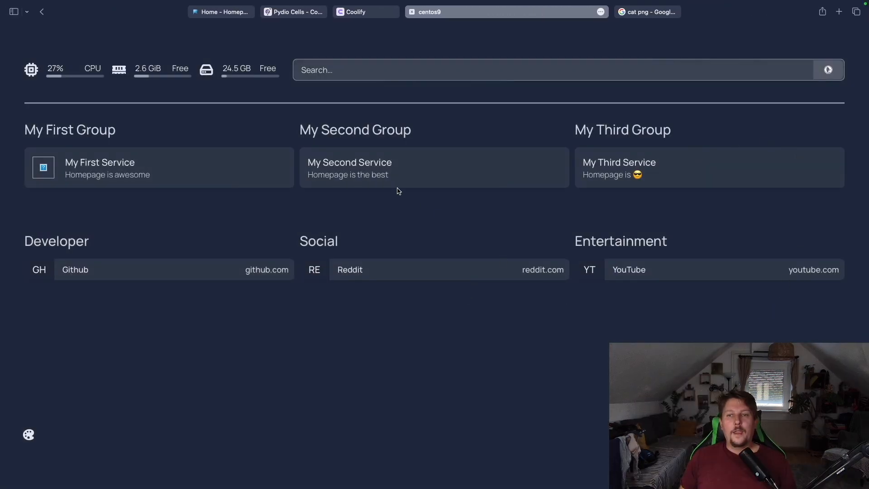
pyautogui.moveTo(267, 110)
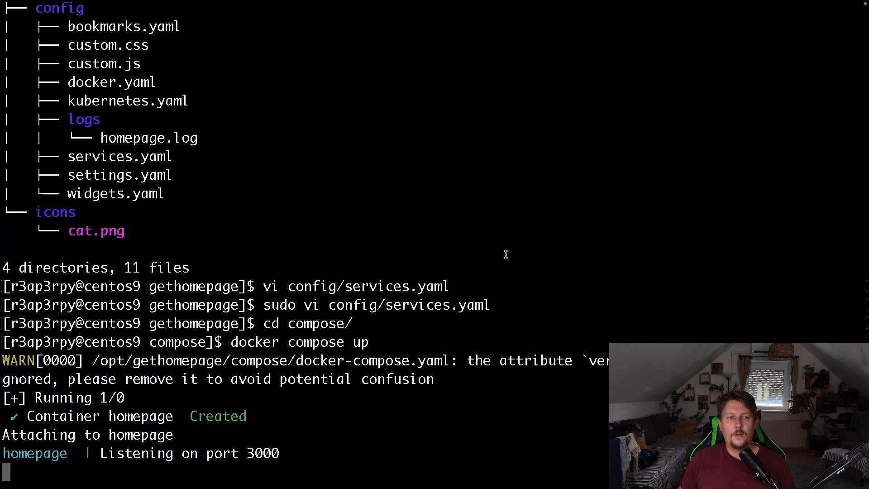
pyautogui.moveTo(437, 230)
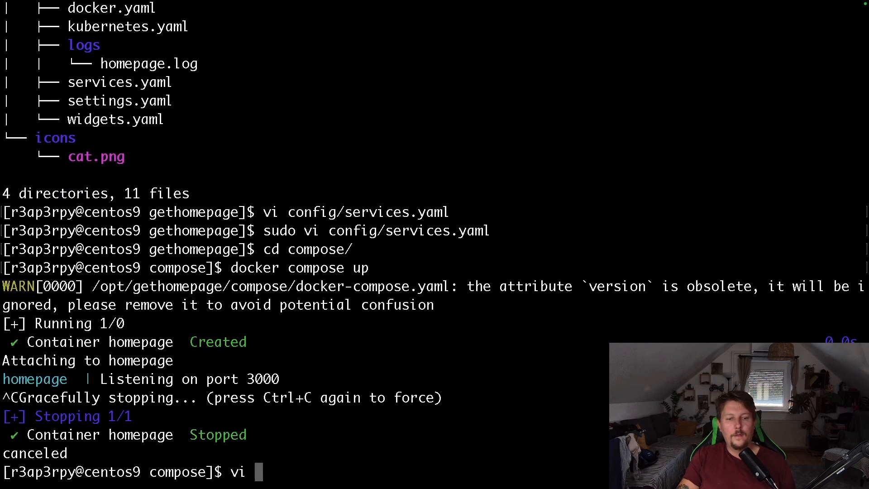
# Review docker-compose.yaml in vi, quit with :q! unsaved, and cd into compose/
pyautogui.write('docker-compose.yaml')
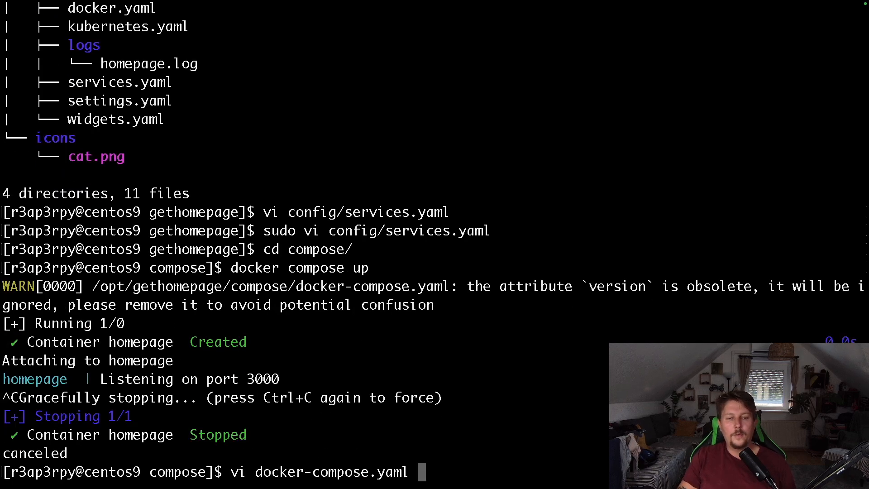
pyautogui.press('Return')
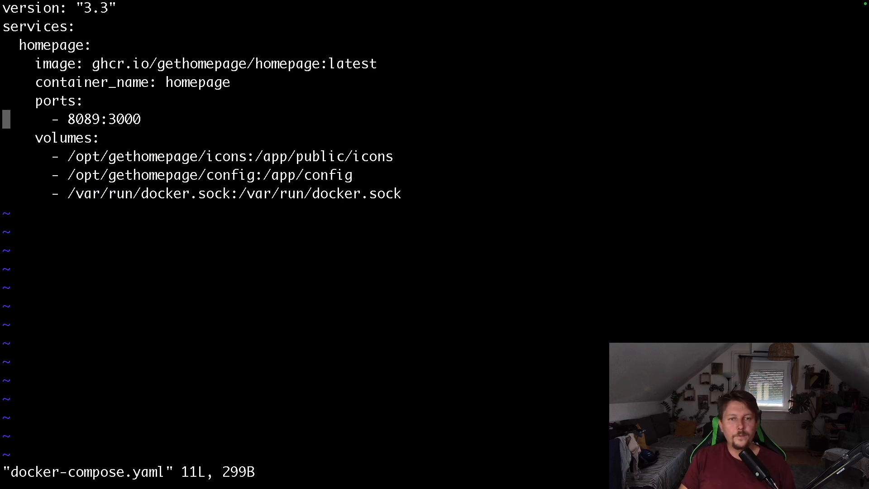
pyautogui.press('j')
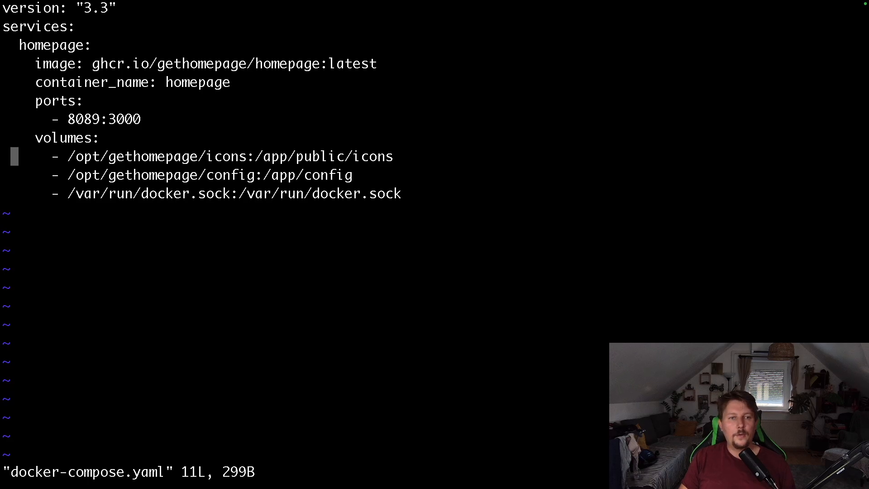
pyautogui.write(':q!')
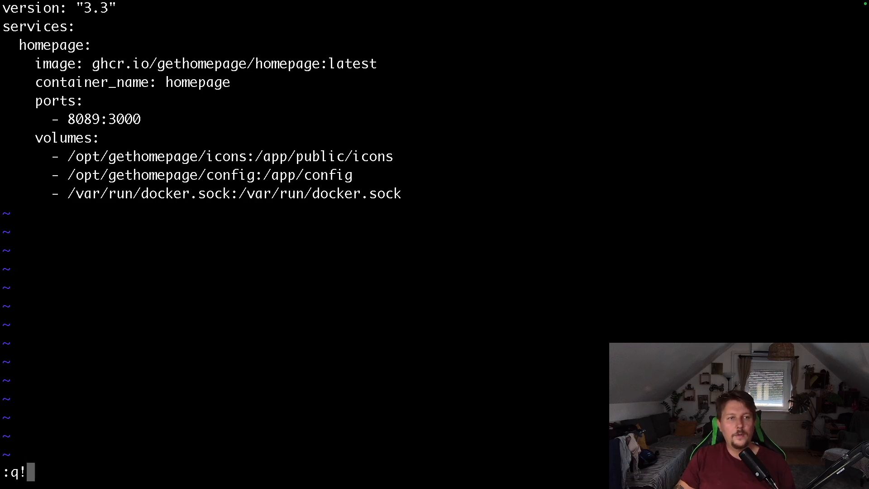
pyautogui.press('Return')
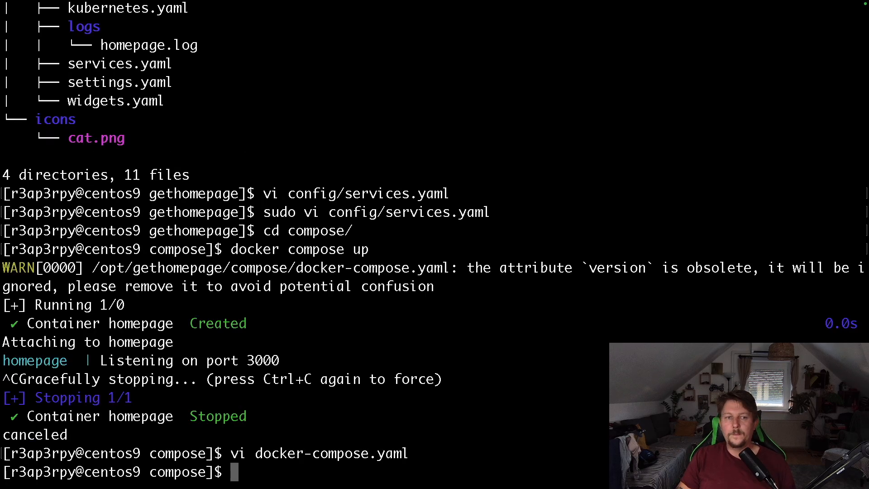
pyautogui.write('cd compose/')
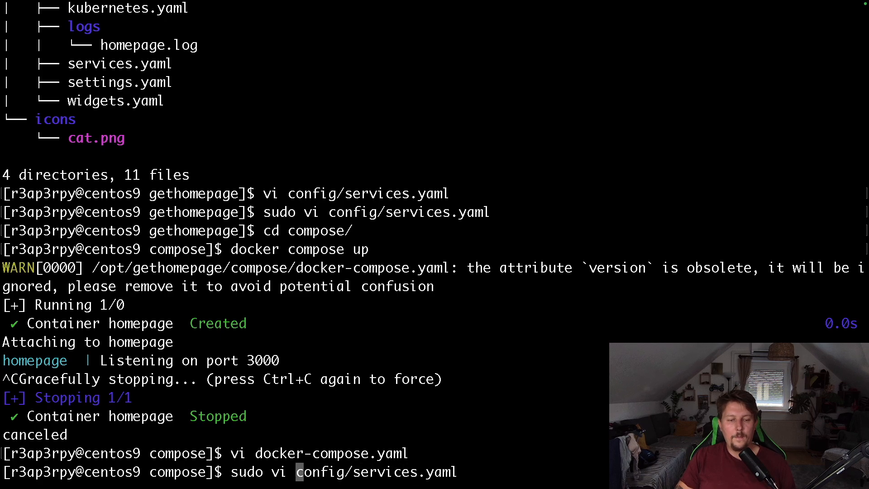
pyautogui.press('Return')
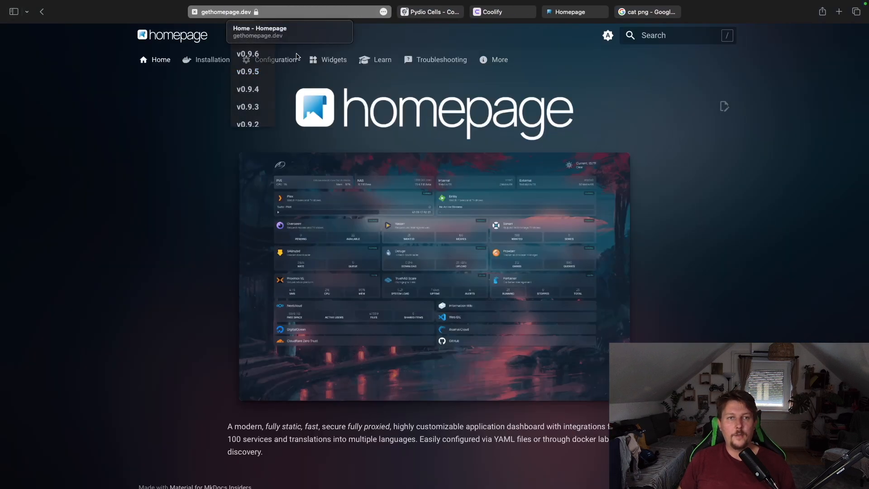
# Navigate to Configuration > Services in the Homepage docs and scroll to the Icons example
pyautogui.click(275, 59)
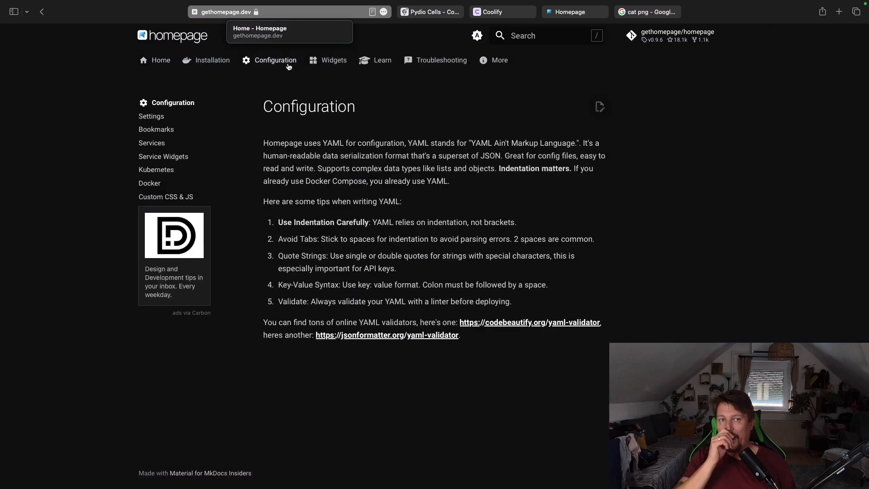
pyautogui.moveTo(151, 143)
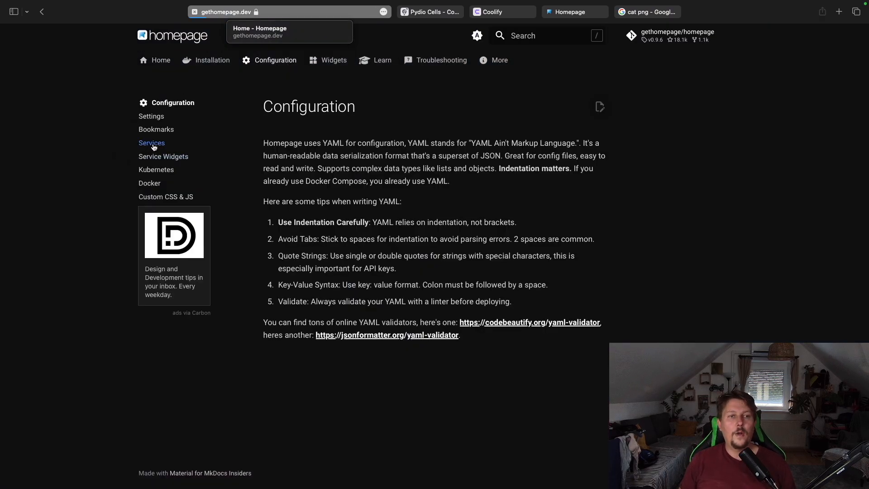
pyautogui.click(151, 143)
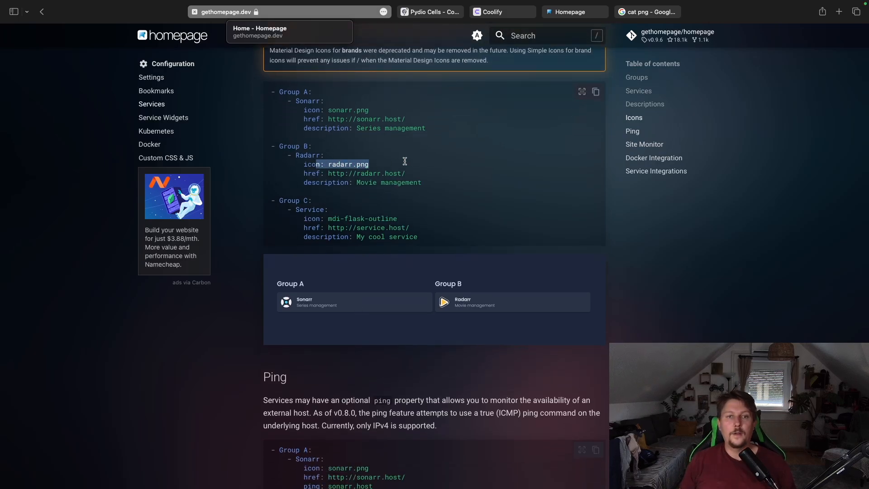
pyautogui.scroll(3)
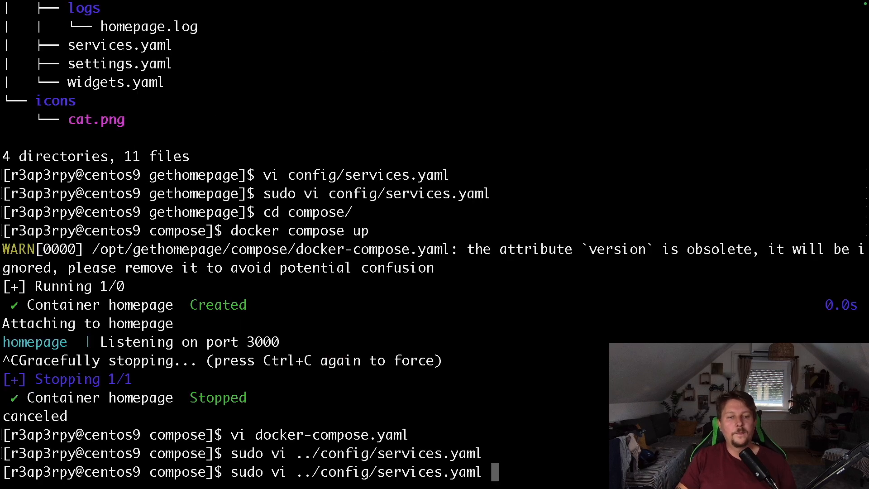
# Quit vi without saving and rerun docker compose up for Homepage
pyautogui.press('Return')
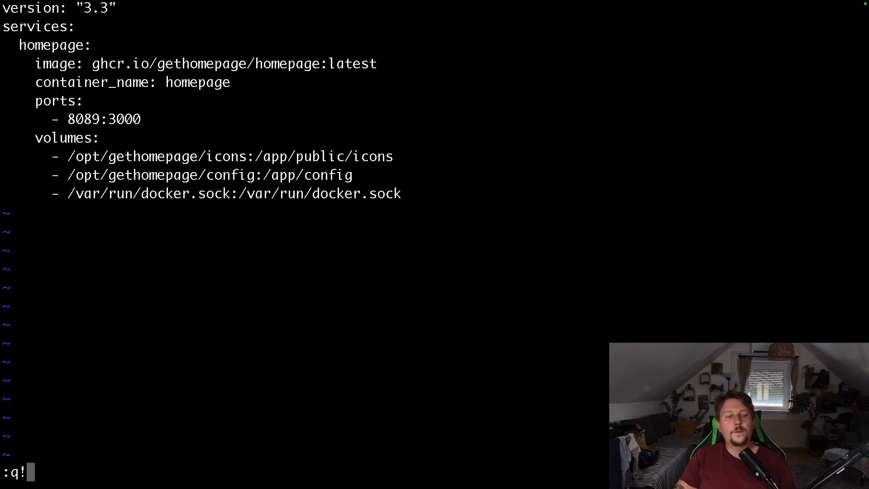
pyautogui.press('Return')
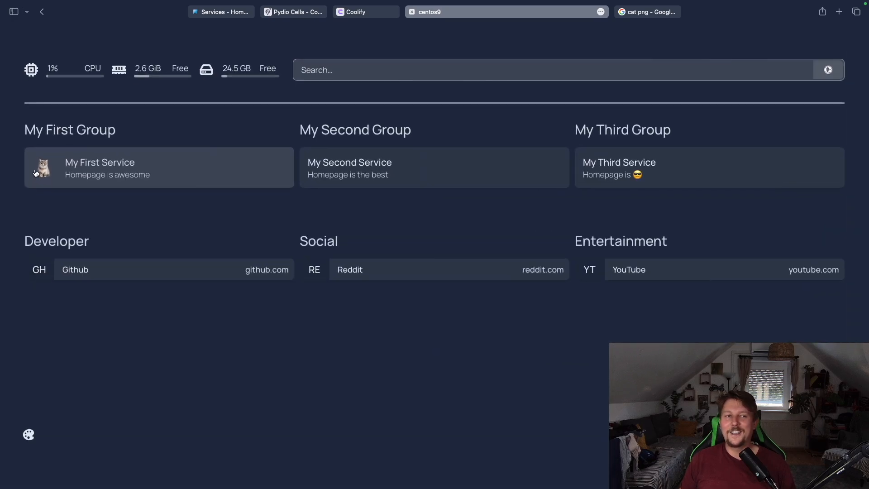
pyautogui.moveTo(352, 256)
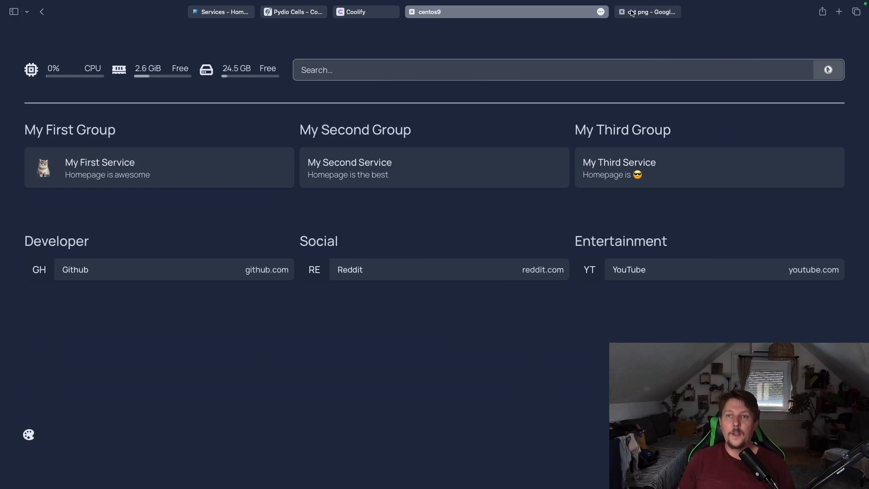
# Search Google for 'pydio png', preview the Cells logo and copy its image address
pyautogui.click(646, 12)
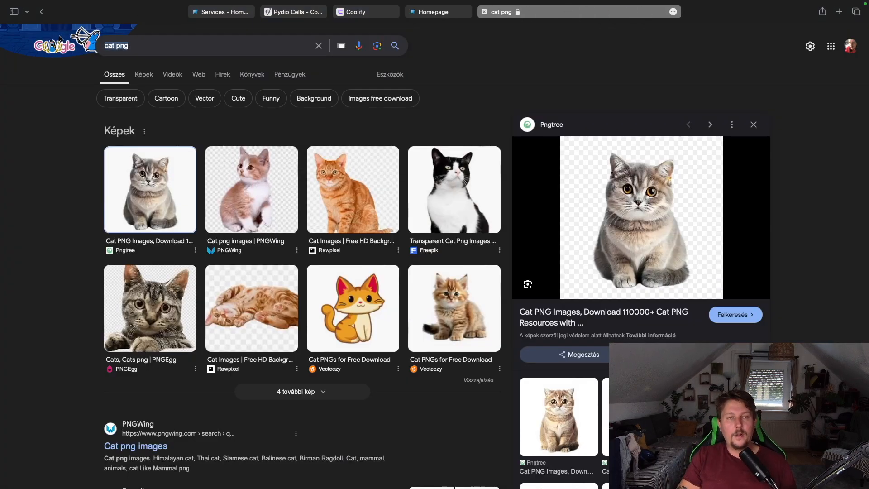
pyautogui.write('pydio')
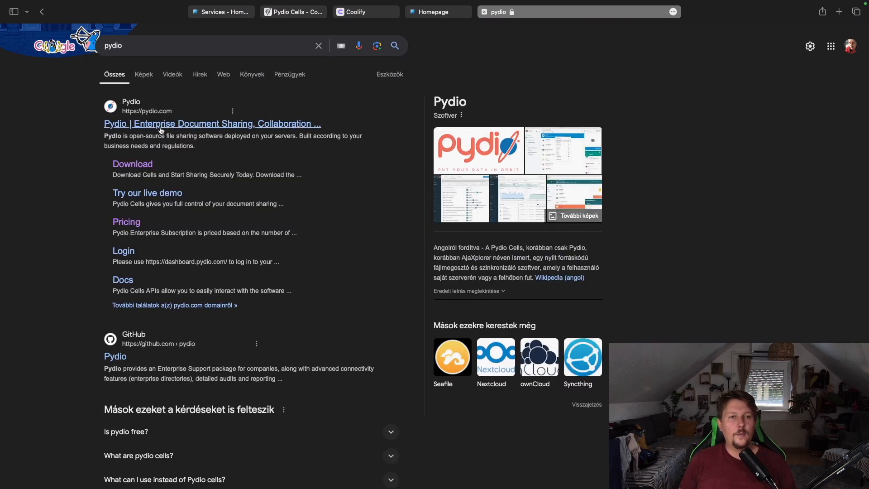
pyautogui.write('p')
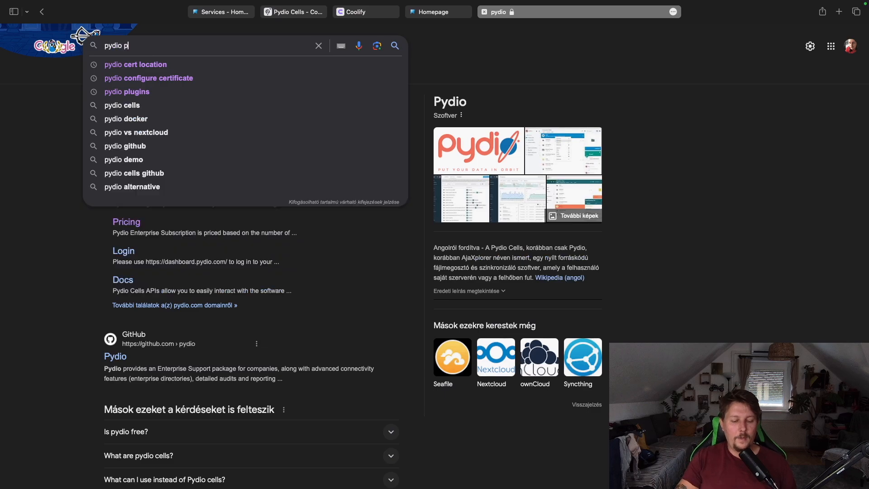
pyautogui.press('Return')
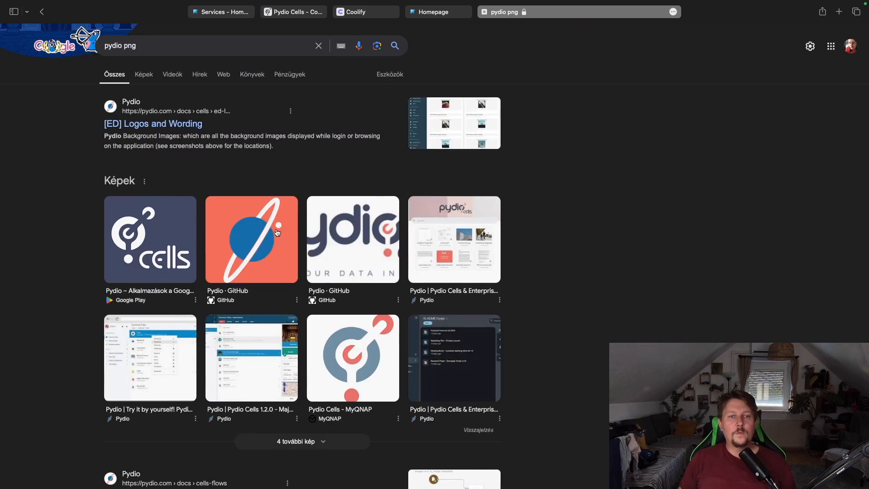
pyautogui.moveTo(300, 203)
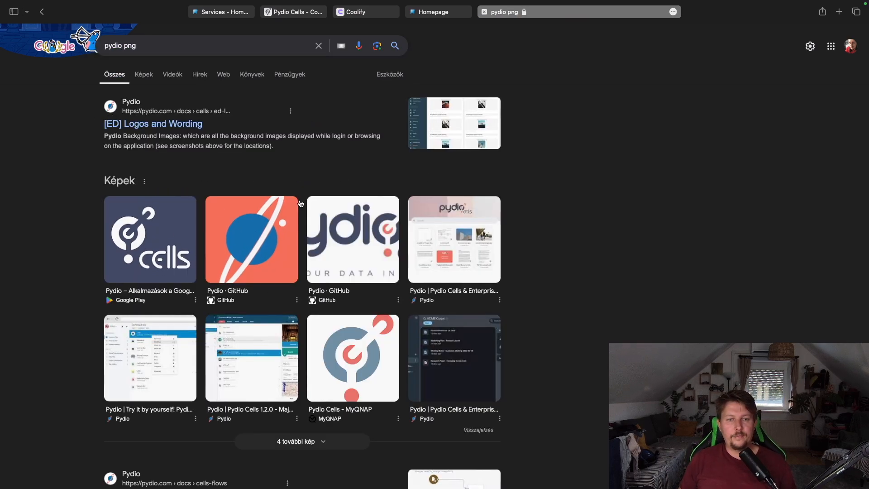
pyautogui.click(149, 239)
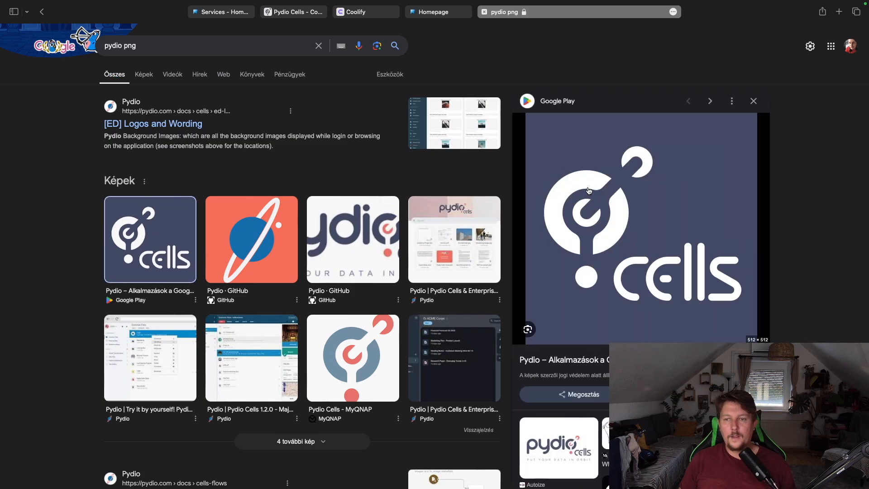
pyautogui.rightClick(588, 191)
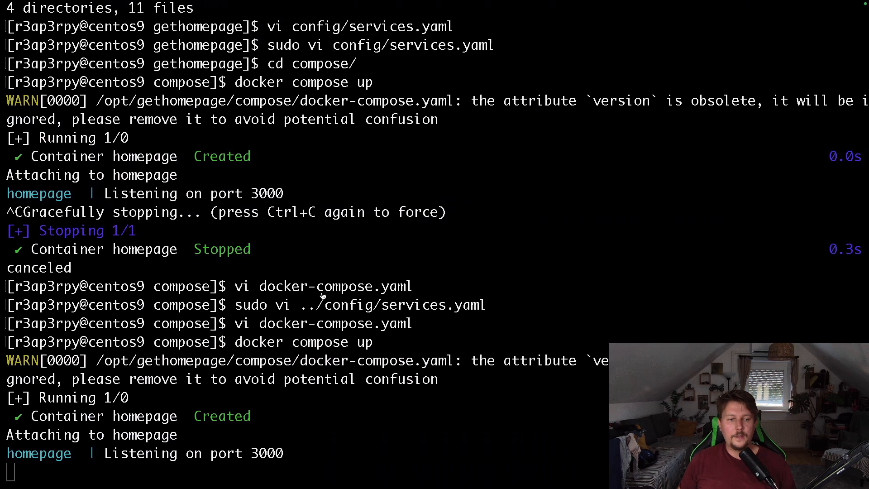
# Move into the ../icons folder in Terminal
pyautogui.write('cd')
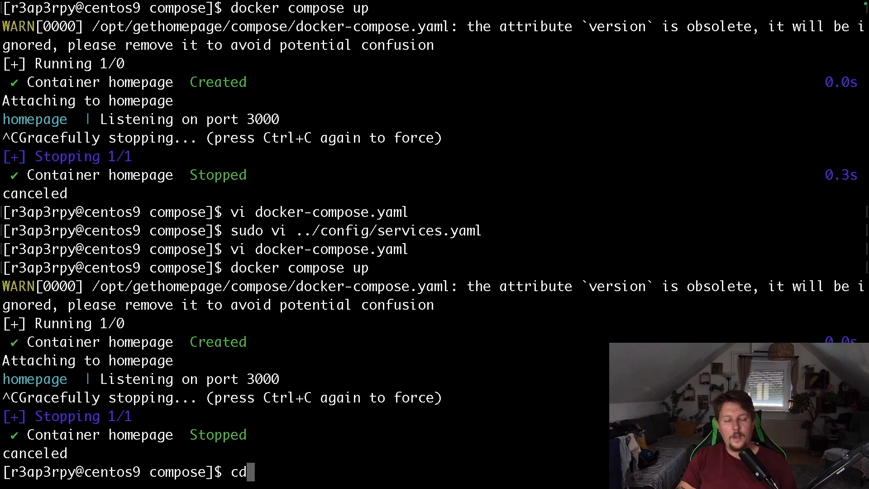
pyautogui.write('../icon')
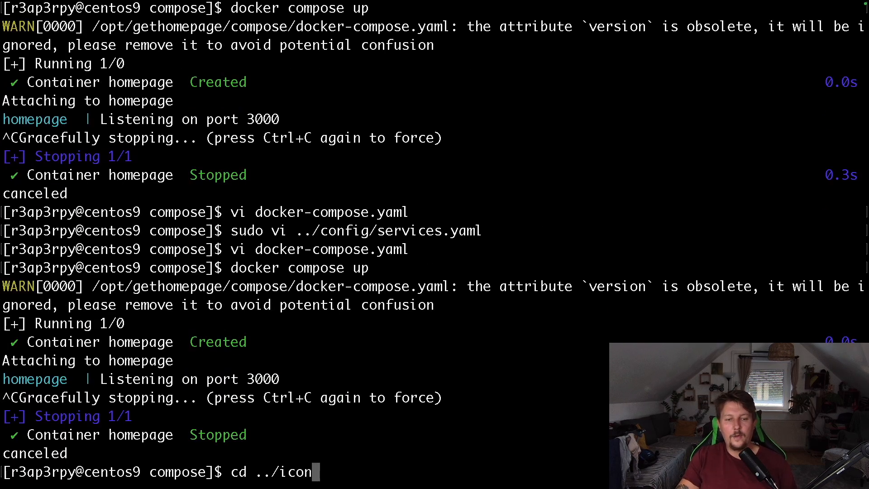
pyautogui.press('Return')
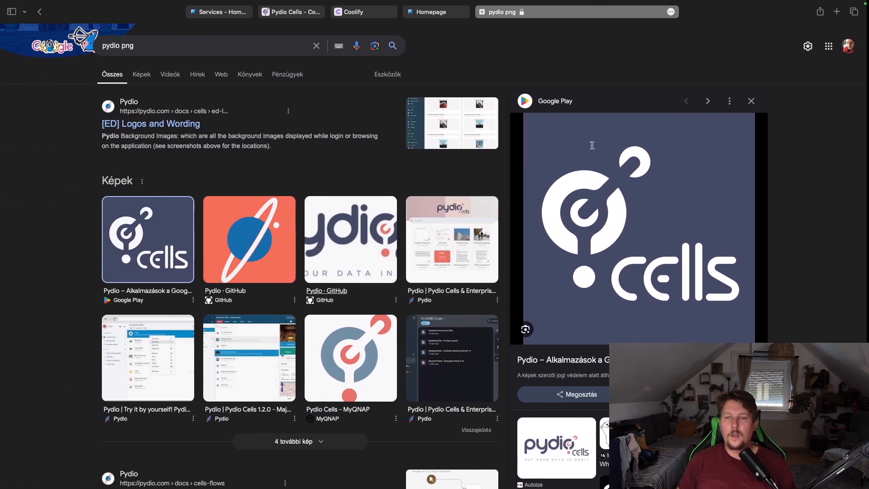
# Copy the Cells logo address, then preview the MyQNAP Cells logo and copy its address
pyautogui.rightClick(637, 169)
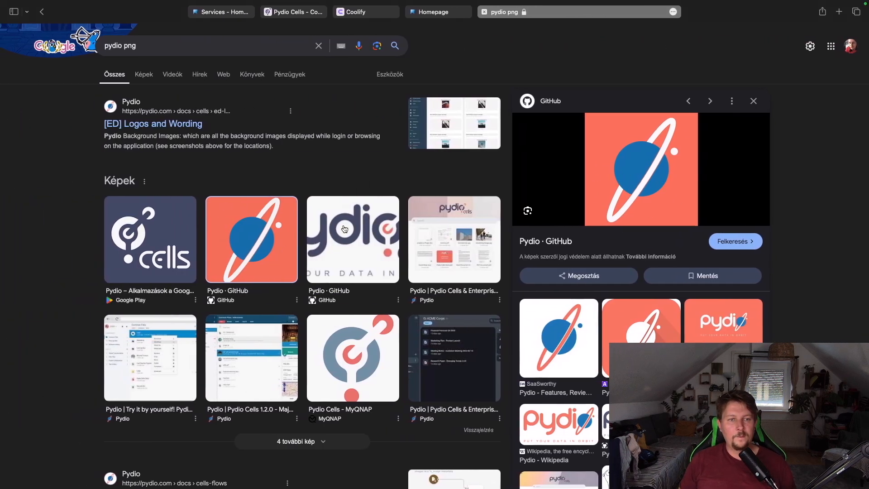
pyautogui.click(352, 358)
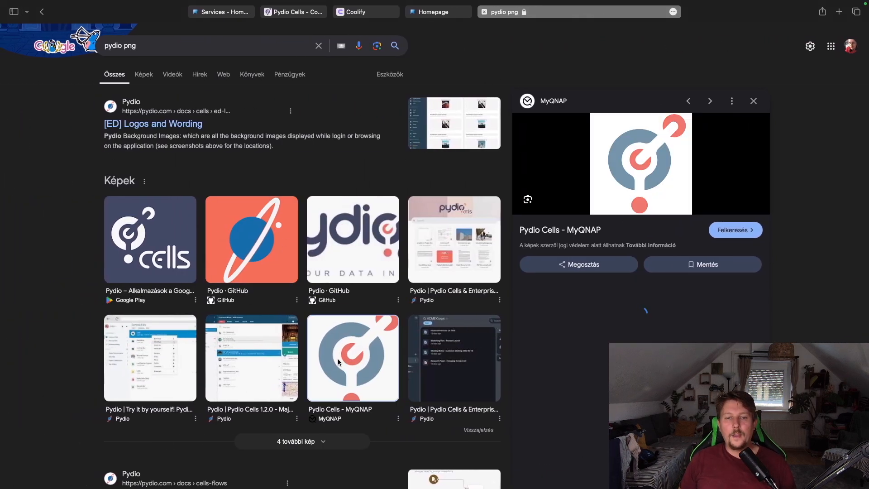
pyautogui.rightClick(638, 162)
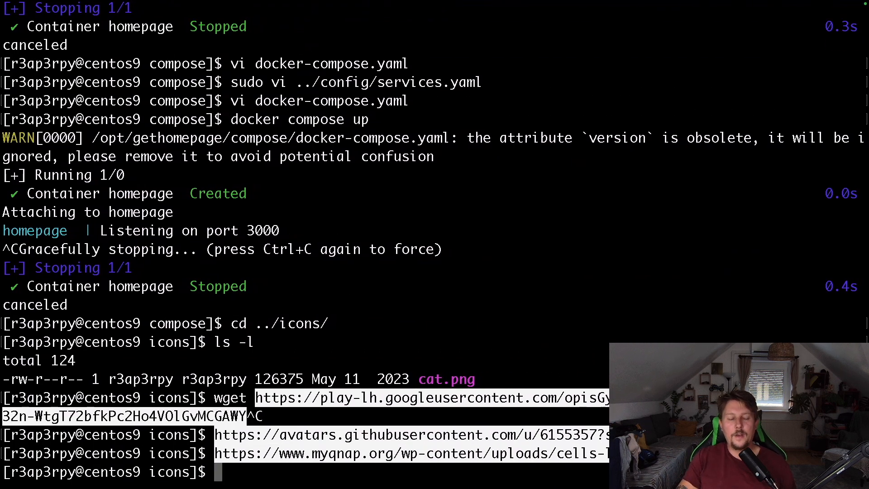
# Download the MyQNAP Cells logo with wget and rename cells-logo.png to pydio.png
pyautogui.write('wget')
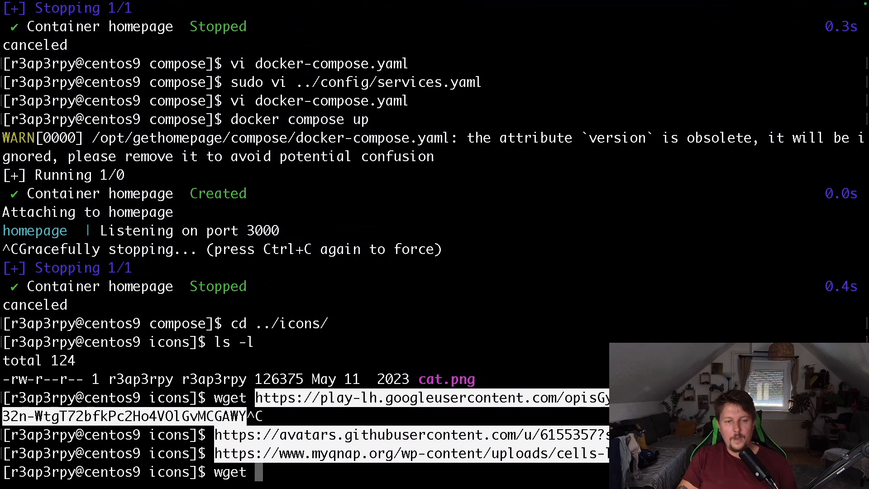
pyautogui.press('Return')
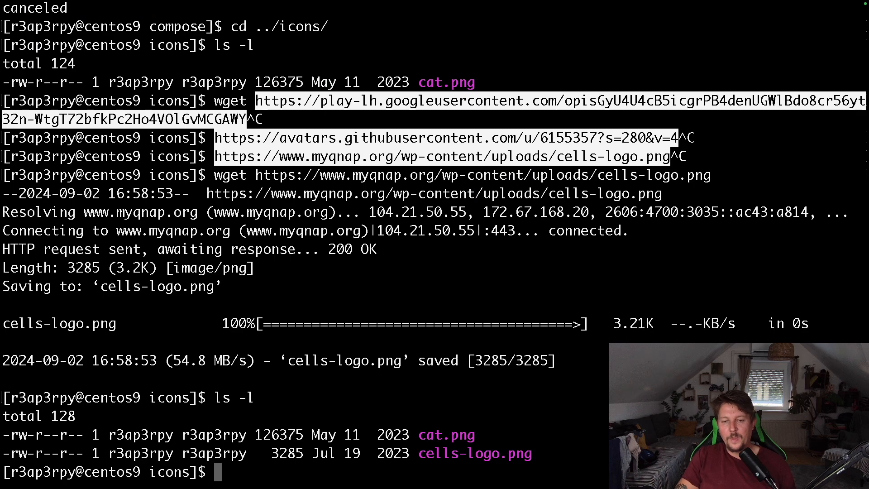
pyautogui.write('mv p')
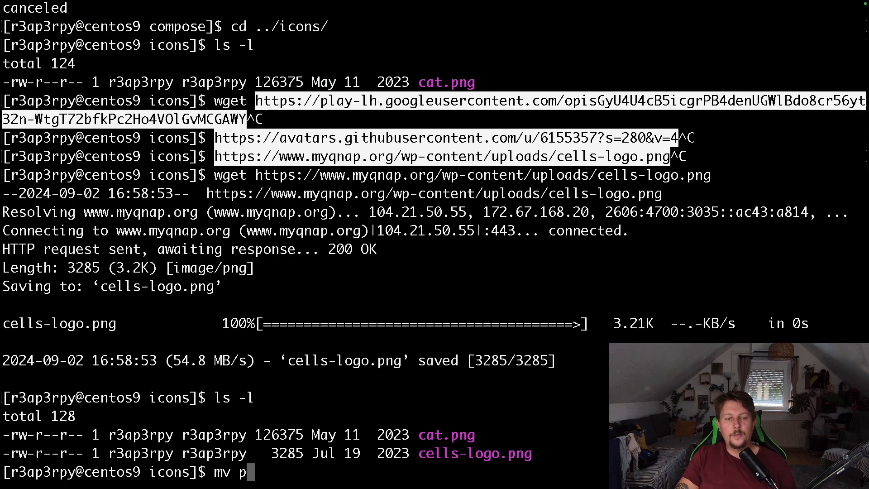
pyautogui.write('cells-logo.png')
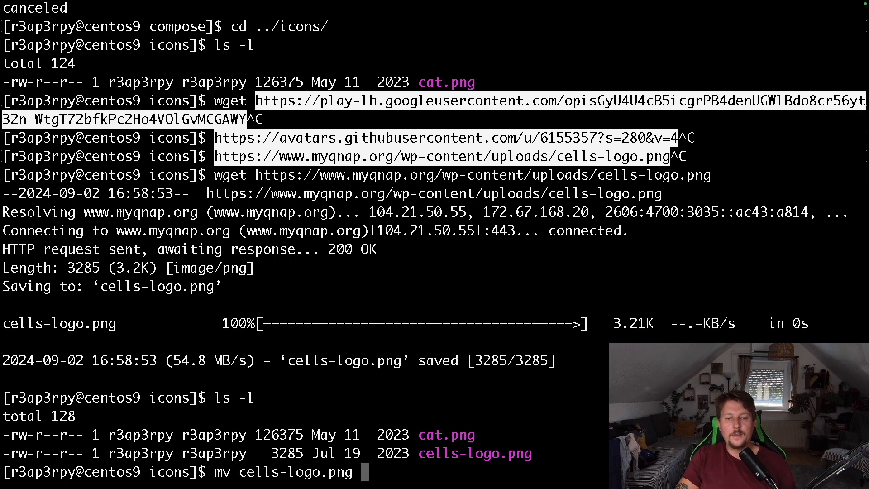
pyautogui.write('pydio.png')
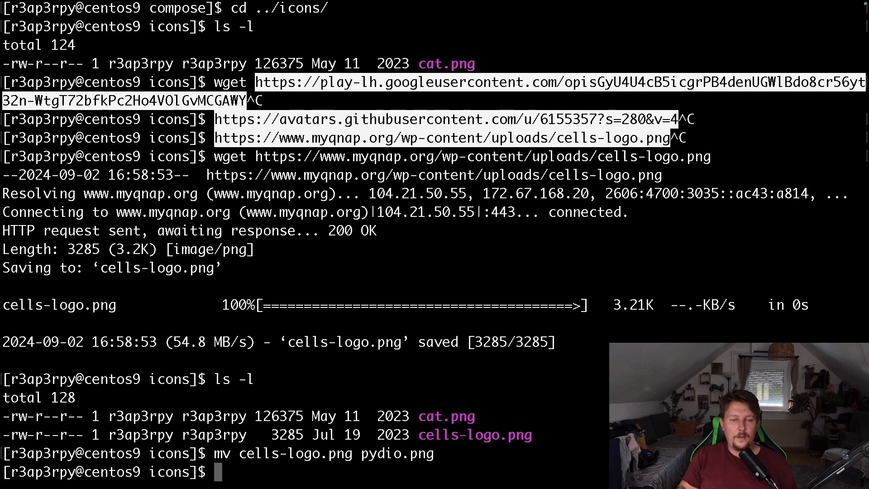
pyautogui.write('vi docker-compose.yaml')
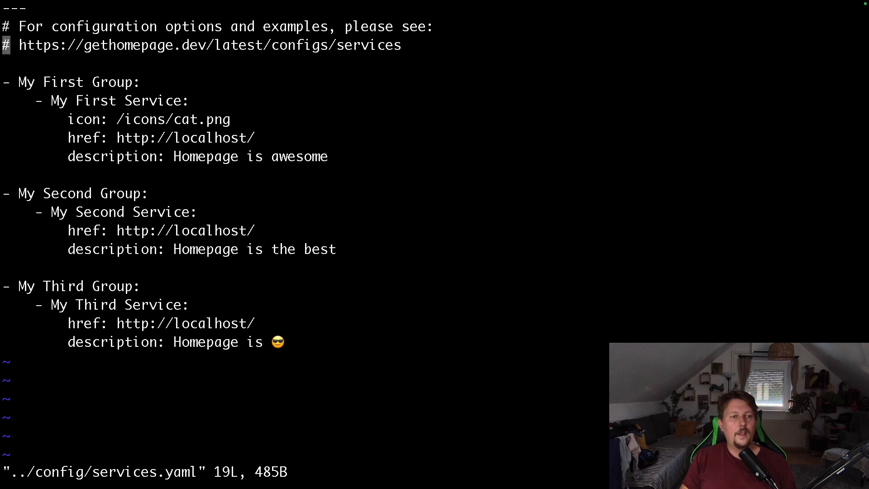
# Rename the second group to FileSharing and its service to PyDio in services.yaml
pyautogui.press('i')
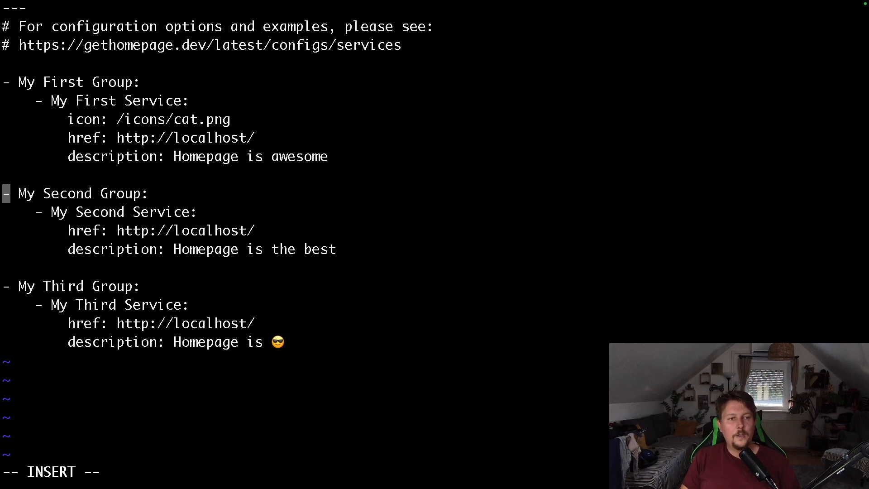
pyautogui.write('up:')
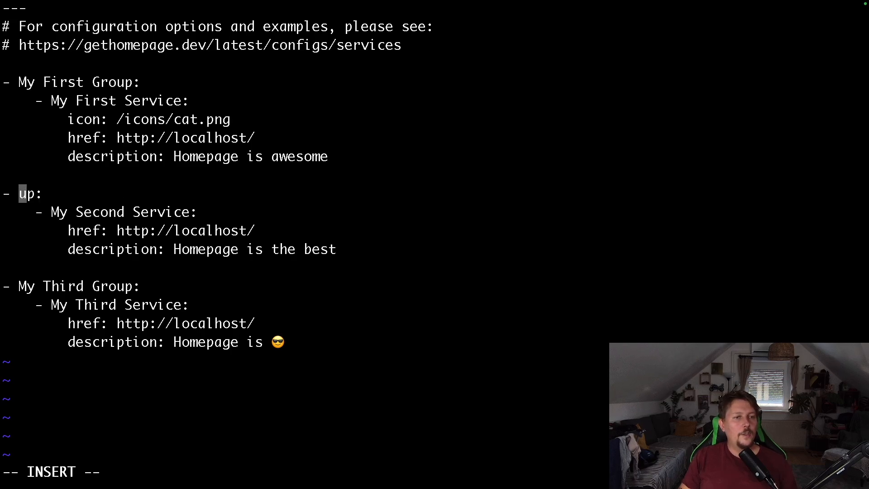
pyautogui.write('File')
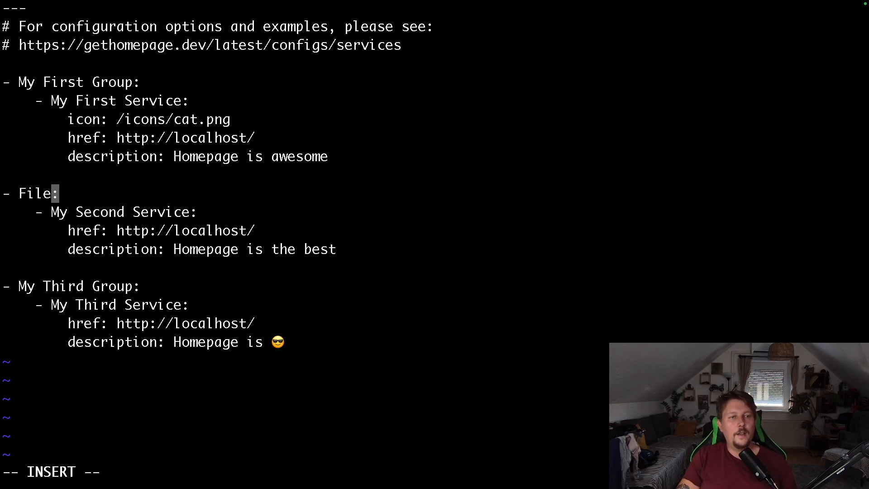
pyautogui.write('Sharing')
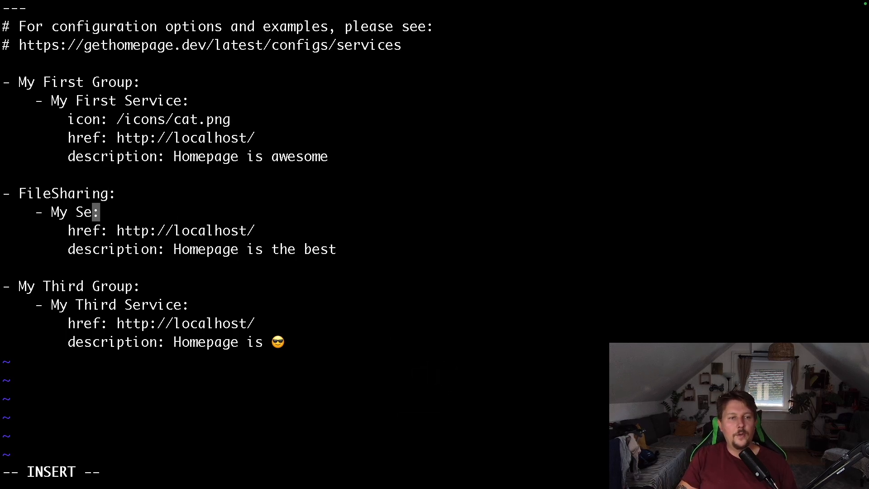
pyautogui.write('PyDi')
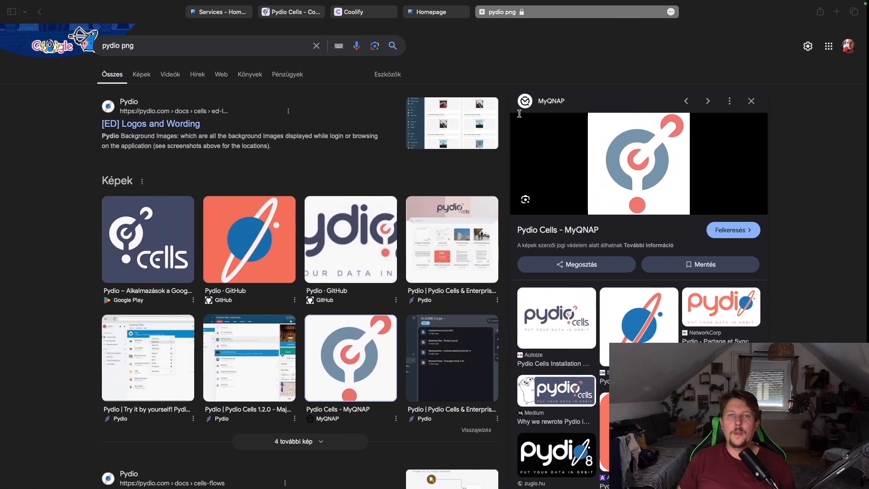
pyautogui.click(291, 11)
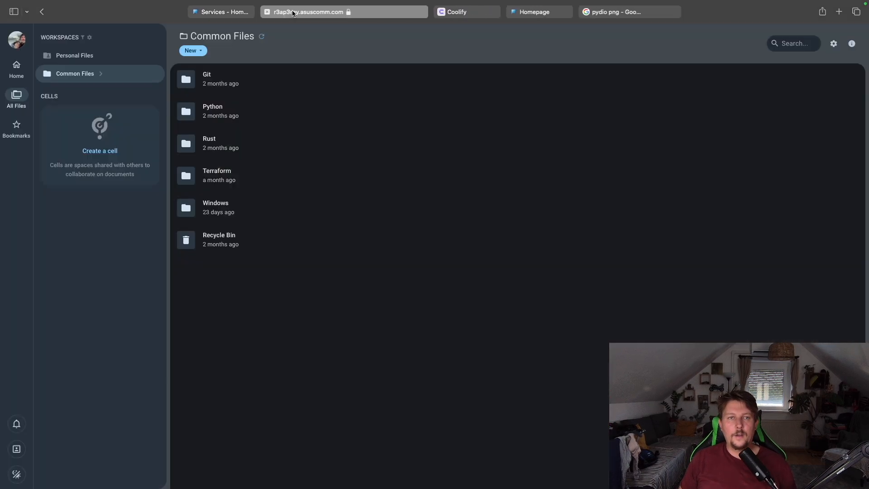
pyautogui.click(343, 12)
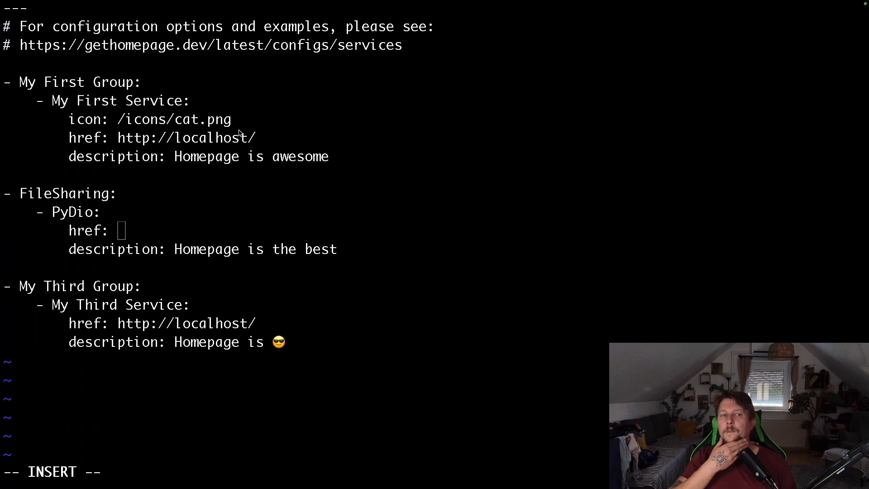
pyautogui.write('https://r3ap3rpy.asuscomm.com:8080')
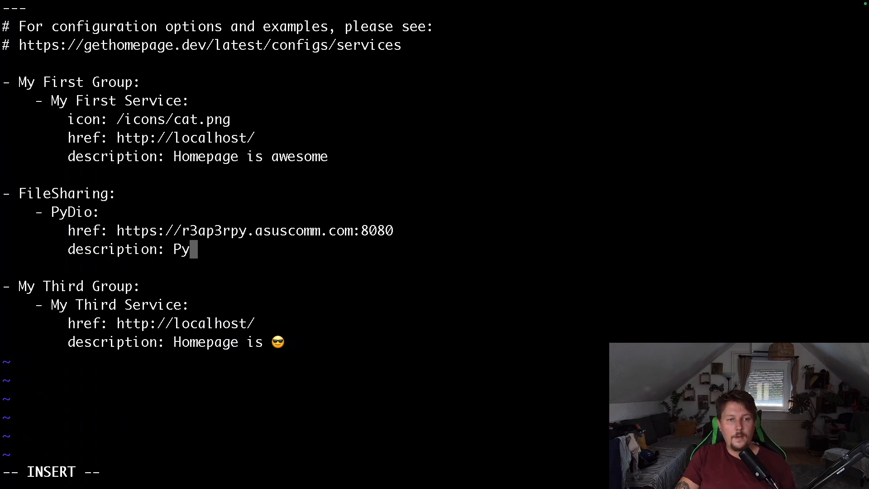
# Describe it as 'PyDio file sharing service' and set icon: /icons/pydio.png
pyautogui.write('Dio file s')
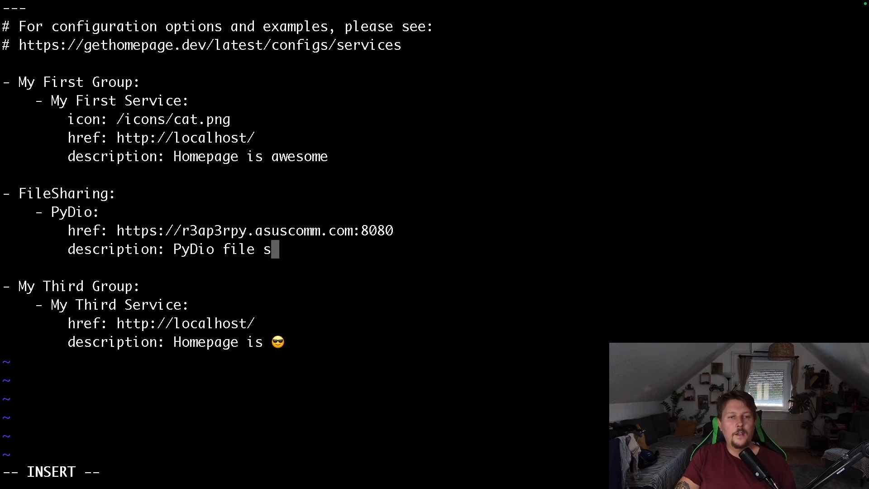
pyautogui.write('haring service')
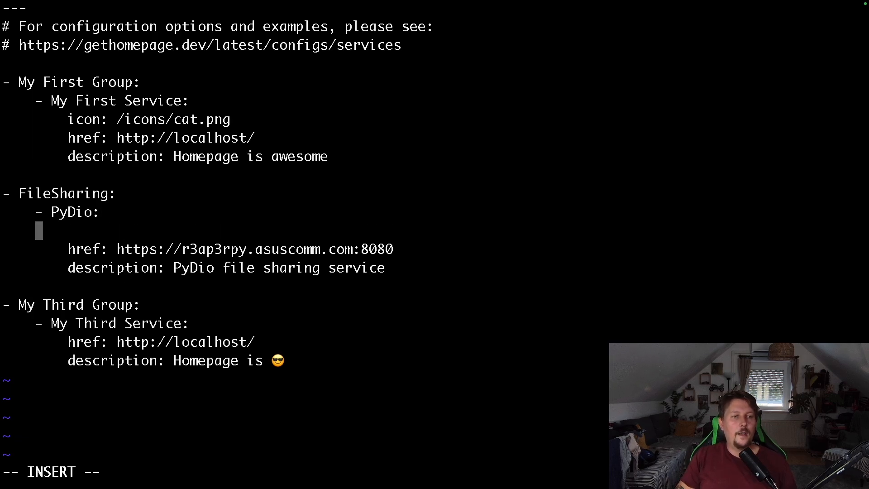
pyautogui.write('icon:')
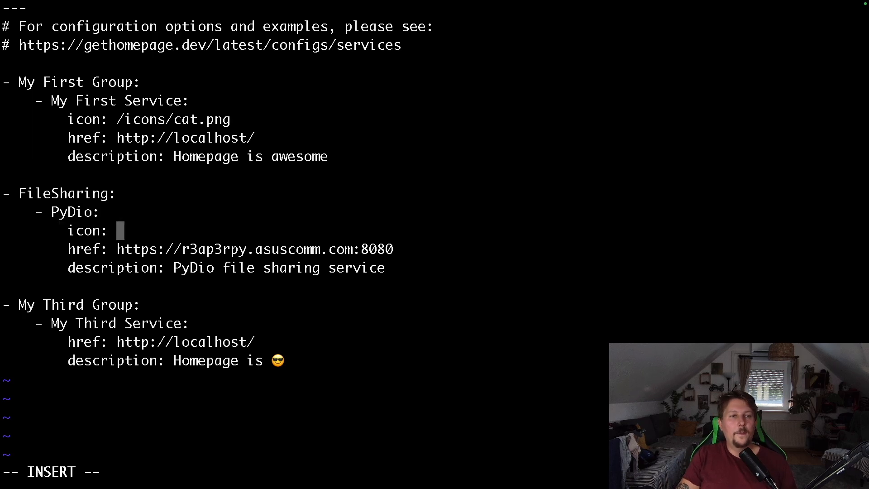
pyautogui.write('/icons')
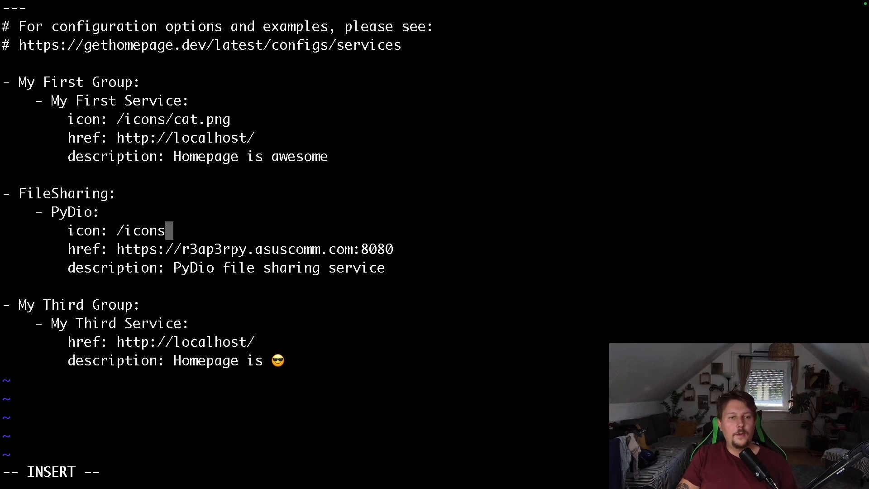
pyautogui.write('/pydio.')
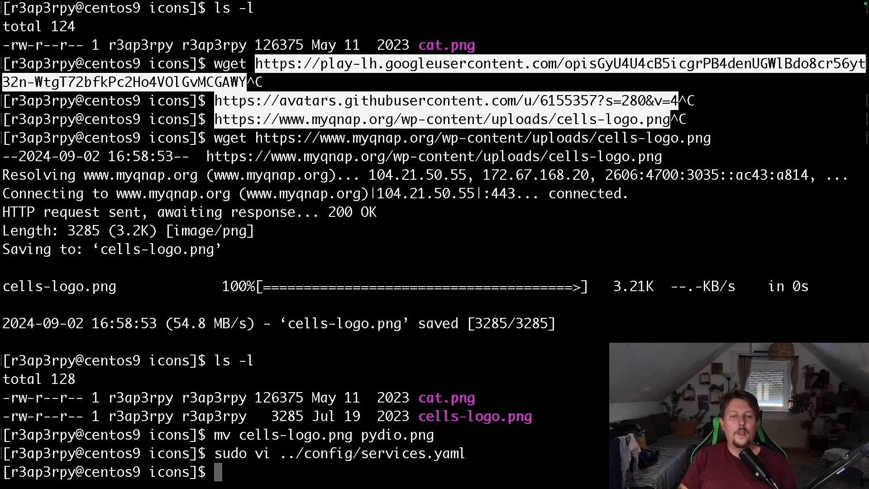
# Reload the Homepage dashboard, follow the PyDio tile and inspect the unreachable Pydio Cells address
pyautogui.write('wget https://www.myqnap.org/wp-content/uploads/ce')
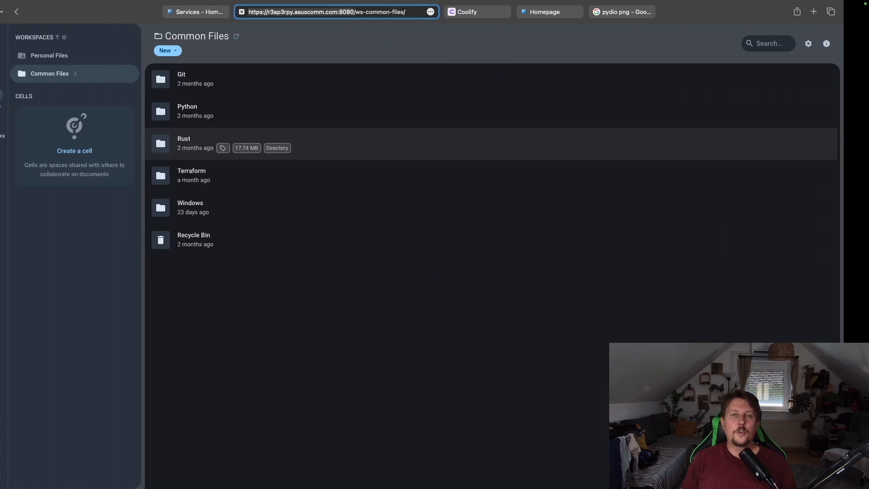
pyautogui.click(13, 12)
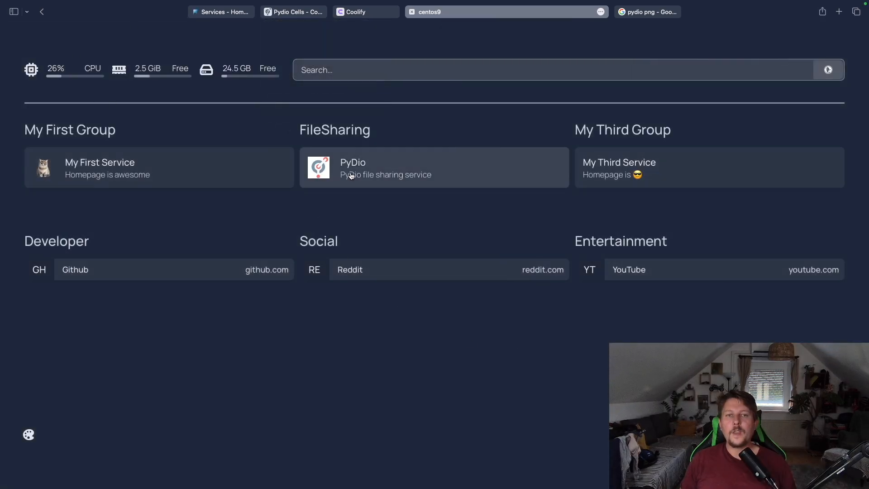
pyautogui.click(434, 167)
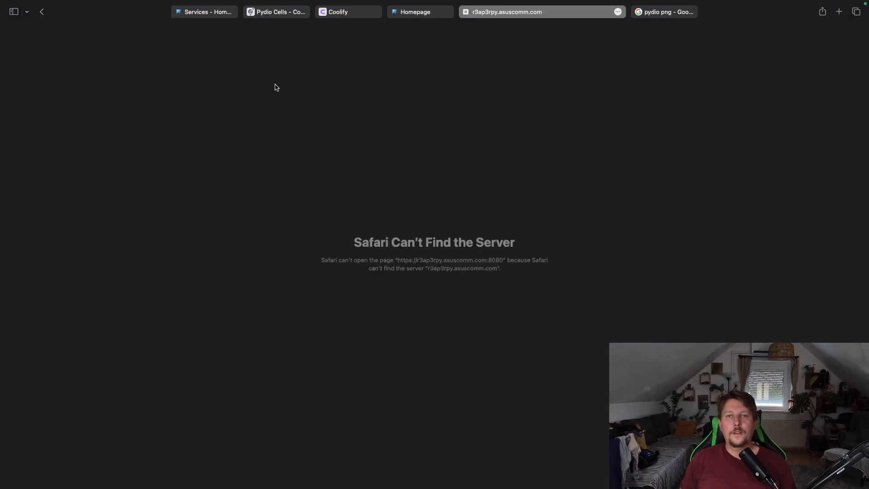
pyautogui.click(524, 12)
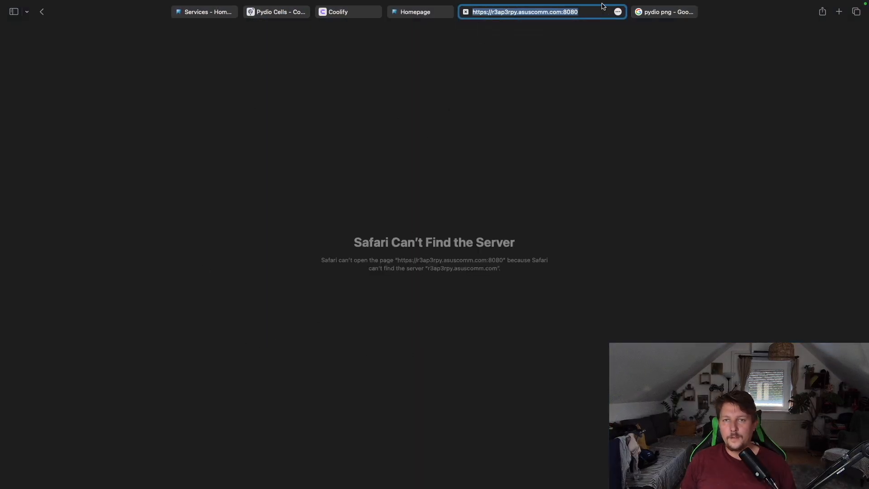
pyautogui.moveTo(386, 252)
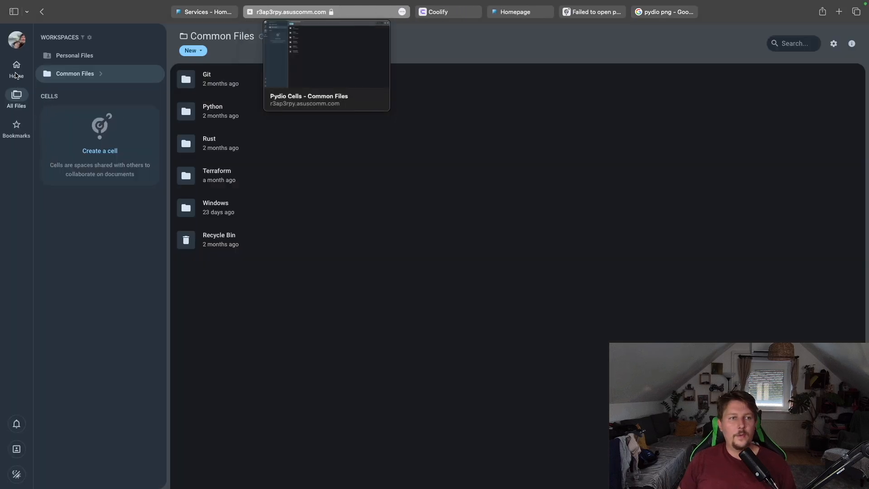
pyautogui.moveTo(293, 62)
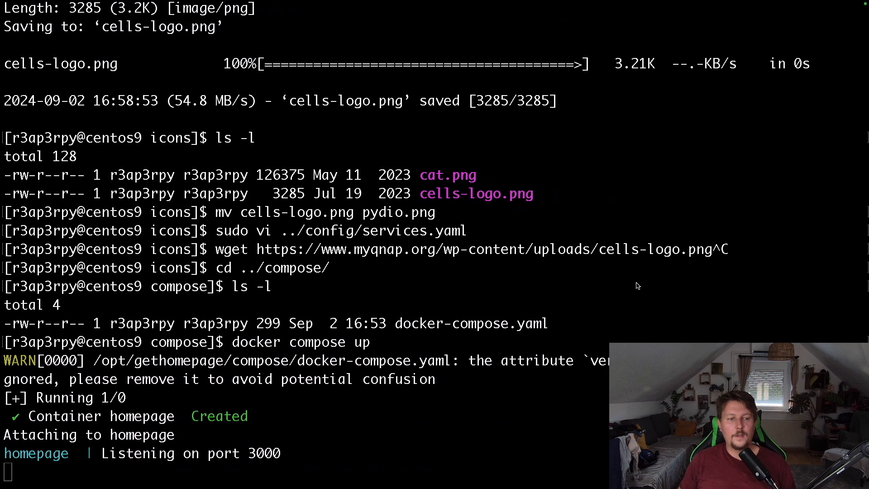
# Check systemctl status for a pydio service and list /opt/pydio and its bin/cells executable
pyautogui.click(657, 7)
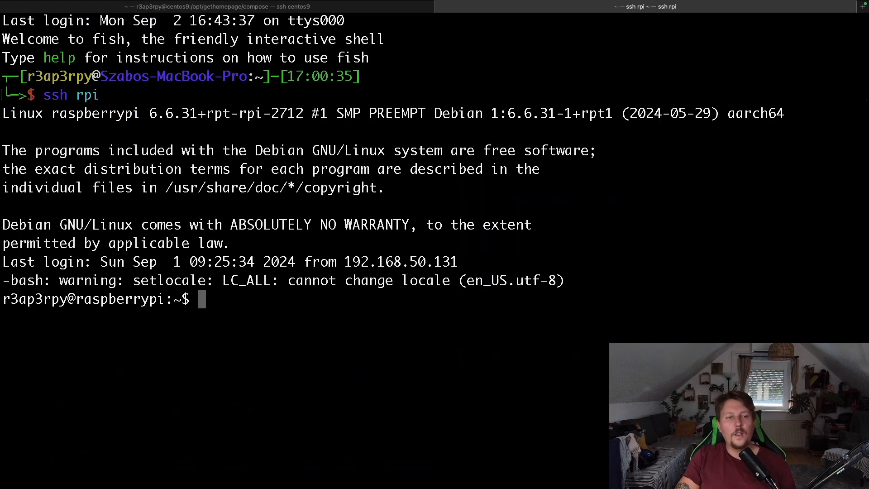
pyautogui.write('sui')
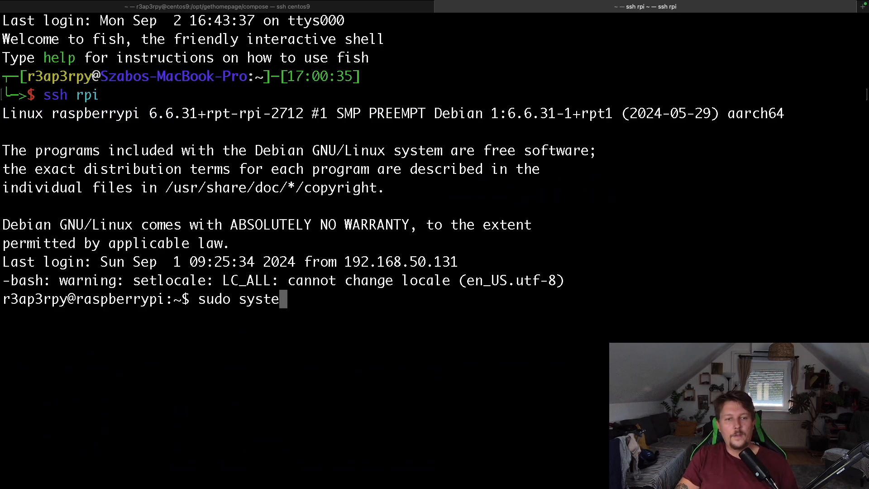
pyautogui.write('mctl status')
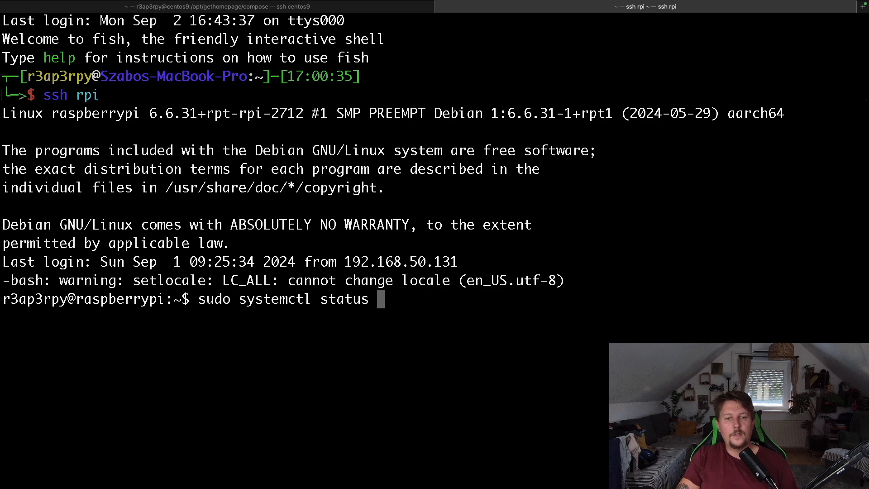
pyautogui.write('pyi')
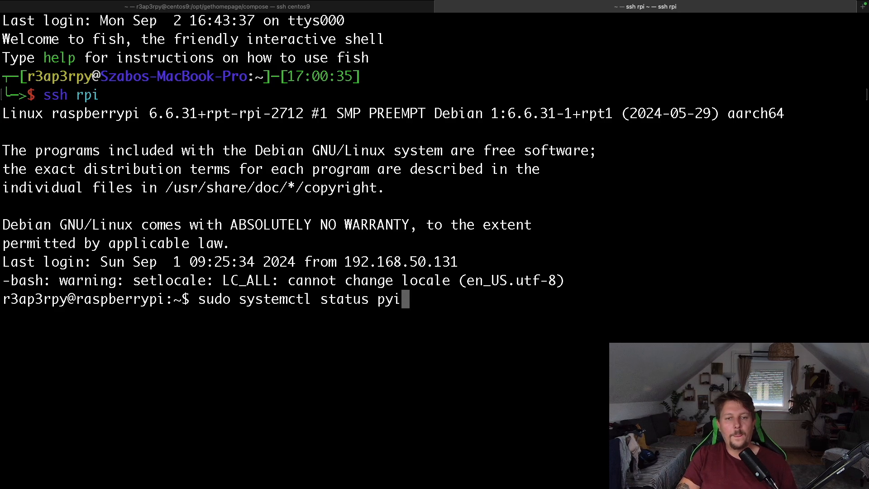
pyautogui.press('Return')
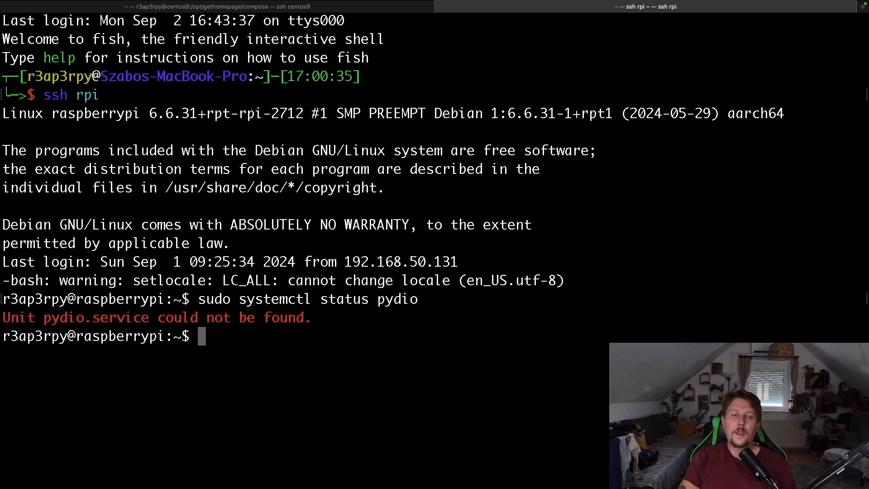
pyautogui.write('ls -l /opt/')
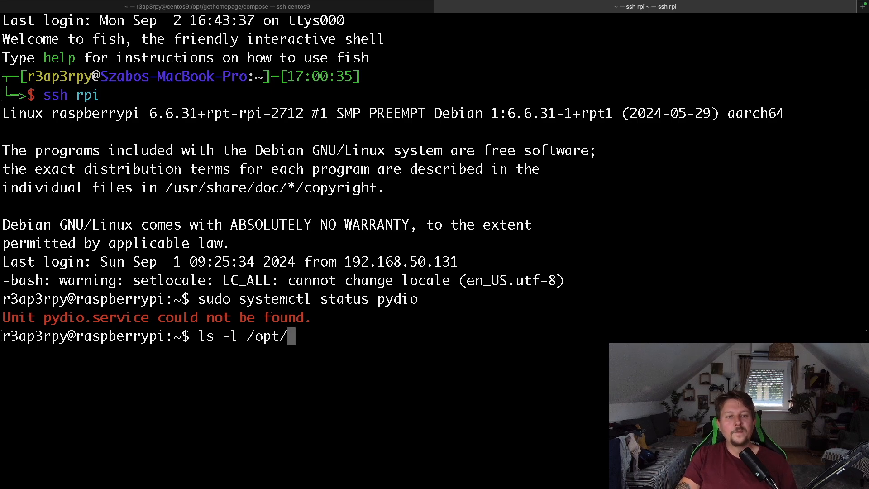
pyautogui.press('Return')
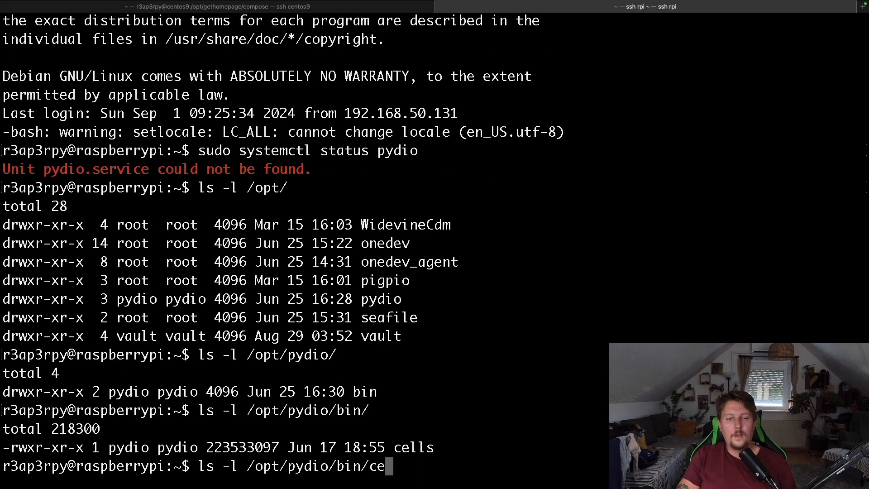
pyautogui.press('Return')
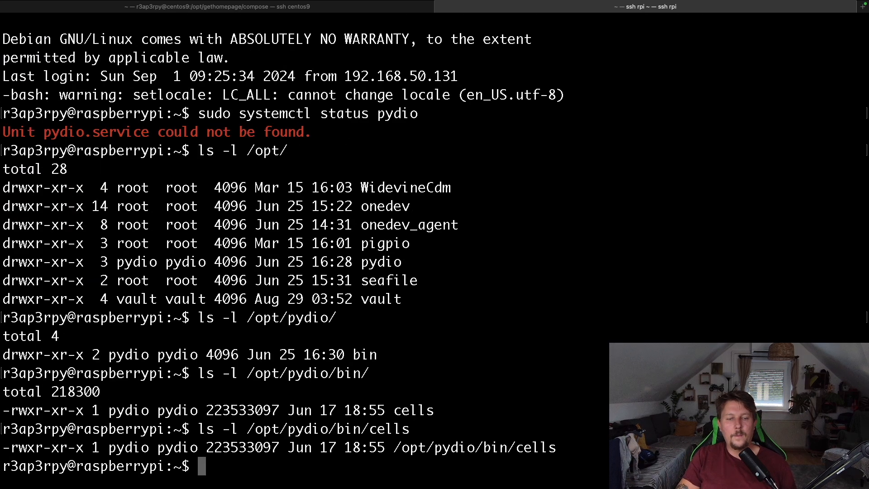
# Run sudo systemctl status pydio-cells, finding no such unit, and retry with another service name
pyautogui.write('sudo s')
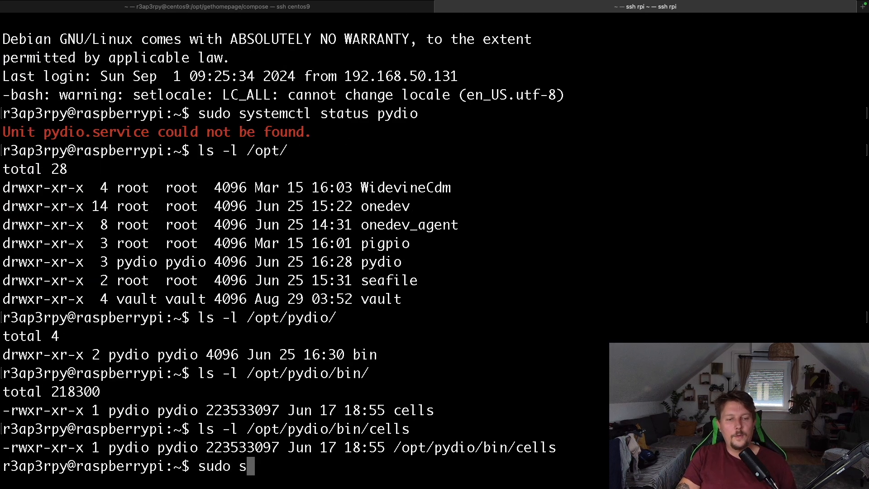
pyautogui.write('ystemctl status')
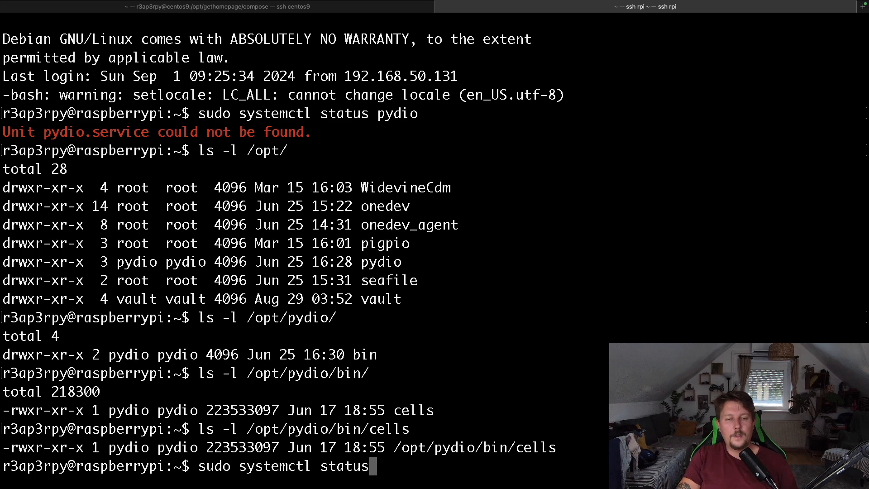
pyautogui.write('pydio')
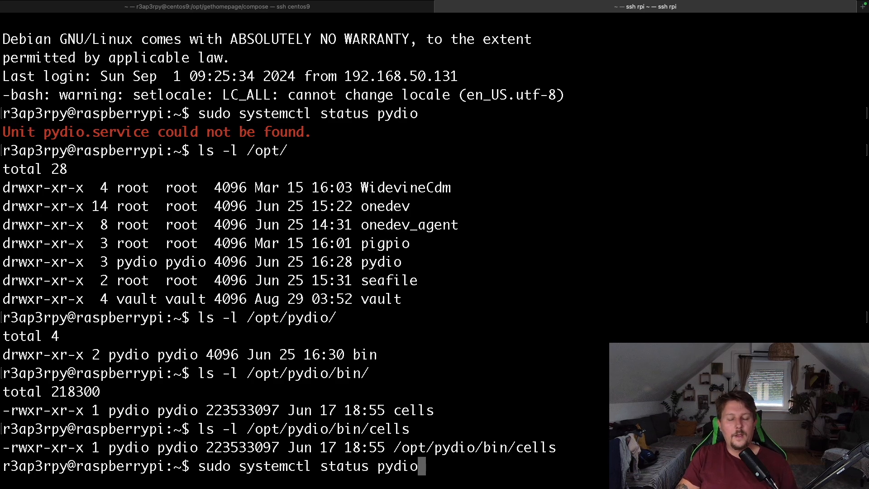
pyautogui.write('-ce')
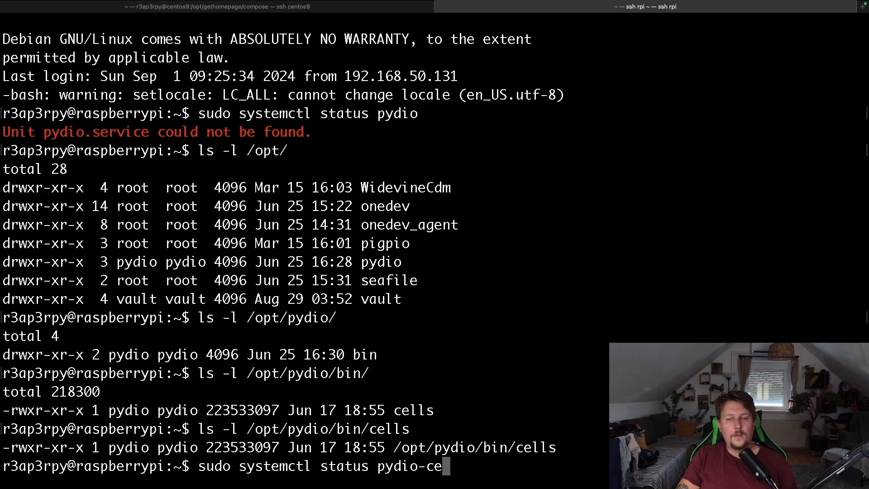
pyautogui.press('Return')
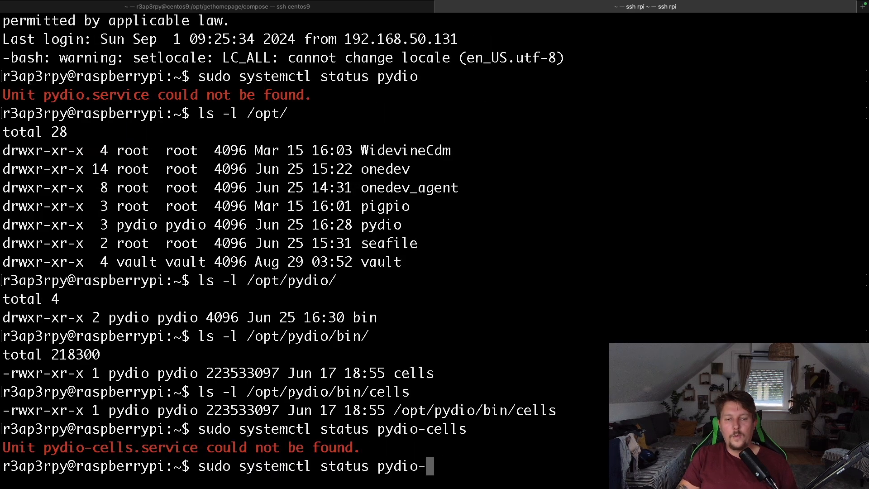
pyautogui.press('Return')
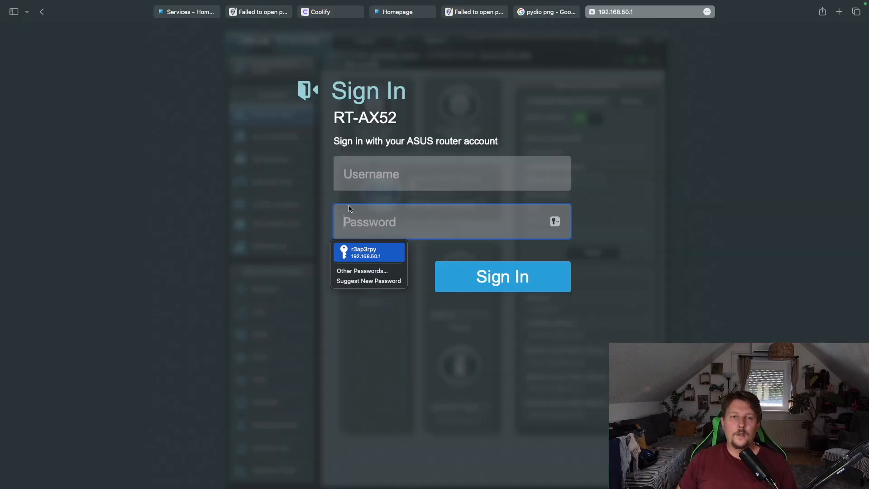
# Sign into the ASUS router Web UI with the autofilled saved account
pyautogui.click(449, 173)
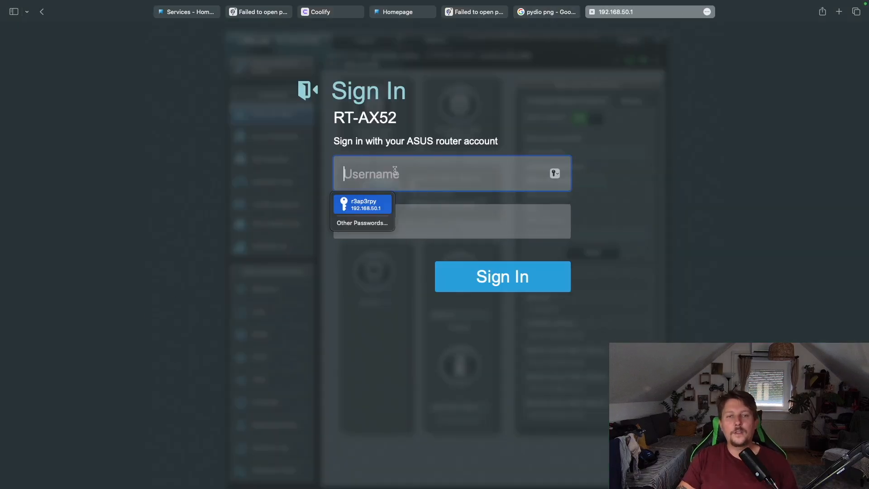
pyautogui.click(362, 204)
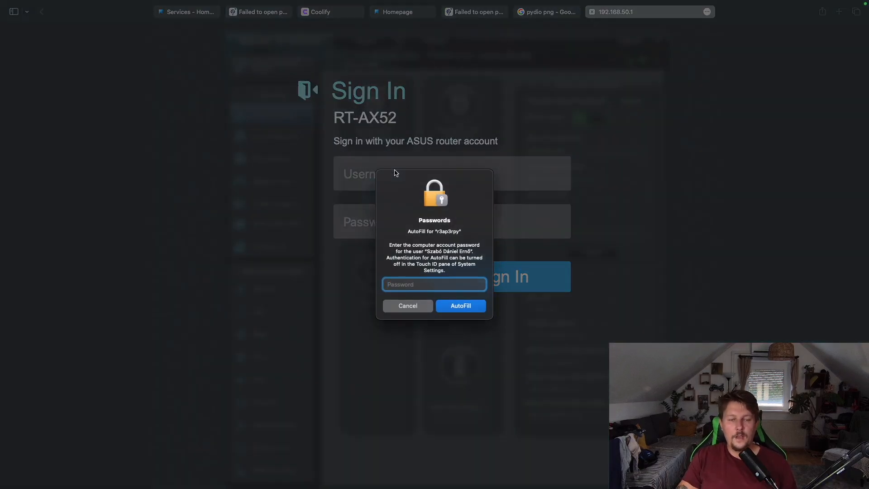
pyautogui.click(406, 305)
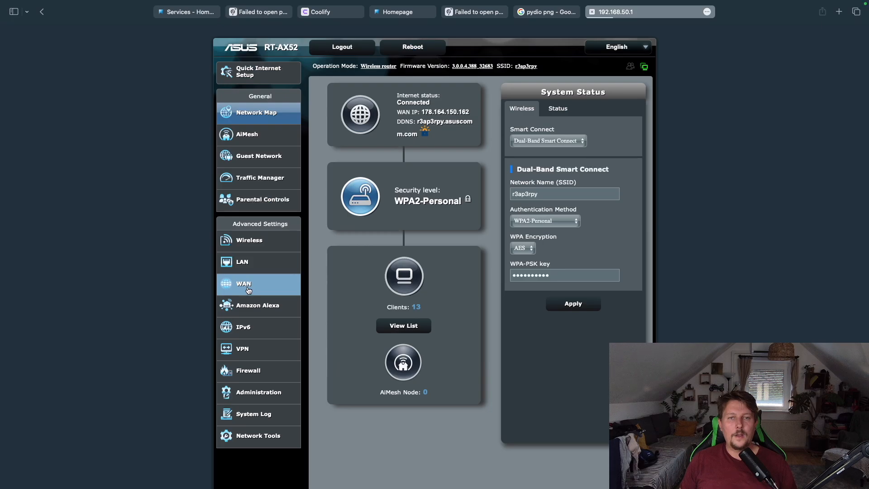
# Review WAN Virtual Server / Port Forwarding rules with PyDio on port 8080, glance at LAN, and dismiss the success dialog
pyautogui.click(243, 283)
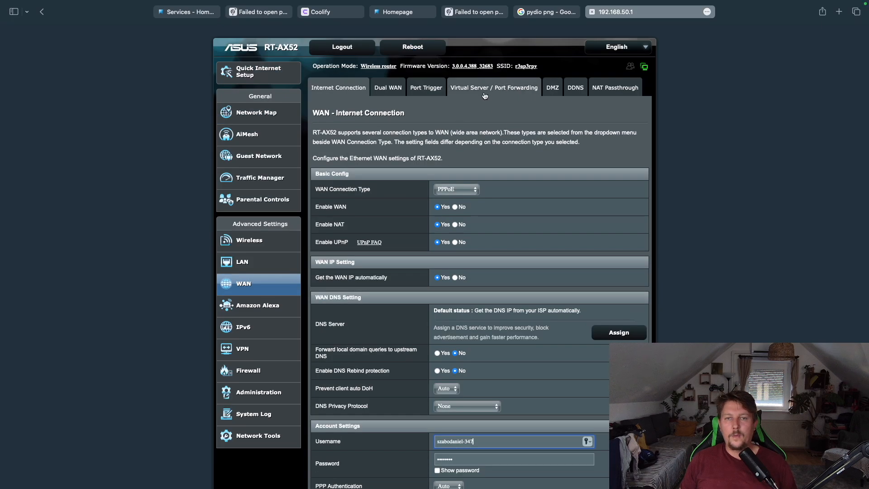
pyautogui.click(492, 88)
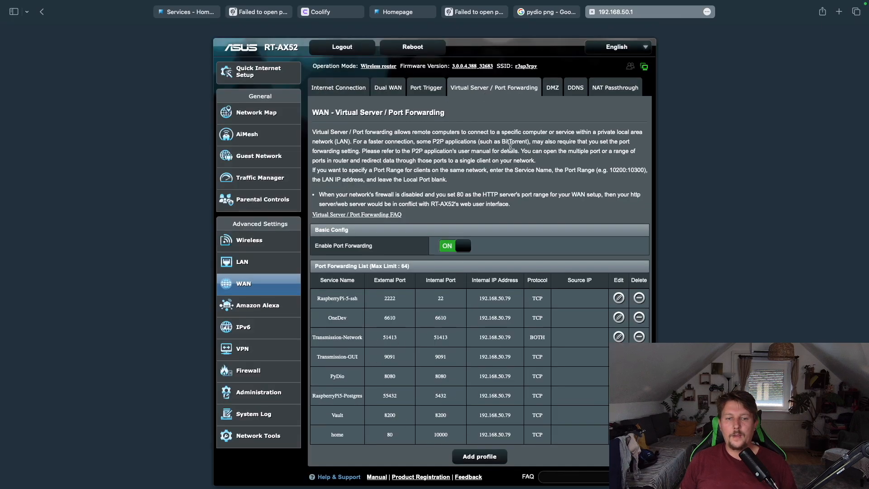
pyautogui.moveTo(242, 261)
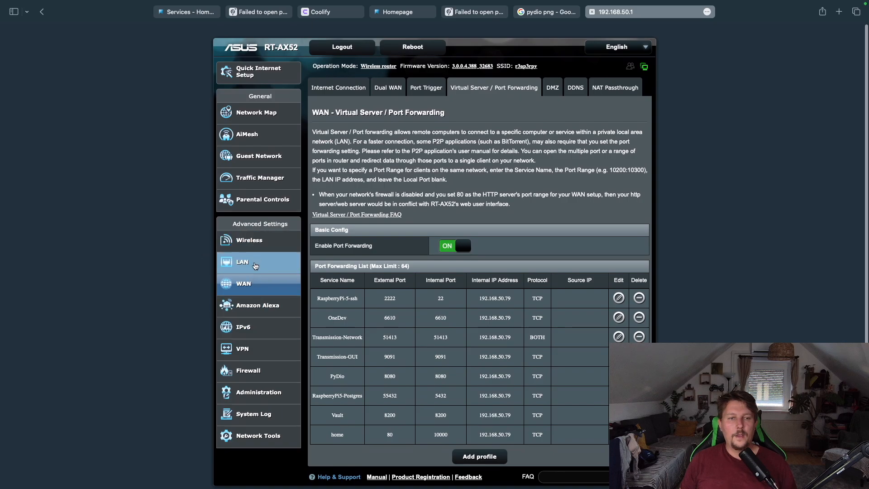
pyautogui.click(243, 262)
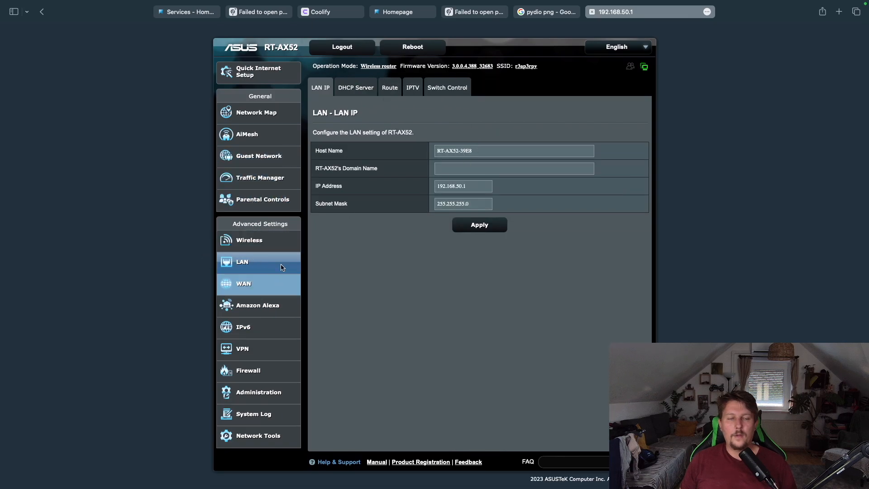
pyautogui.moveTo(169, 81)
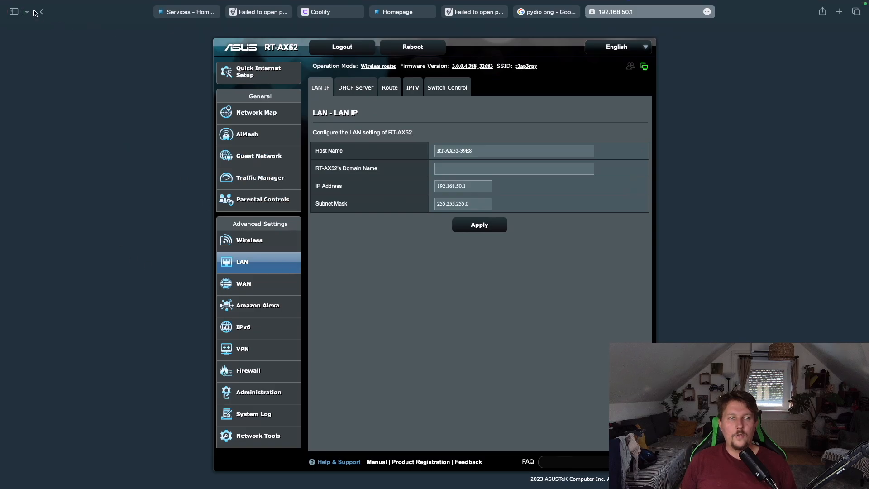
pyautogui.click(244, 284)
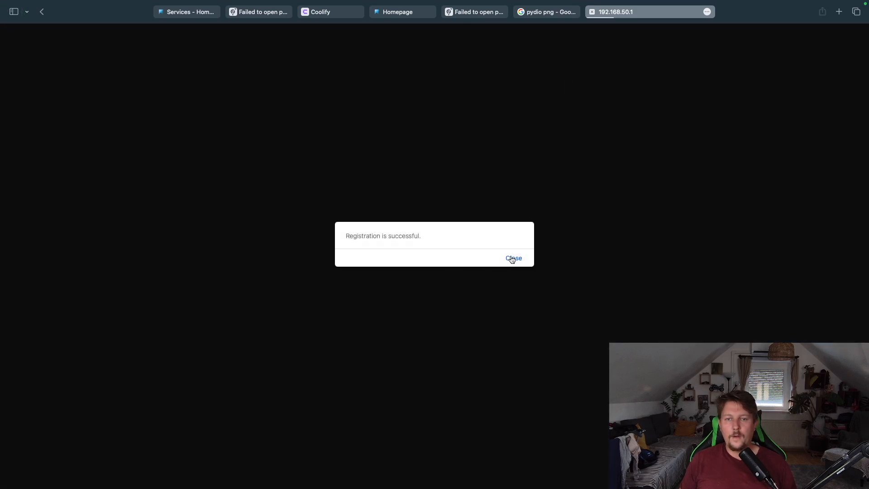
pyautogui.click(512, 258)
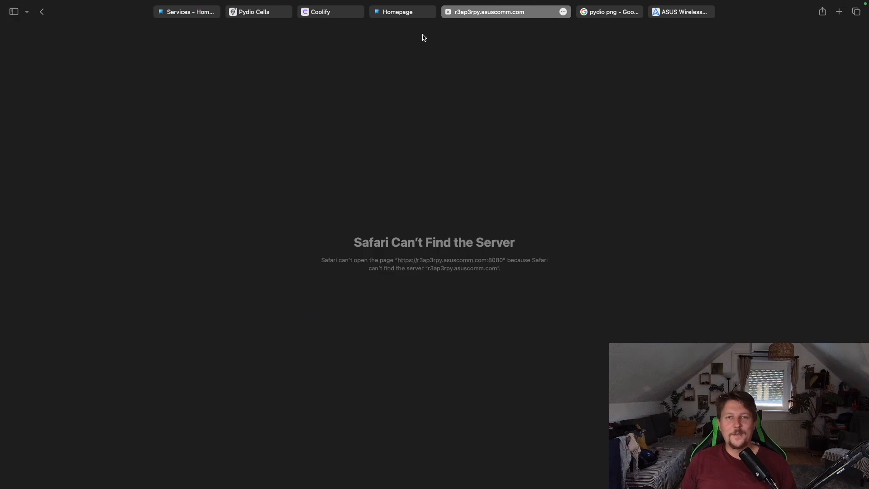
# Return to the Homepage dashboard, try the PyDio tile and the search box, ending on the FileSharing view
pyautogui.click(609, 12)
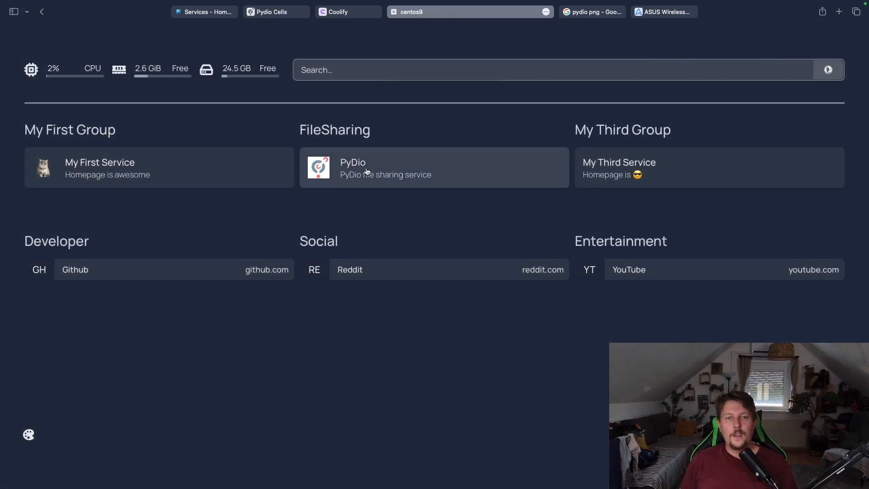
pyautogui.click(386, 168)
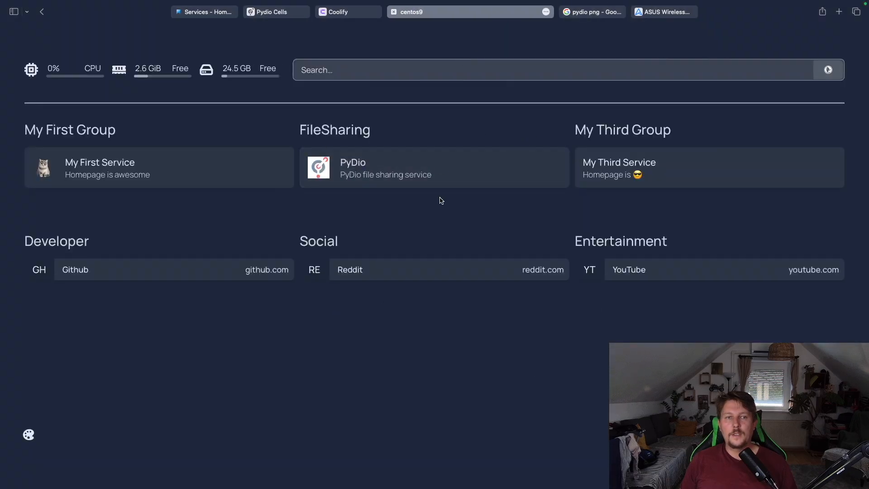
pyautogui.write('asdkéljaskldjalskd')
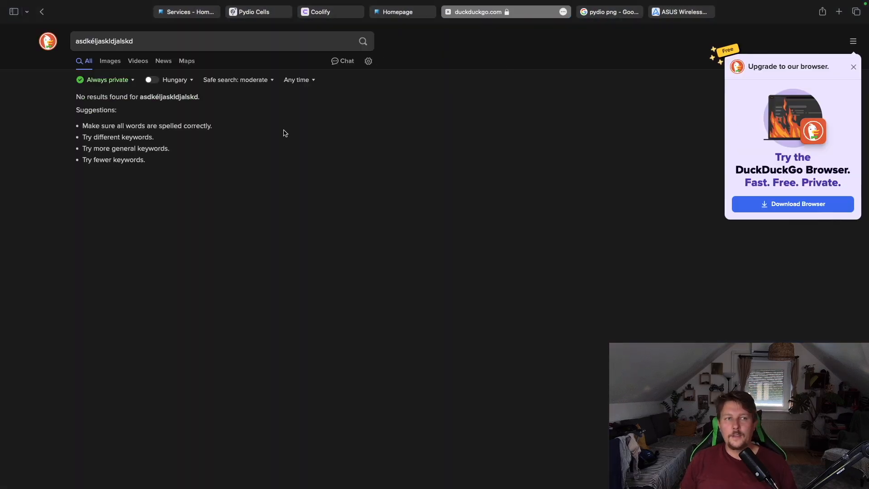
pyautogui.click(401, 12)
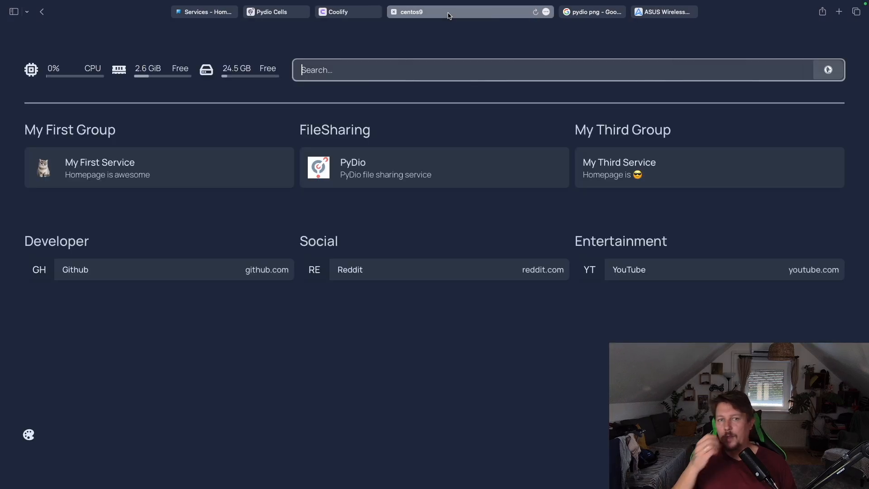
pyautogui.moveTo(78, 257)
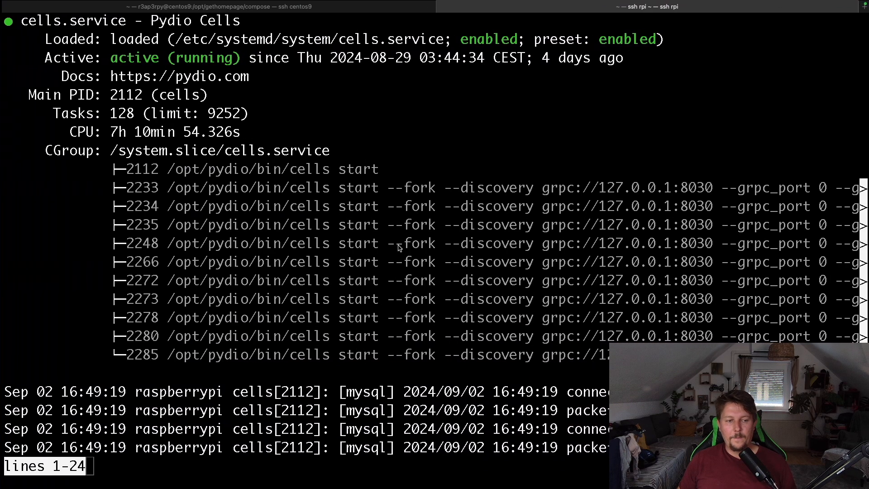
# Stop the Homepage docker compose run with Ctrl+C and view ../config/bookmarks.yaml in vi
pyautogui.press('q')
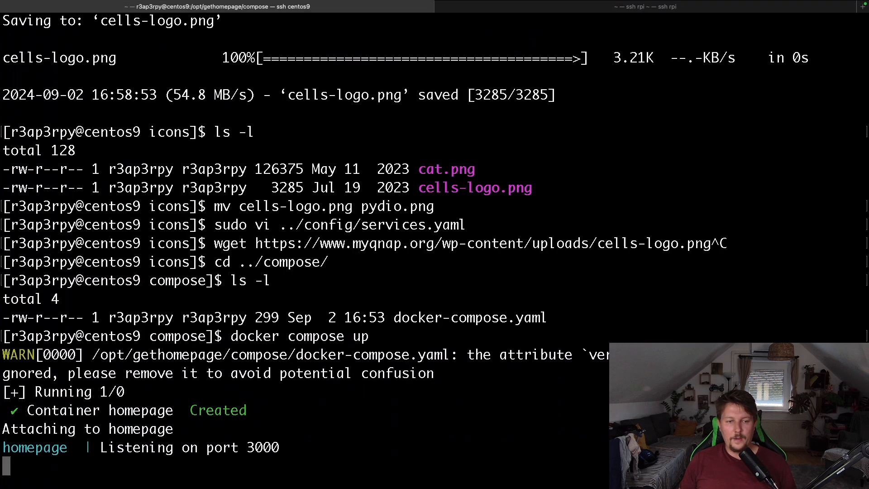
pyautogui.press('ctrl+c')
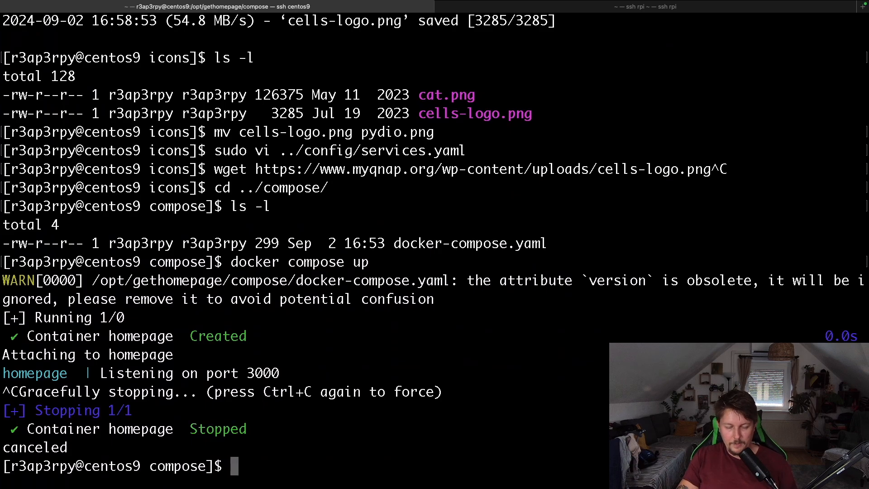
pyautogui.write('vi ..')
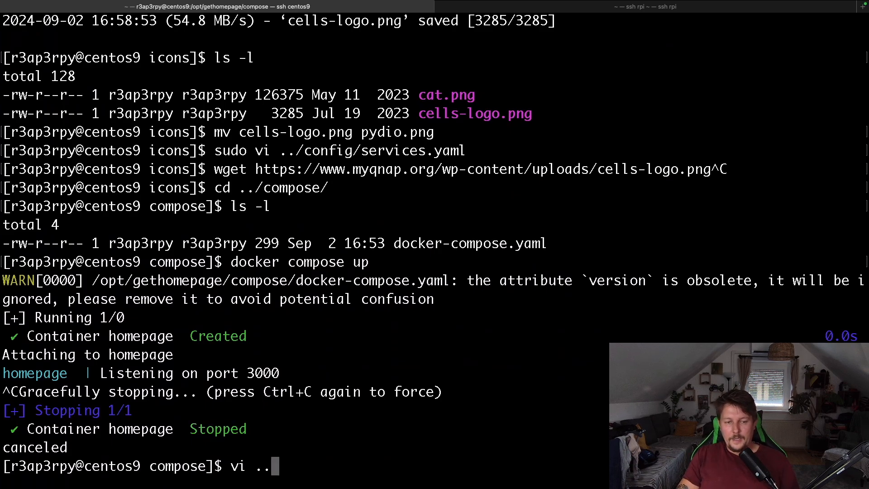
pyautogui.write('/config/')
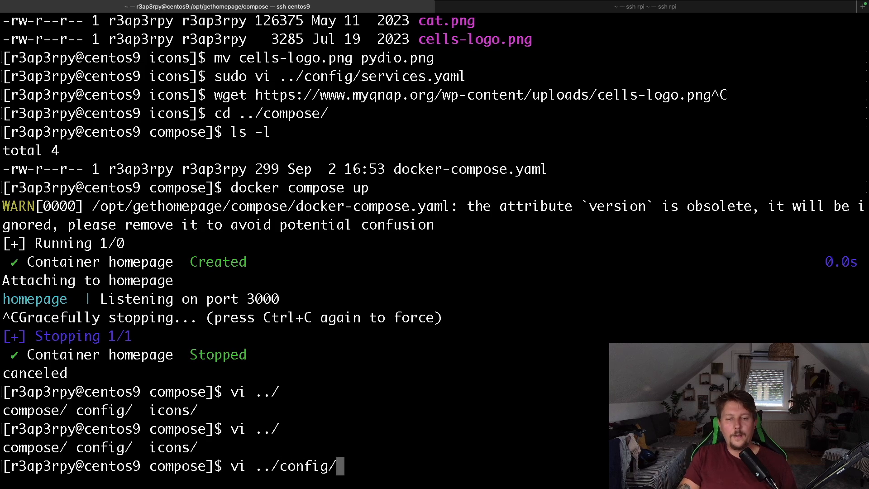
pyautogui.press('Return')
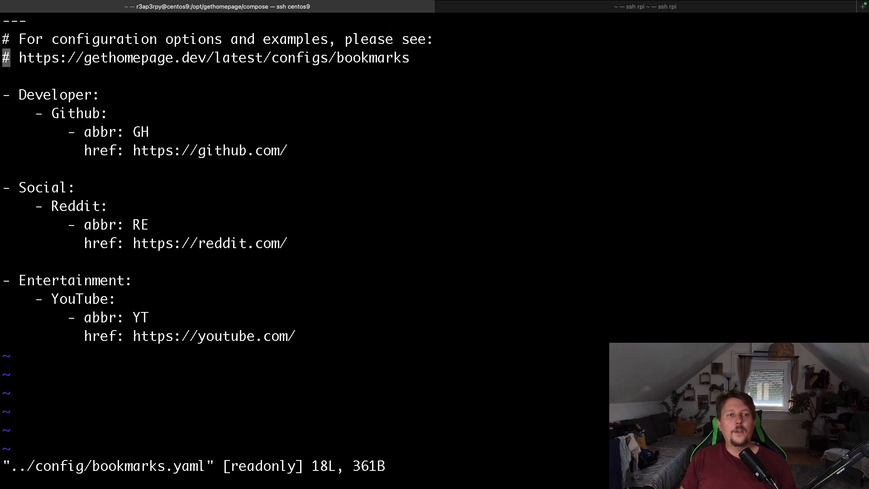